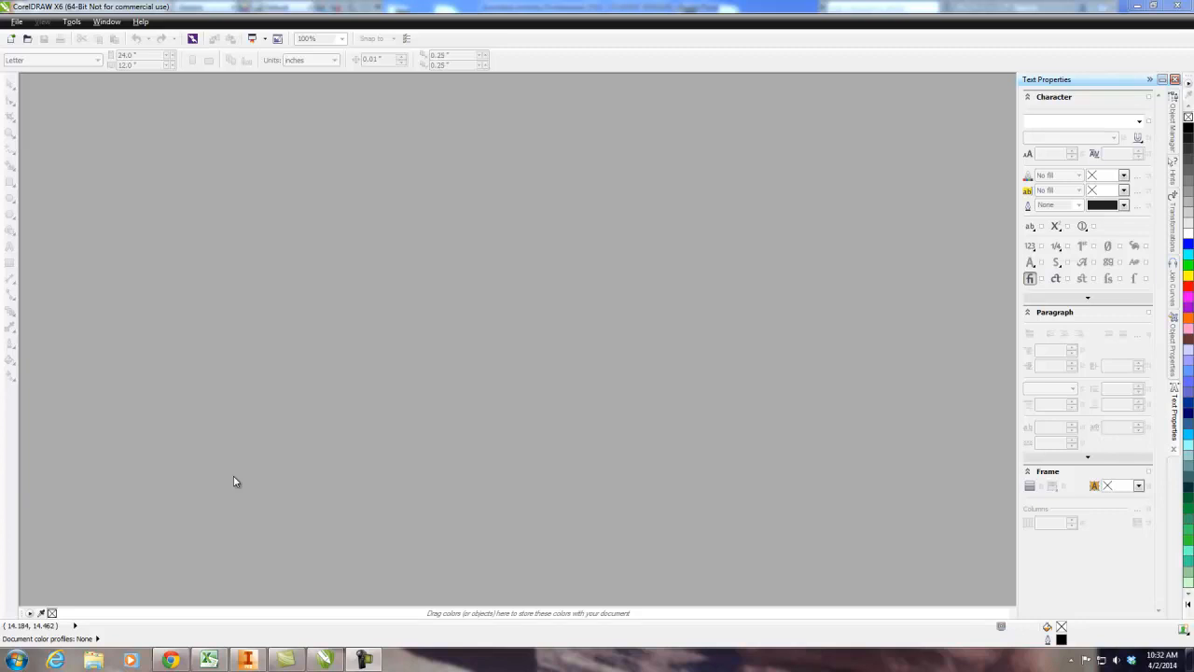
{"action": "mouse_move", "coordinate": [239, 657]}
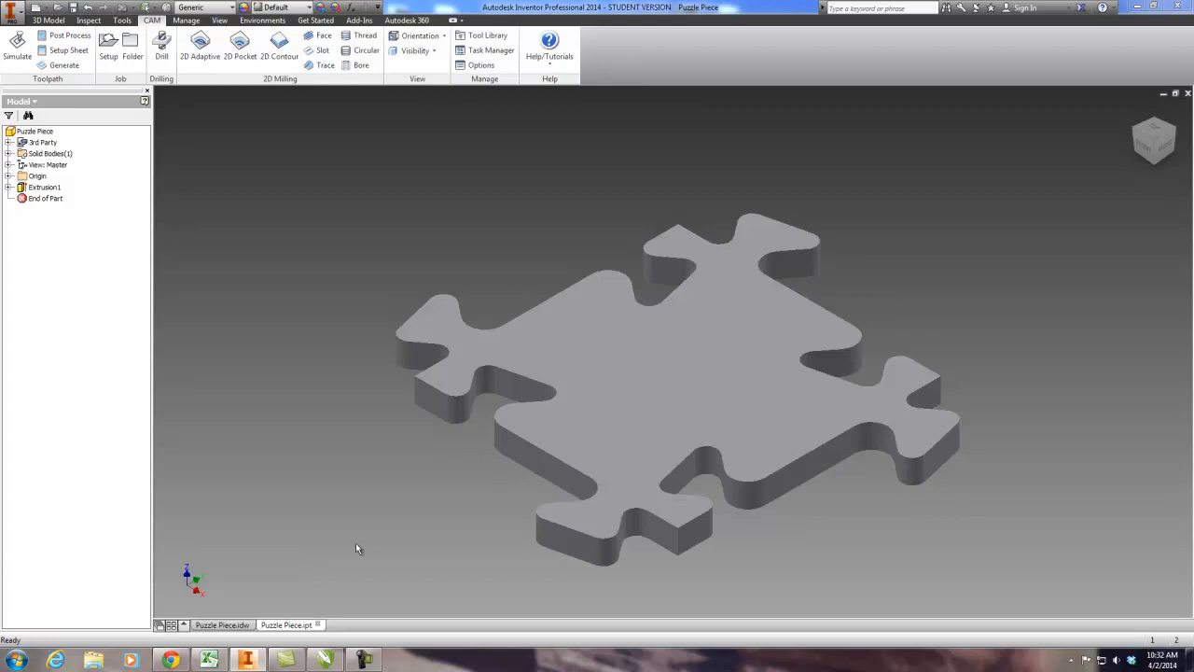
{"action": "mouse_move", "coordinate": [362, 549]}
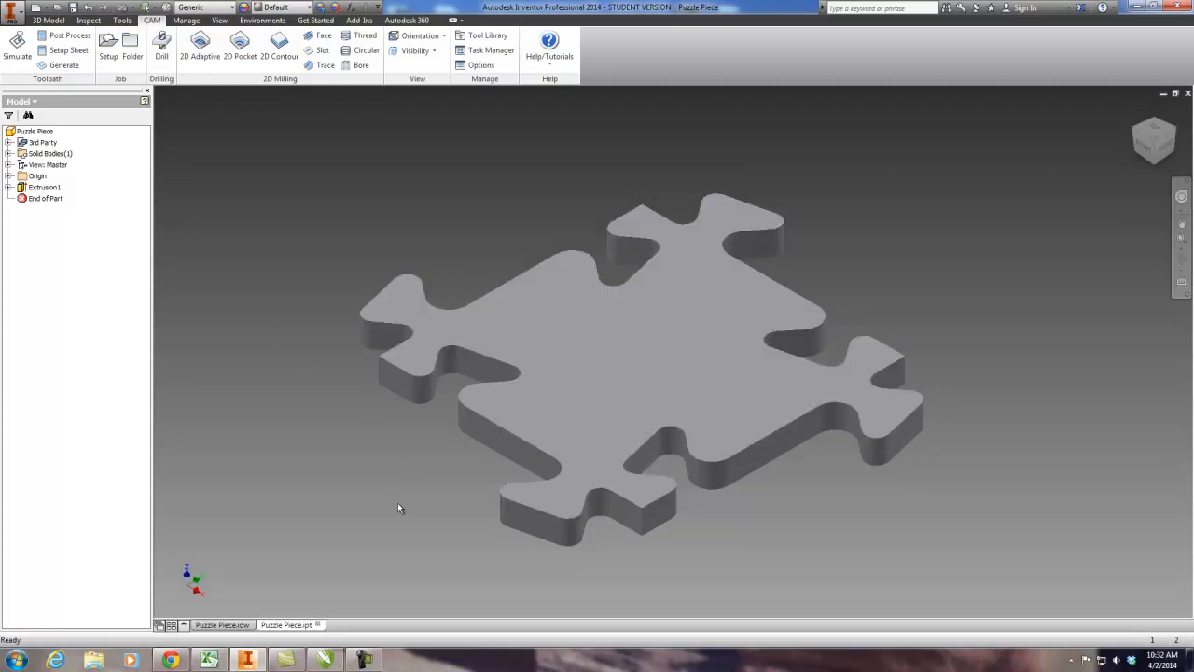
{"action": "mouse_move", "coordinate": [388, 489]}
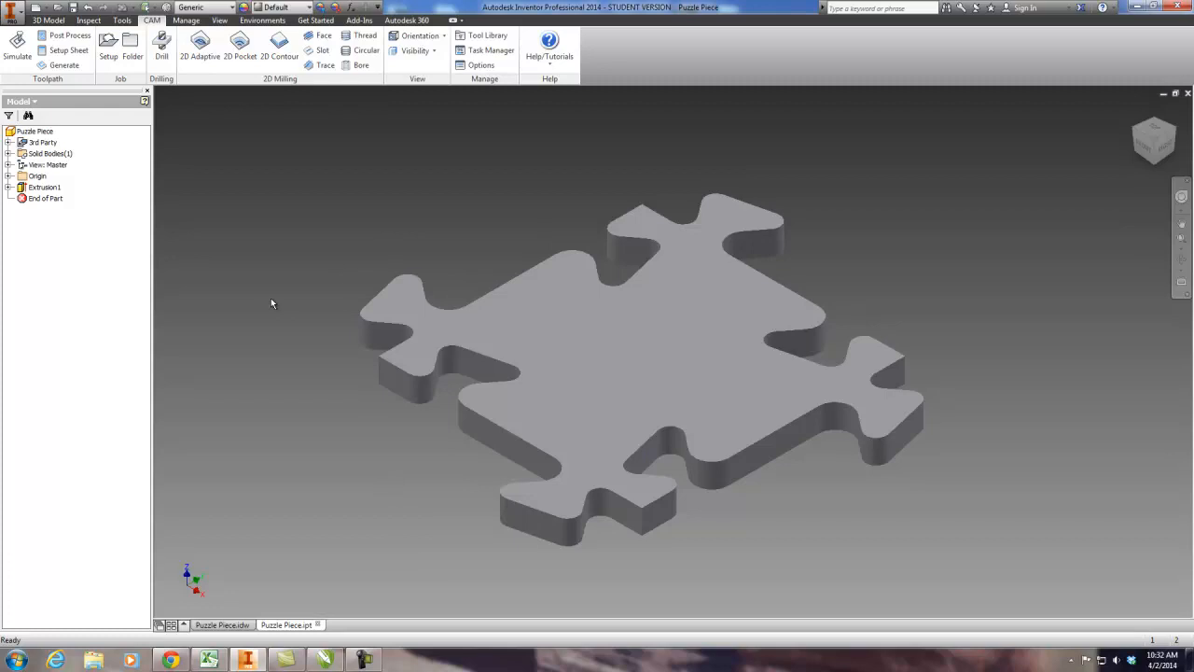
{"action": "mouse_move", "coordinate": [300, 213]}
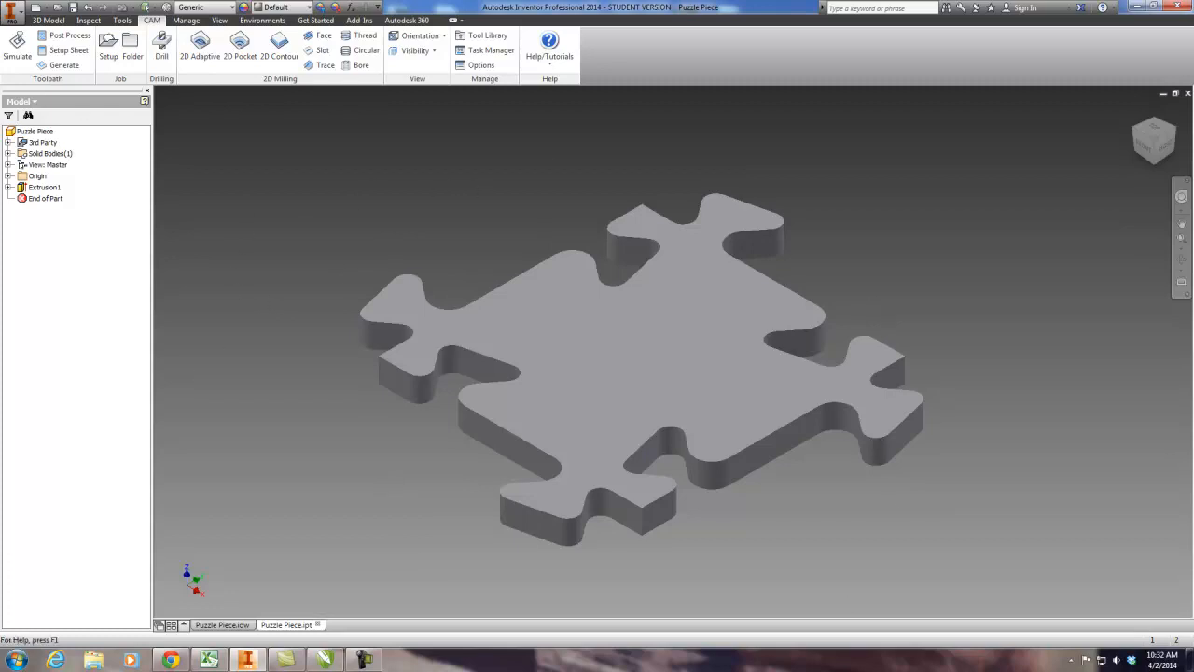
- Start a new drawing from the GO-HAWK template and bring up actions for the GOHAWK DRAWING title block
{"action": "left_click", "coordinate": [11, 12]}
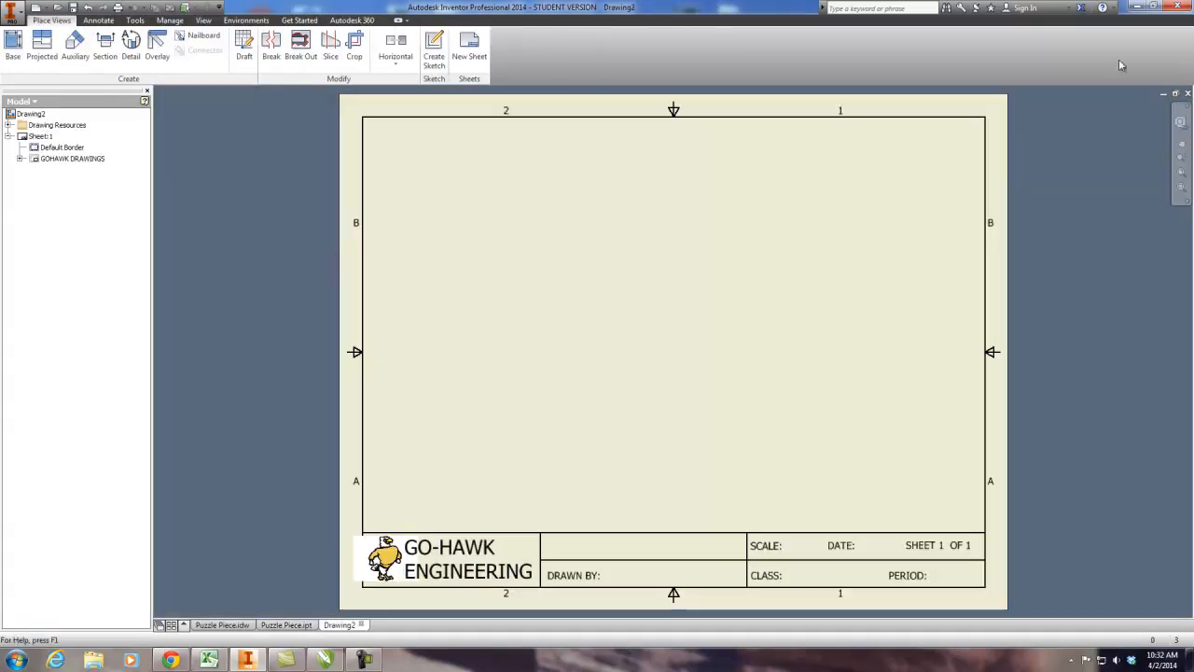
{"action": "left_click", "coordinate": [71, 157]}
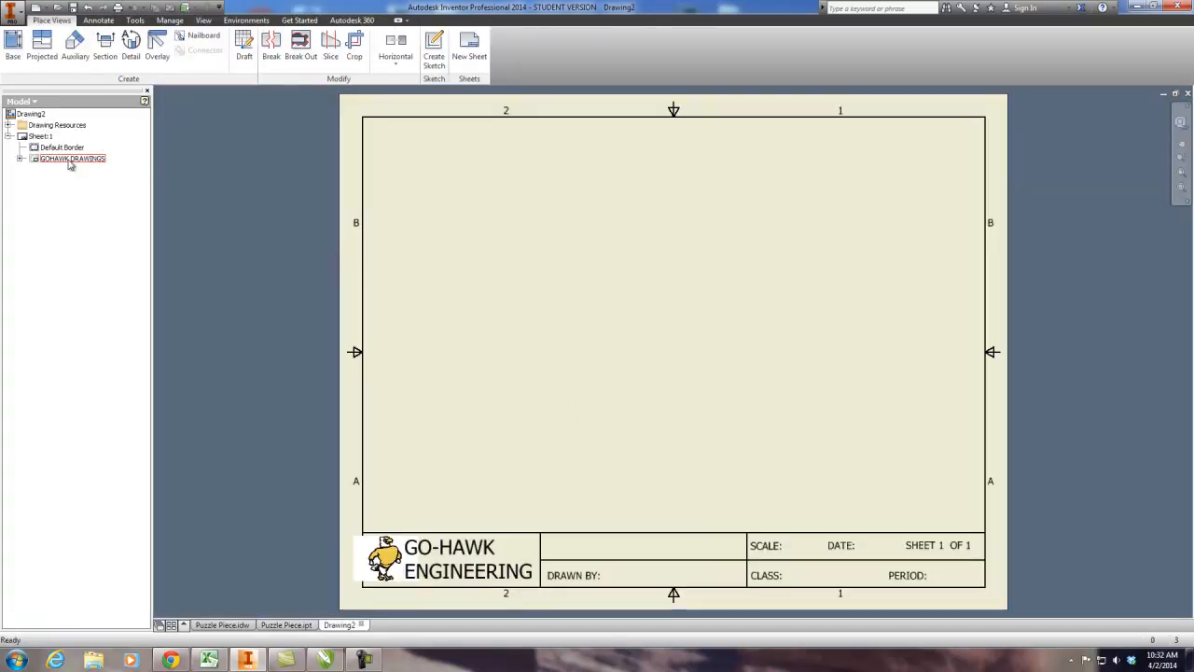
{"action": "right_click", "coordinate": [71, 157]}
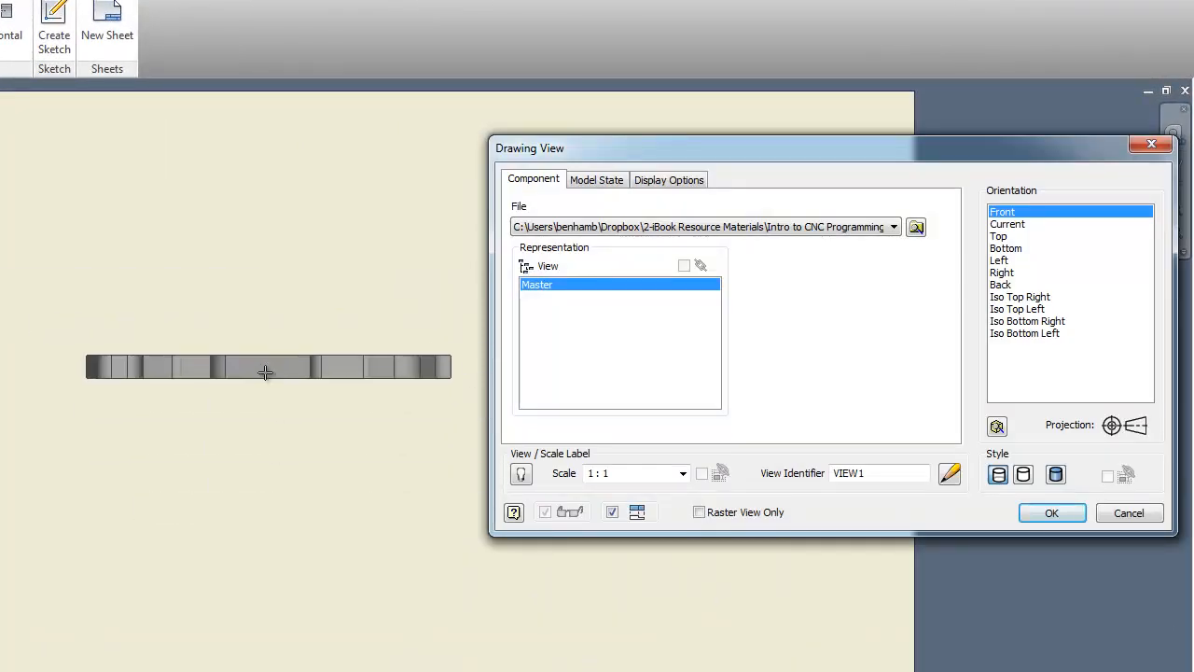
- Place a base view of the puzzle piece with Top orientation at 1:1 scale on the sheet
{"action": "left_click", "coordinate": [1008, 224]}
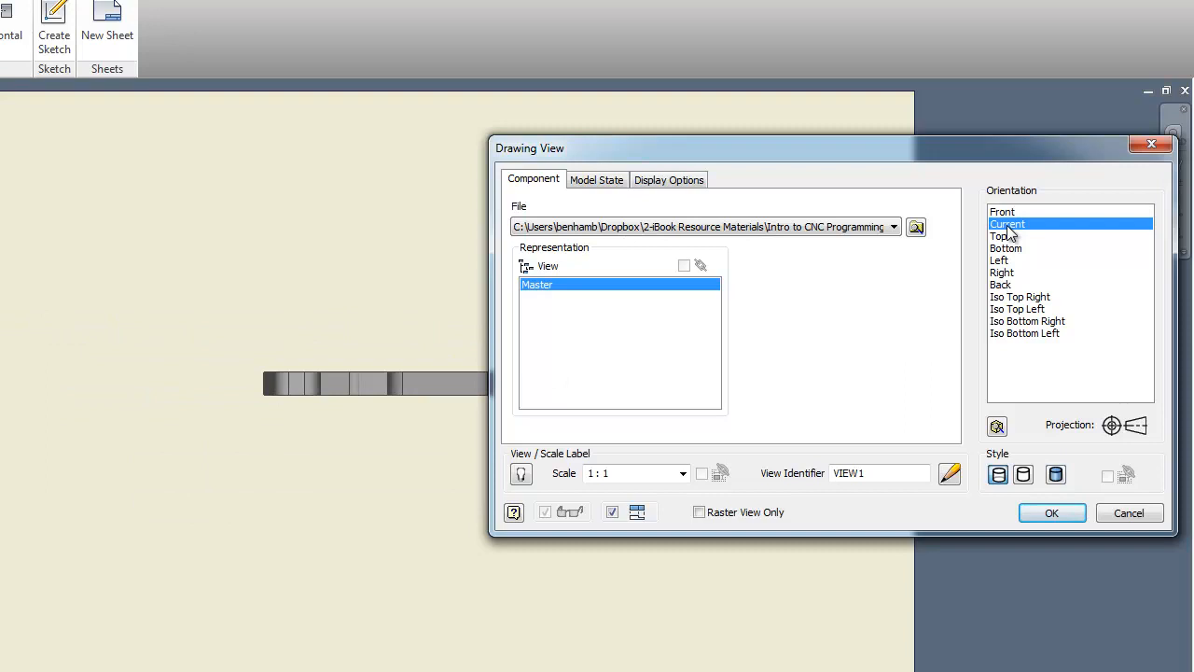
{"action": "left_click", "coordinate": [1001, 235]}
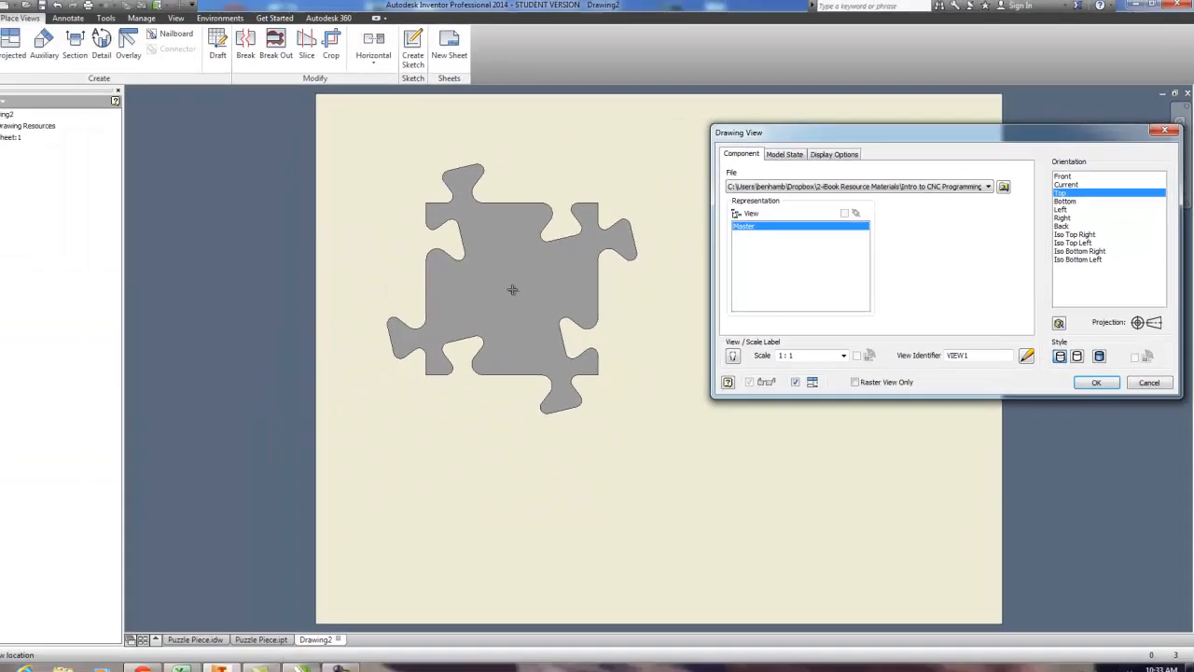
{"action": "left_click", "coordinate": [1098, 383]}
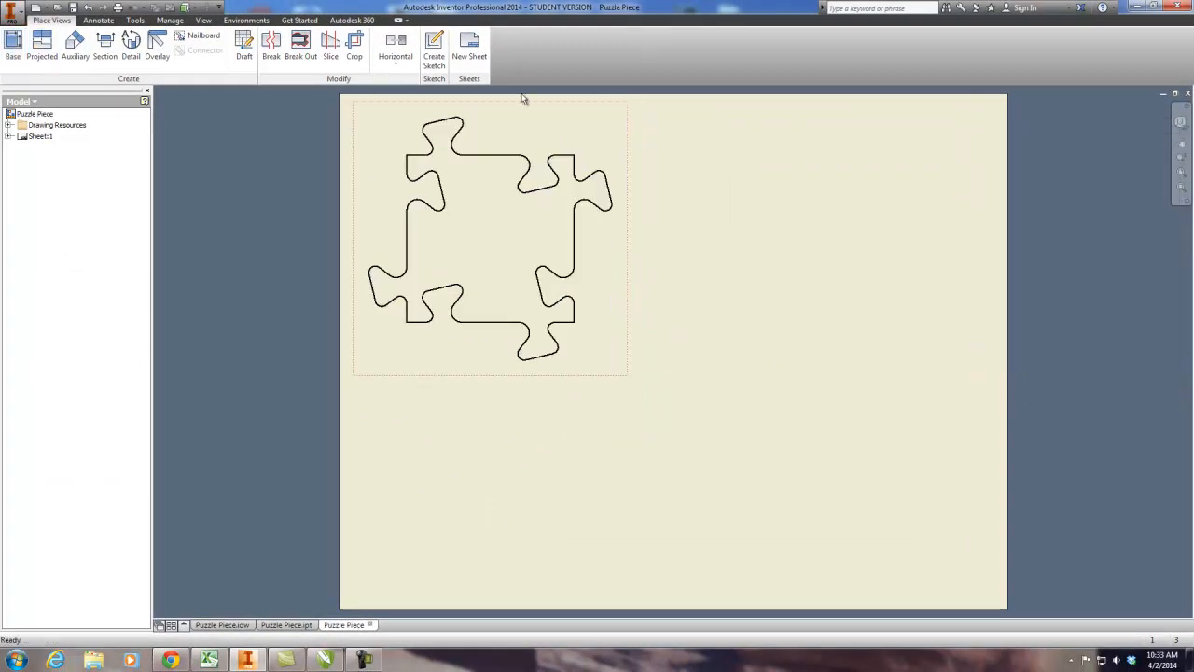
{"action": "mouse_move", "coordinate": [526, 292]}
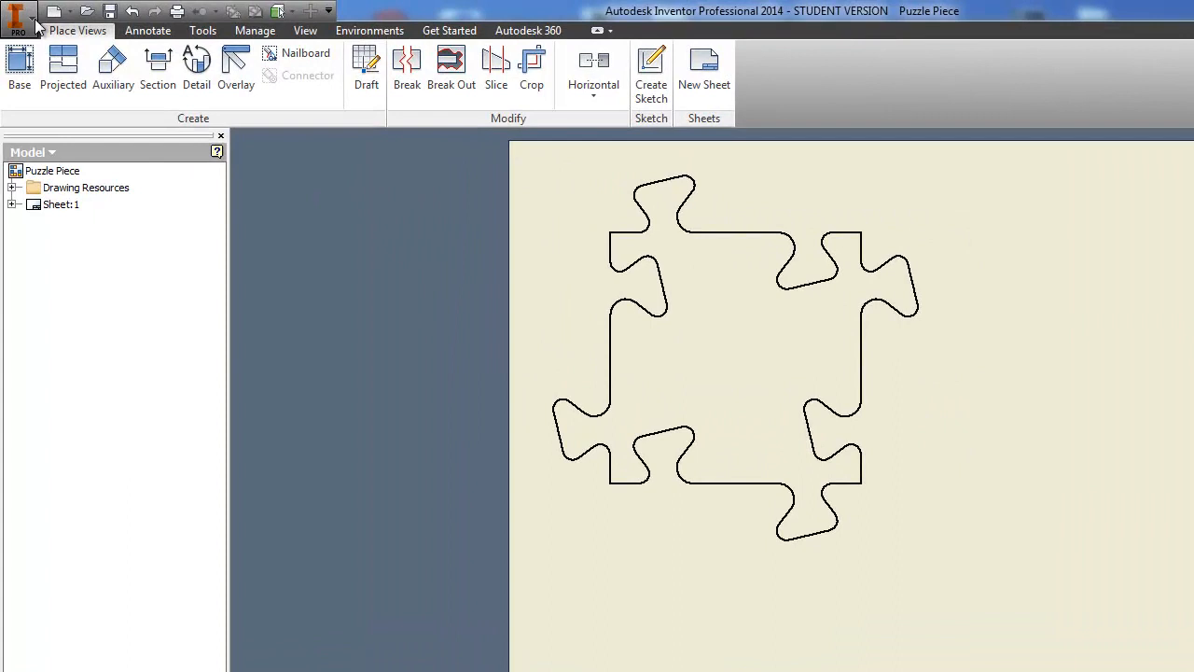
- Start Save Copy As for the Puzzle Piece drawing with DXF Files as the save type
{"action": "left_click", "coordinate": [17, 17]}
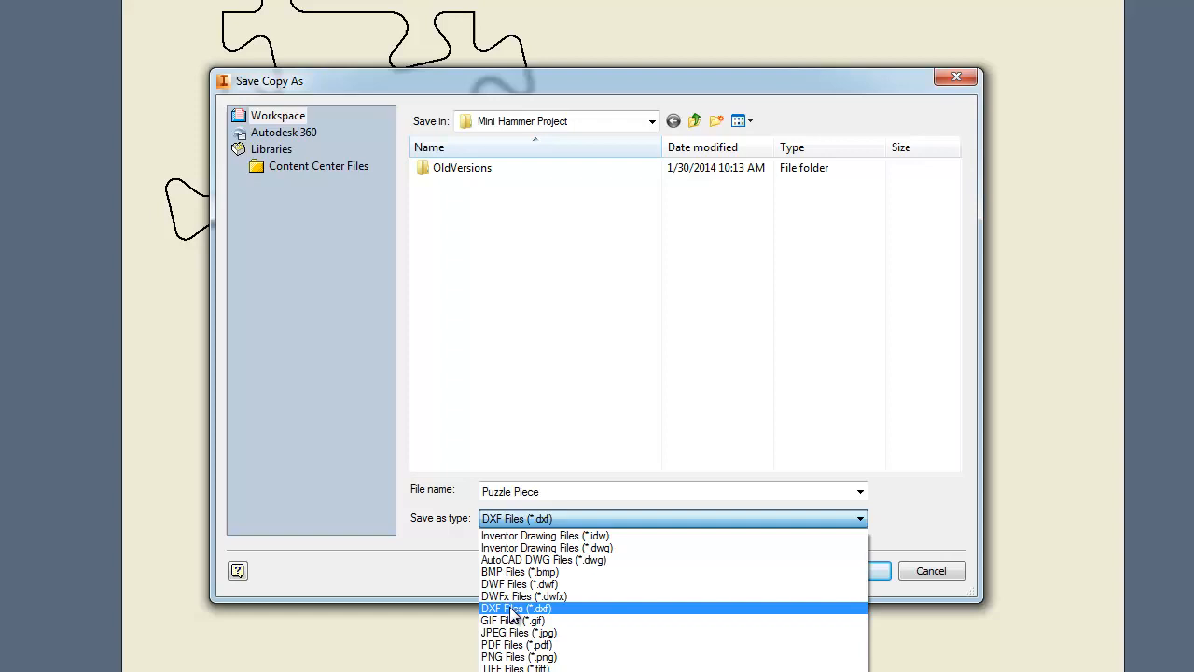
{"action": "left_click", "coordinate": [516, 609]}
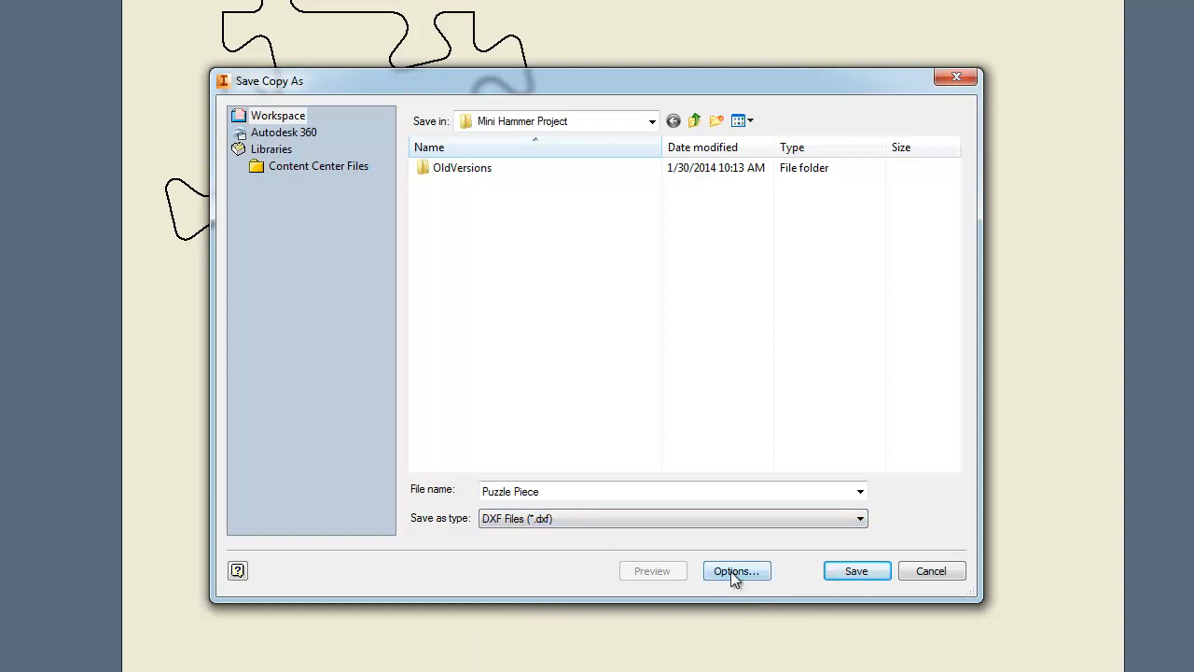
- Set the DXF export file version to AutoCAD 2010 DXF and finish the options
{"action": "left_click", "coordinate": [735, 571]}
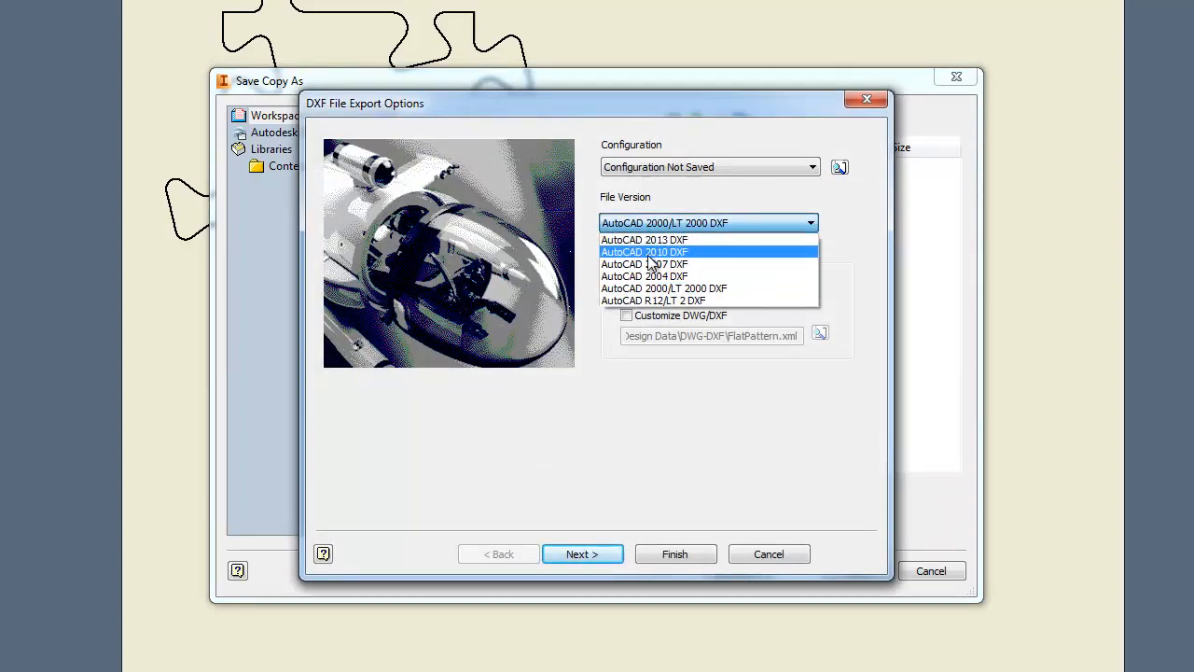
{"action": "left_click", "coordinate": [645, 252]}
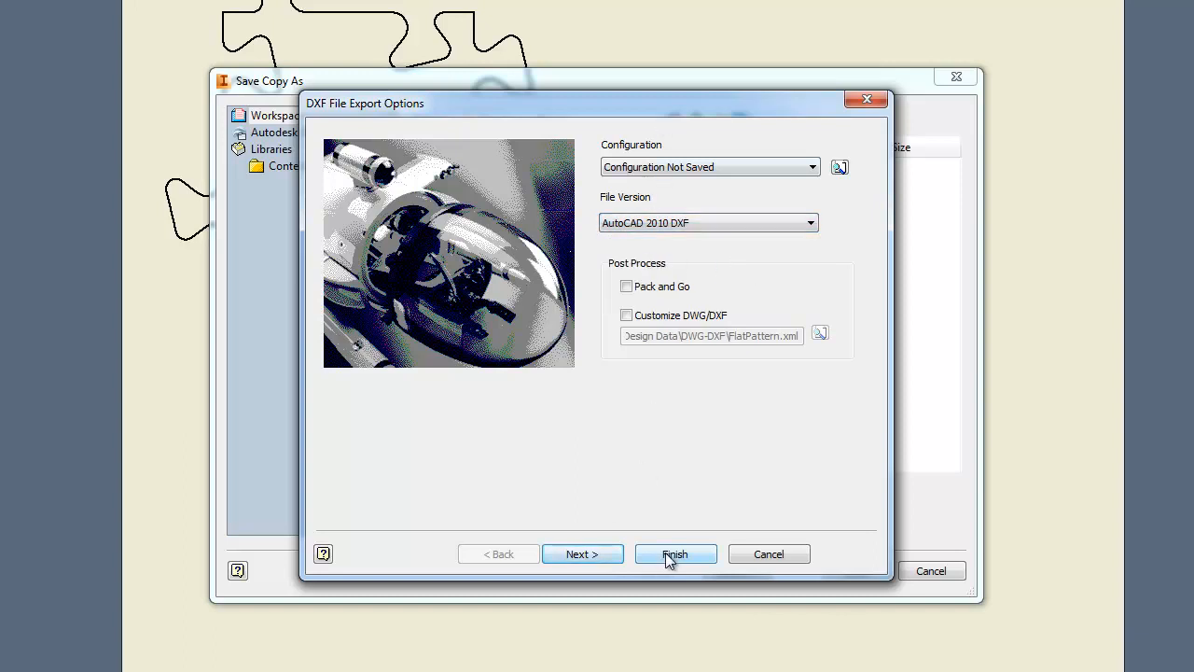
{"action": "left_click", "coordinate": [675, 553]}
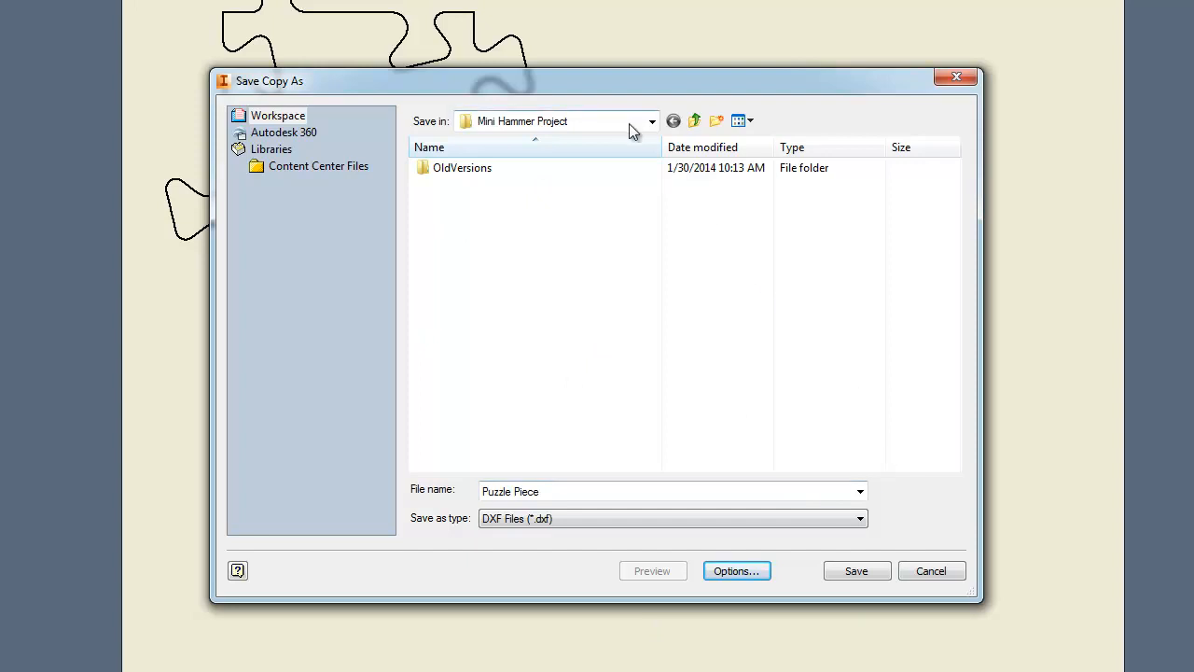
- Save the DXF copy to public > Ready to Cut > Laser > Benham > Intro to CNC with 'Benham' in the name
{"action": "left_click", "coordinate": [651, 120]}
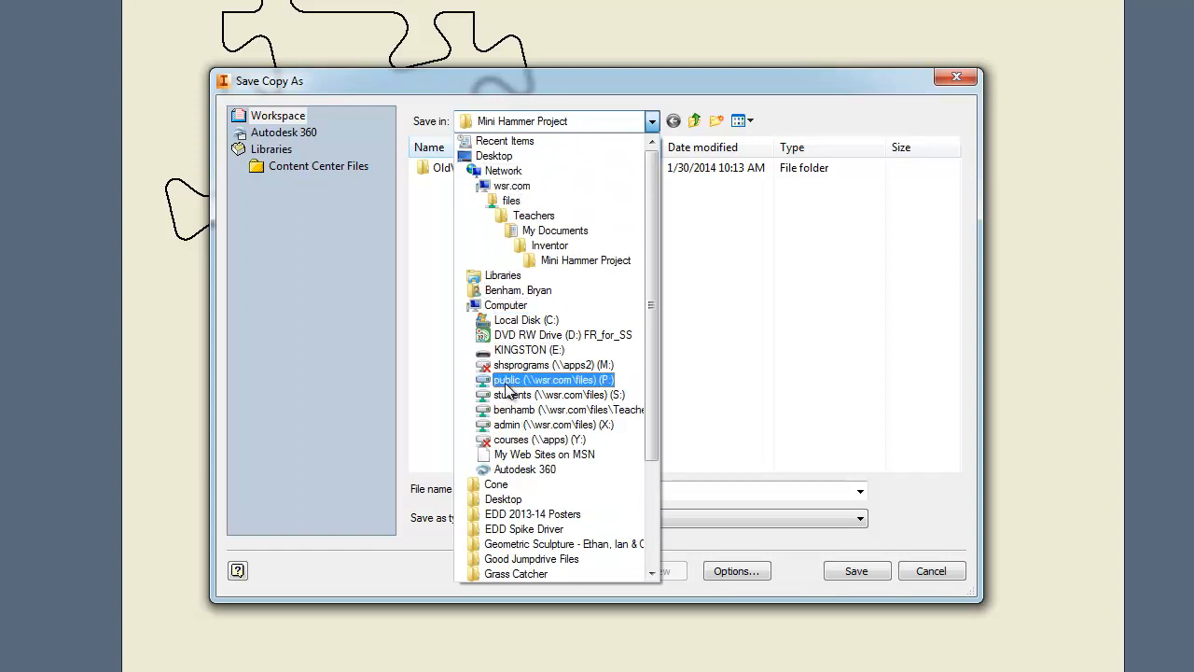
{"action": "left_click", "coordinate": [552, 381]}
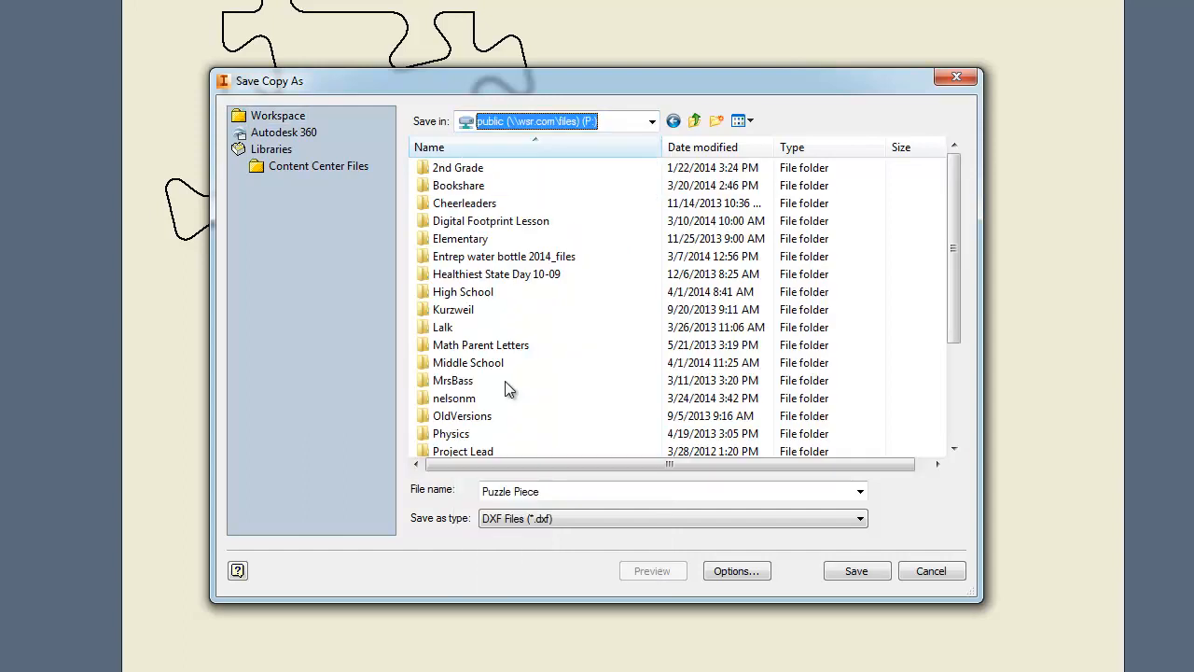
{"action": "left_click", "coordinate": [443, 326]}
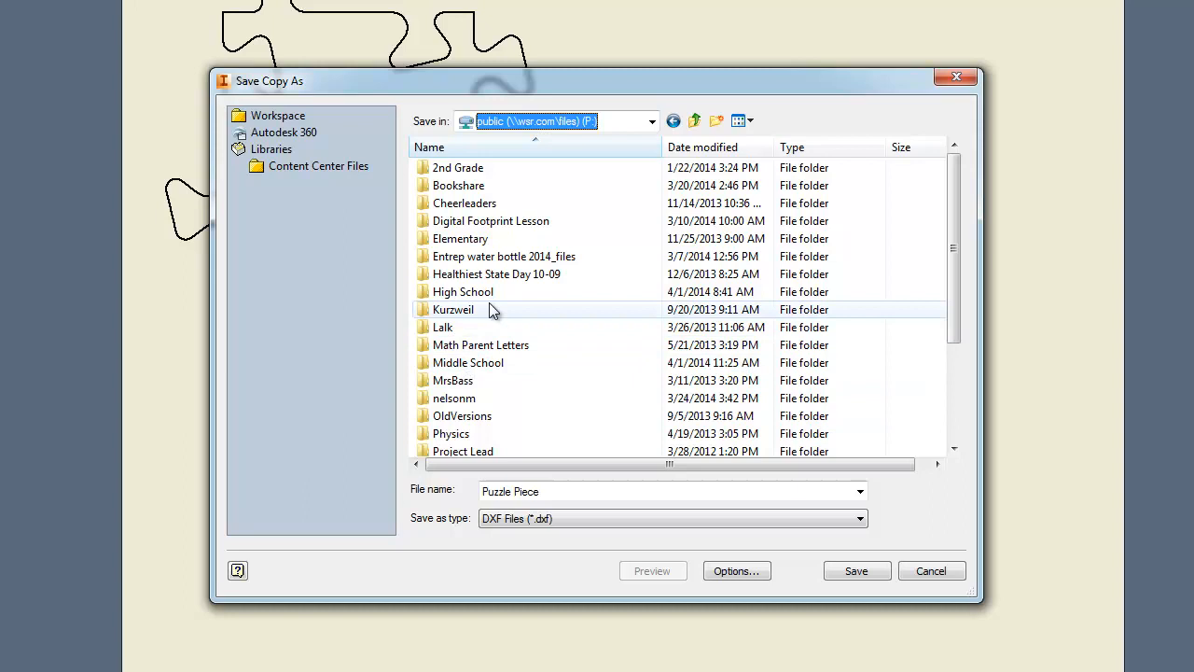
{"action": "mouse_move", "coordinate": [463, 291]}
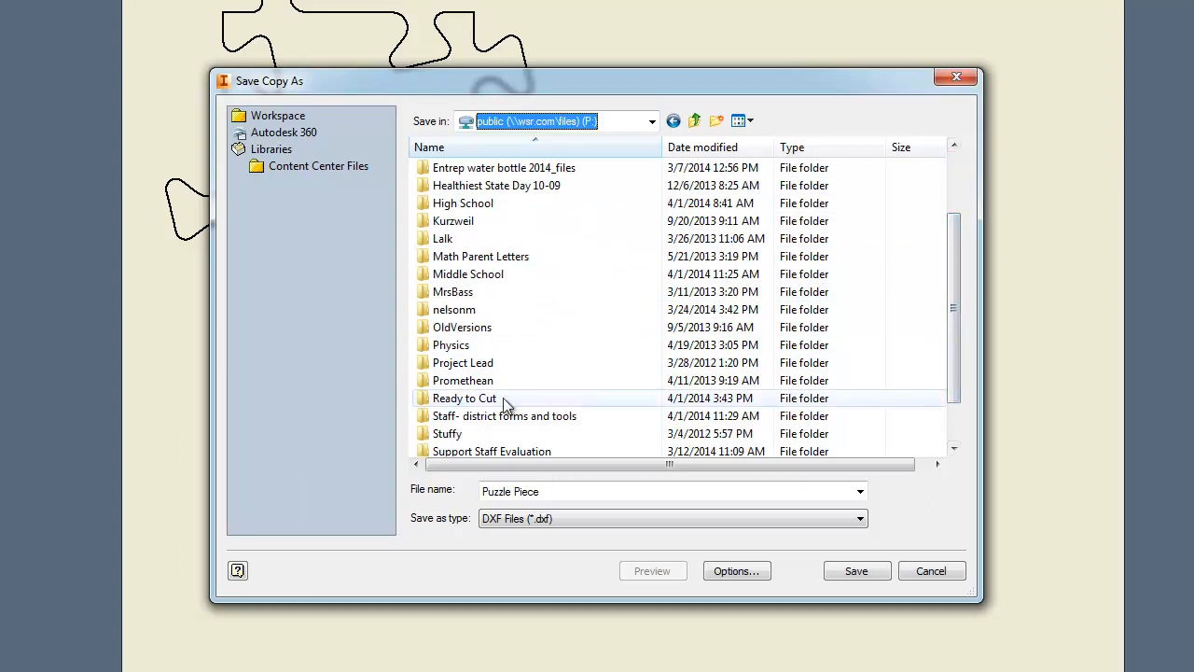
{"action": "double_click", "coordinate": [463, 398]}
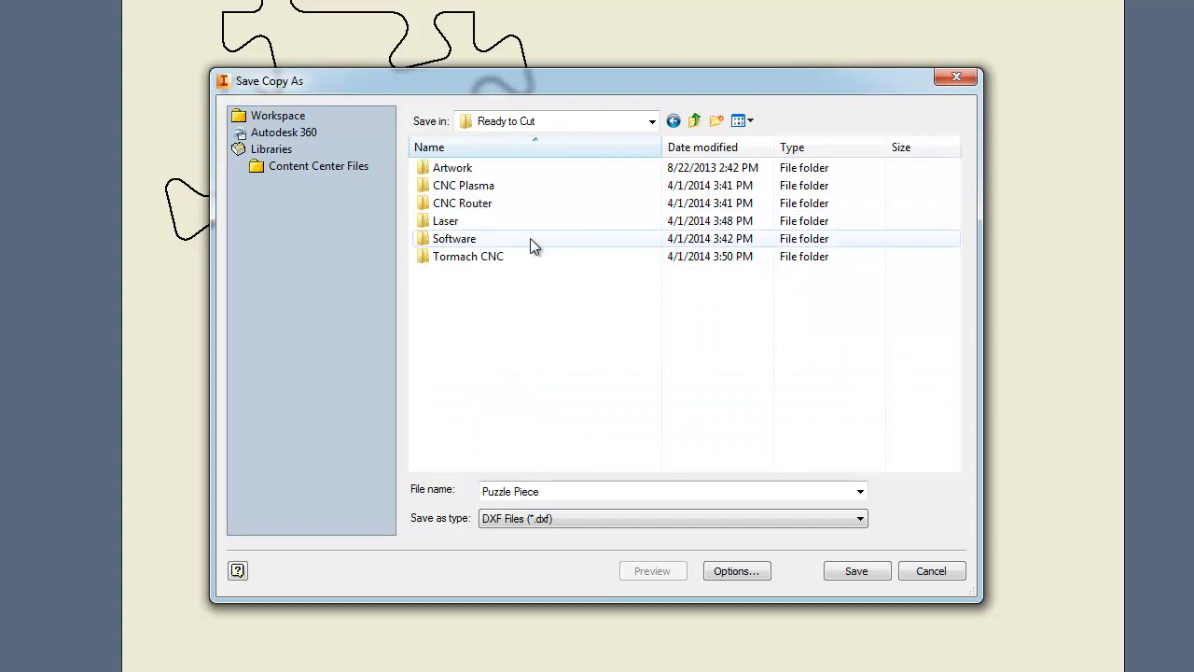
{"action": "left_click", "coordinate": [446, 220]}
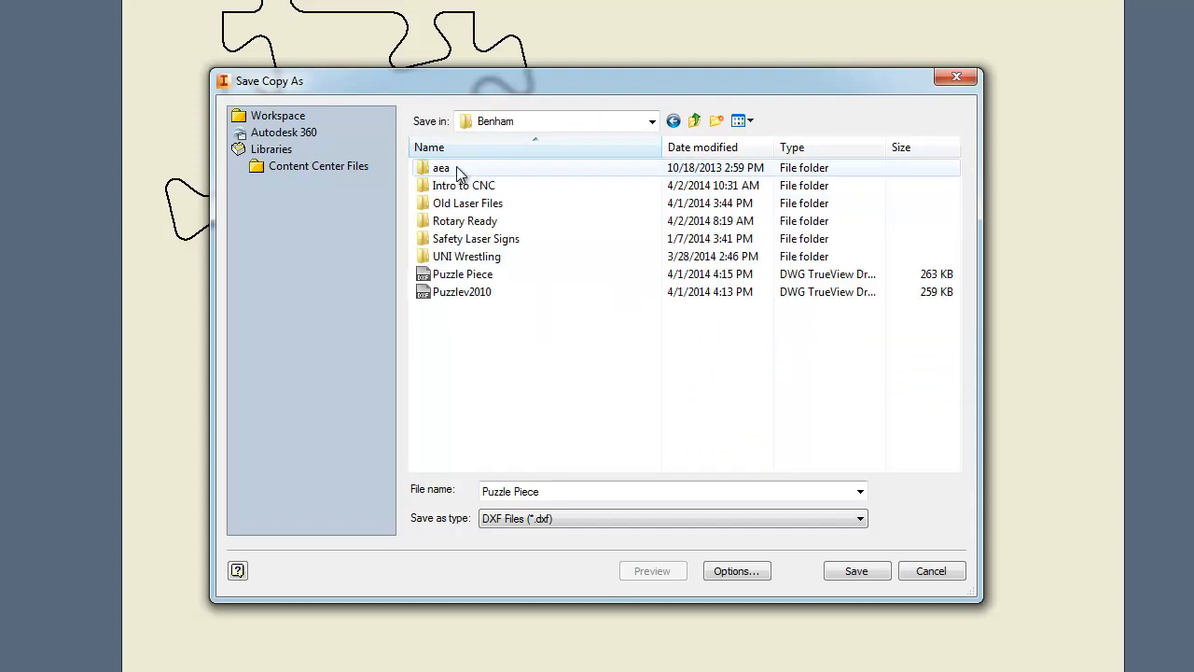
{"action": "mouse_move", "coordinate": [463, 185]}
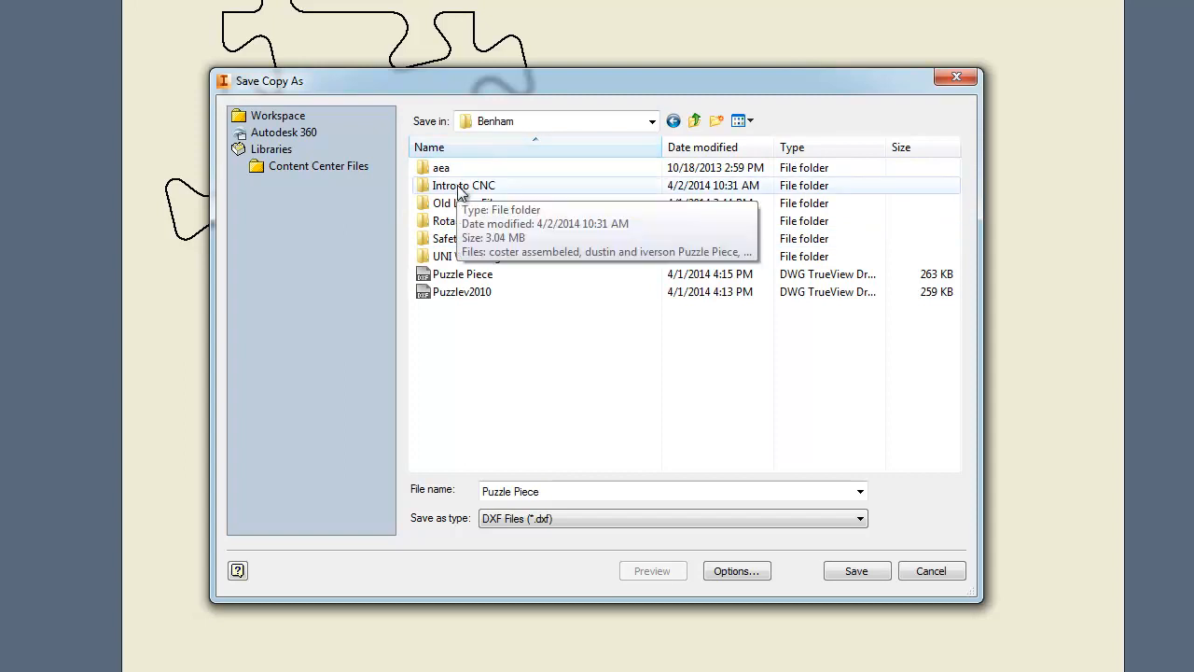
{"action": "double_click", "coordinate": [463, 184]}
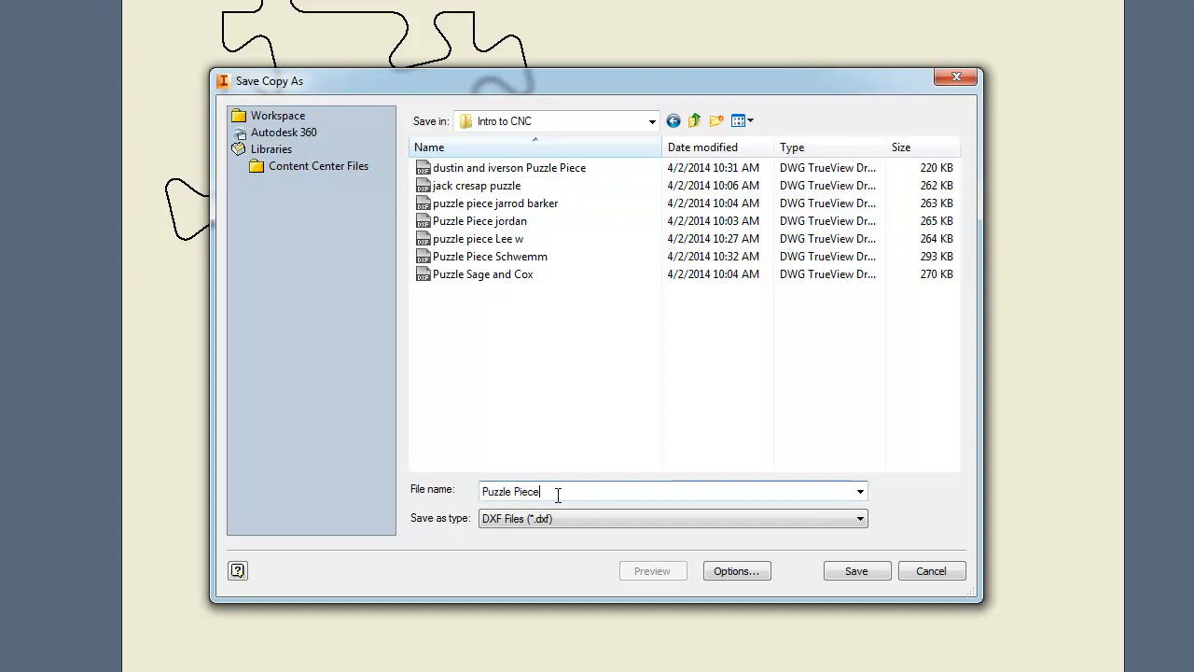
{"action": "type", "text": "Benham"}
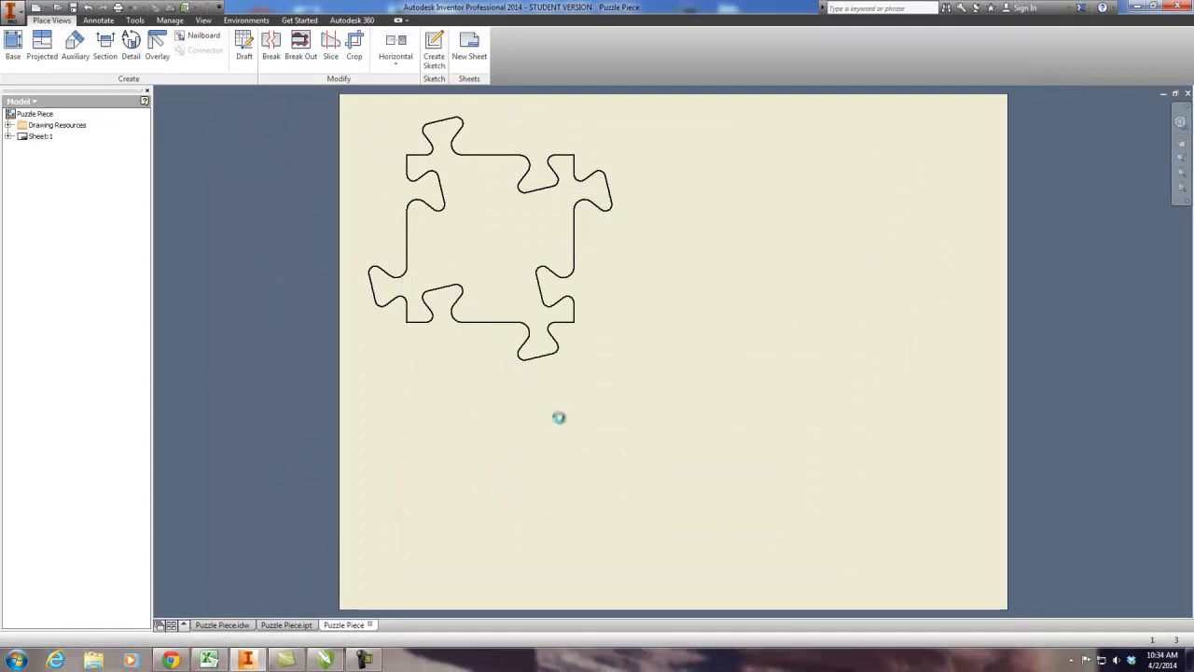
- Switch to CorelDRAW and open the 2014 Laser Template from the Ready to Cut folder
{"action": "left_click", "coordinate": [324, 660]}
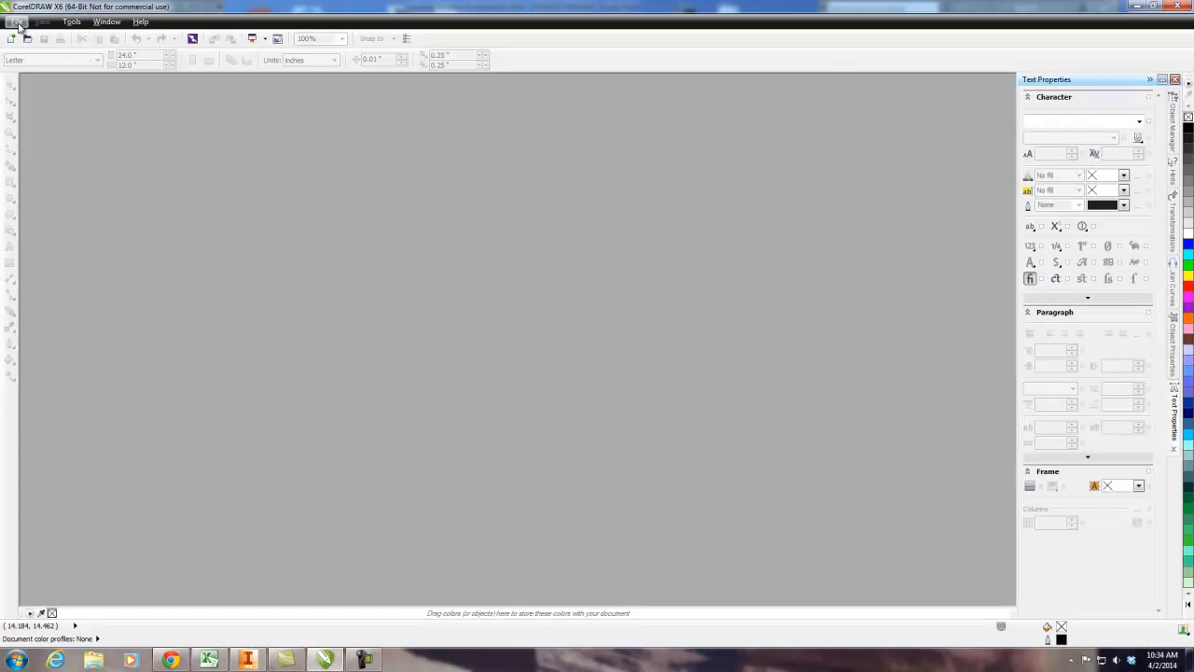
{"action": "left_click", "coordinate": [17, 28]}
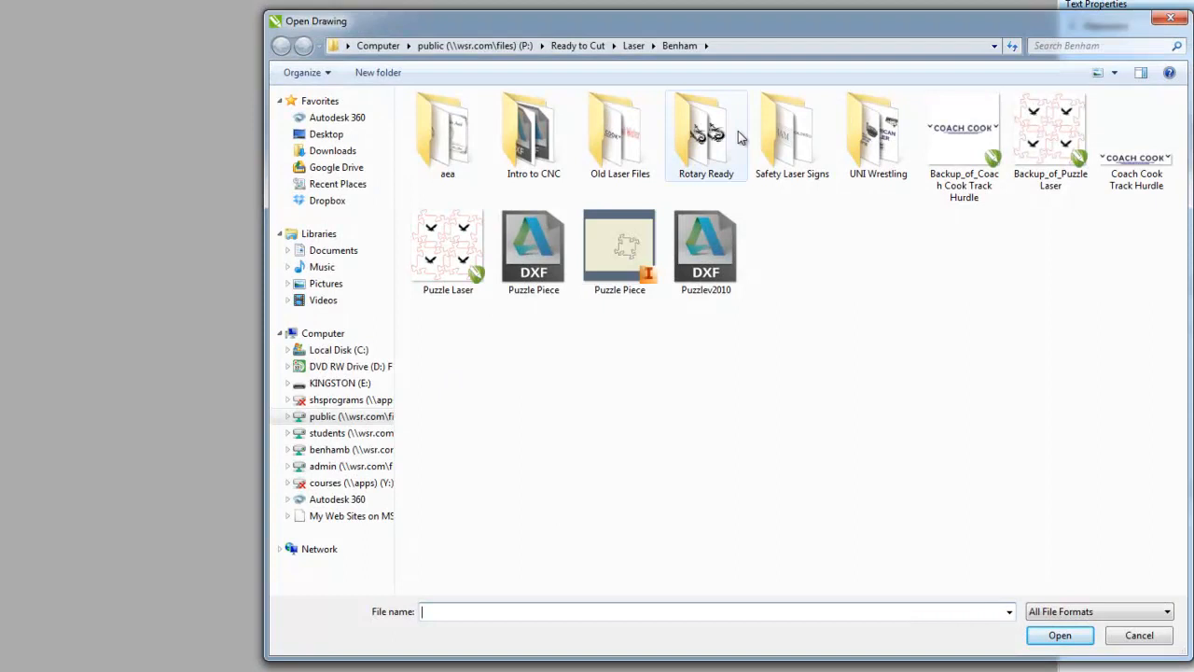
{"action": "mouse_move", "coordinate": [421, 471]}
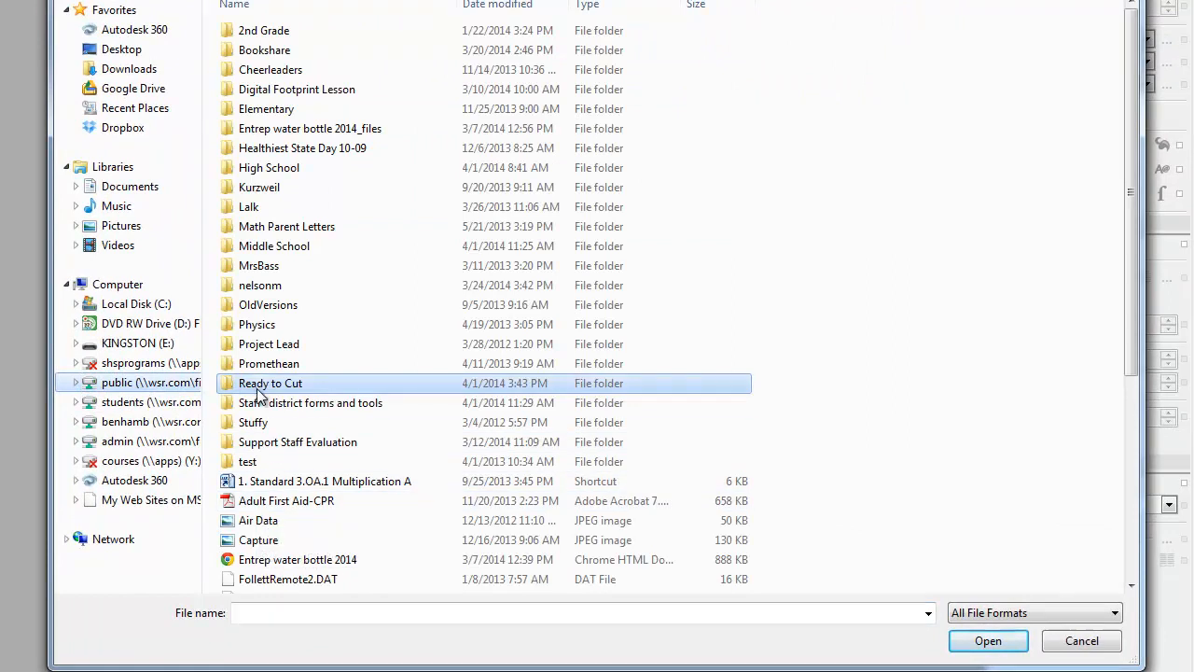
{"action": "double_click", "coordinate": [268, 383]}
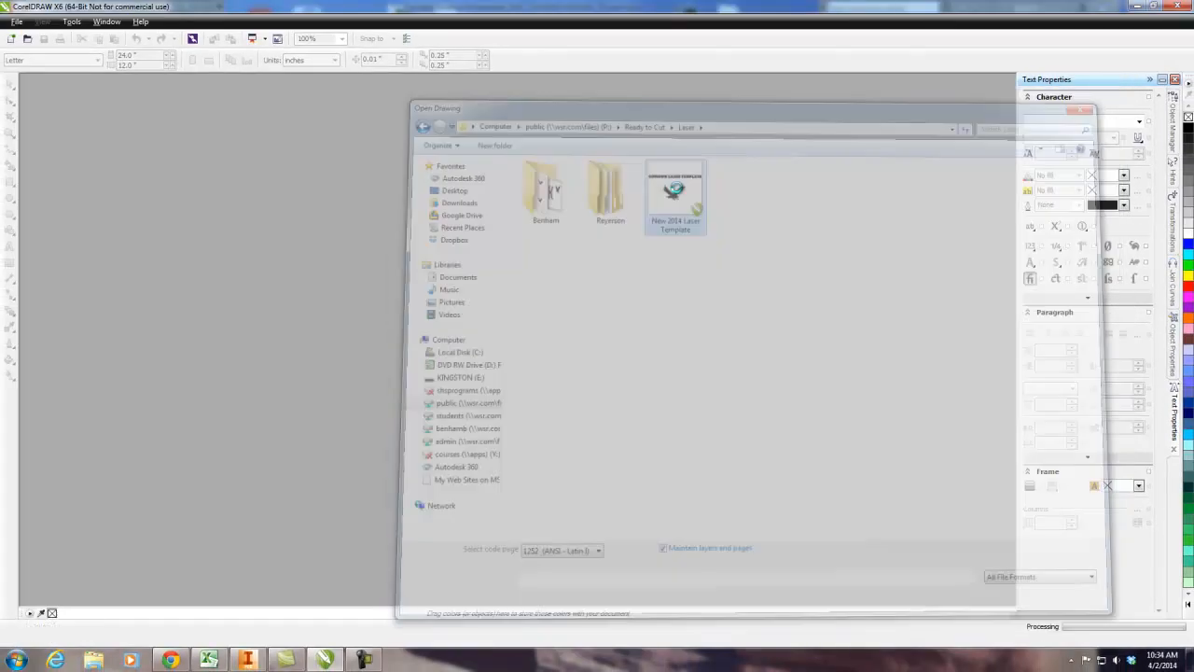
{"action": "double_click", "coordinate": [676, 190]}
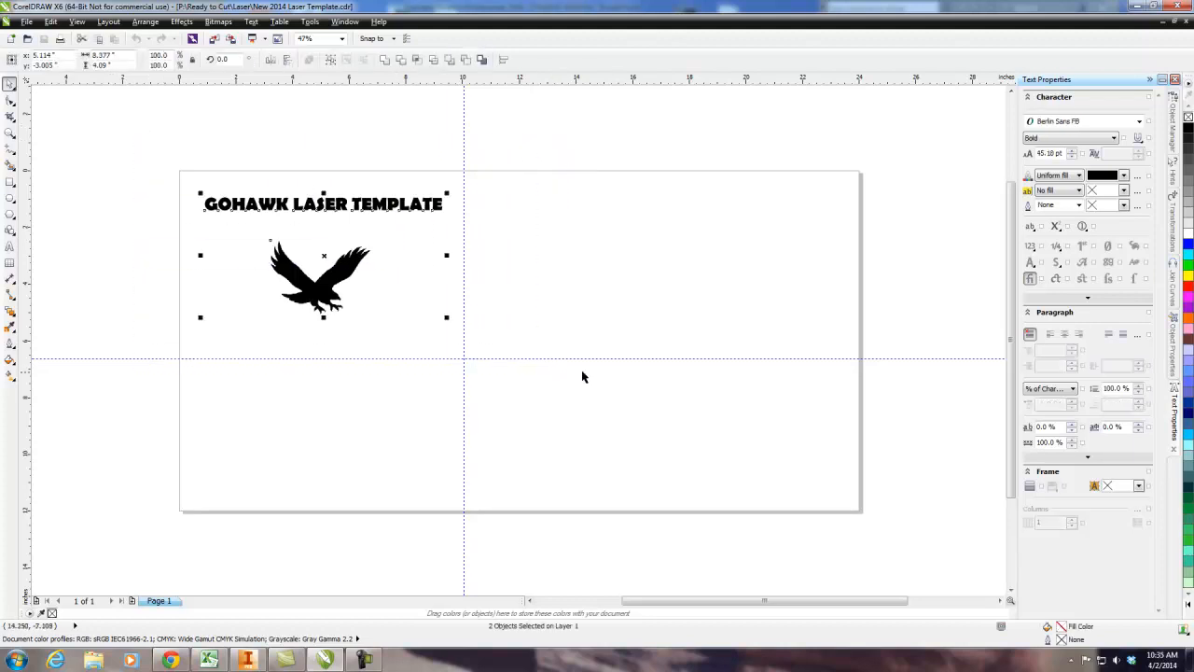
{"action": "mouse_move", "coordinate": [588, 379]}
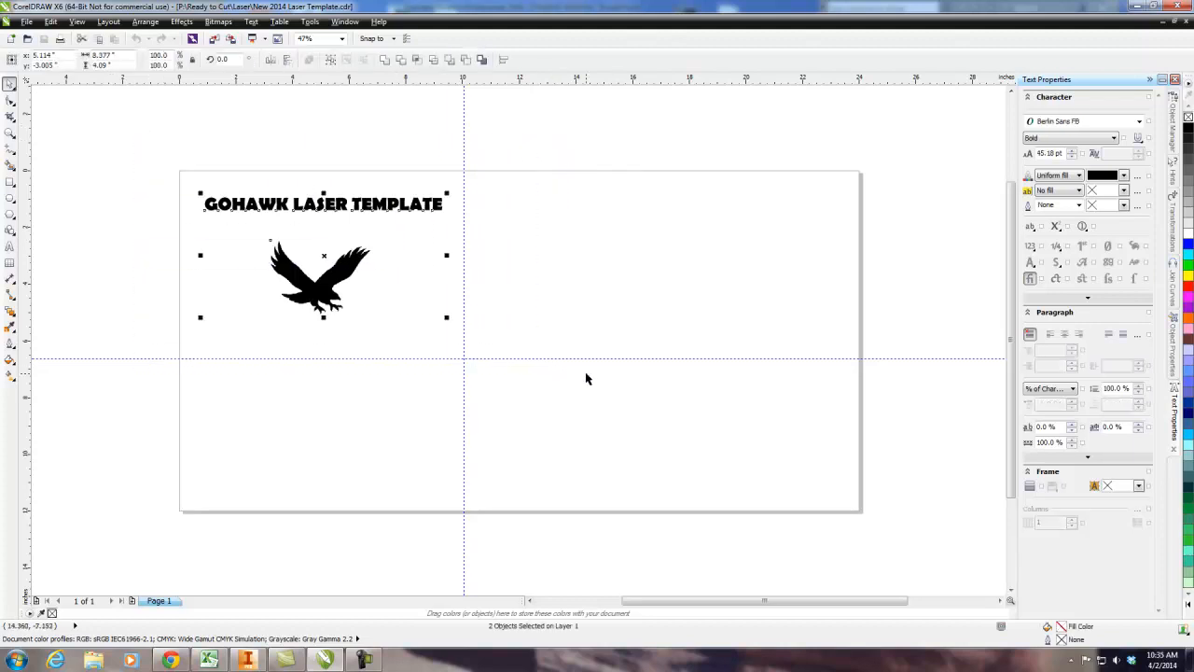
- Import Puzzle piece Benham from public > Ready to Cut > Laser > Benham > Intro to CNC
{"action": "key", "text": "Delete"}
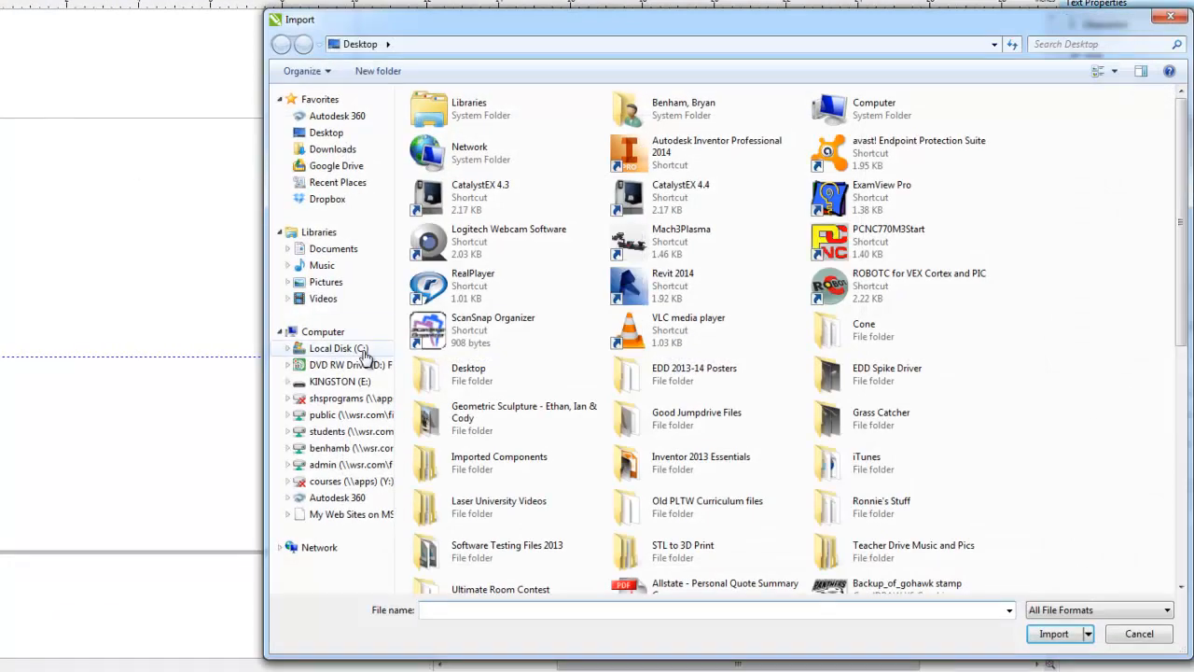
{"action": "left_click", "coordinate": [351, 414]}
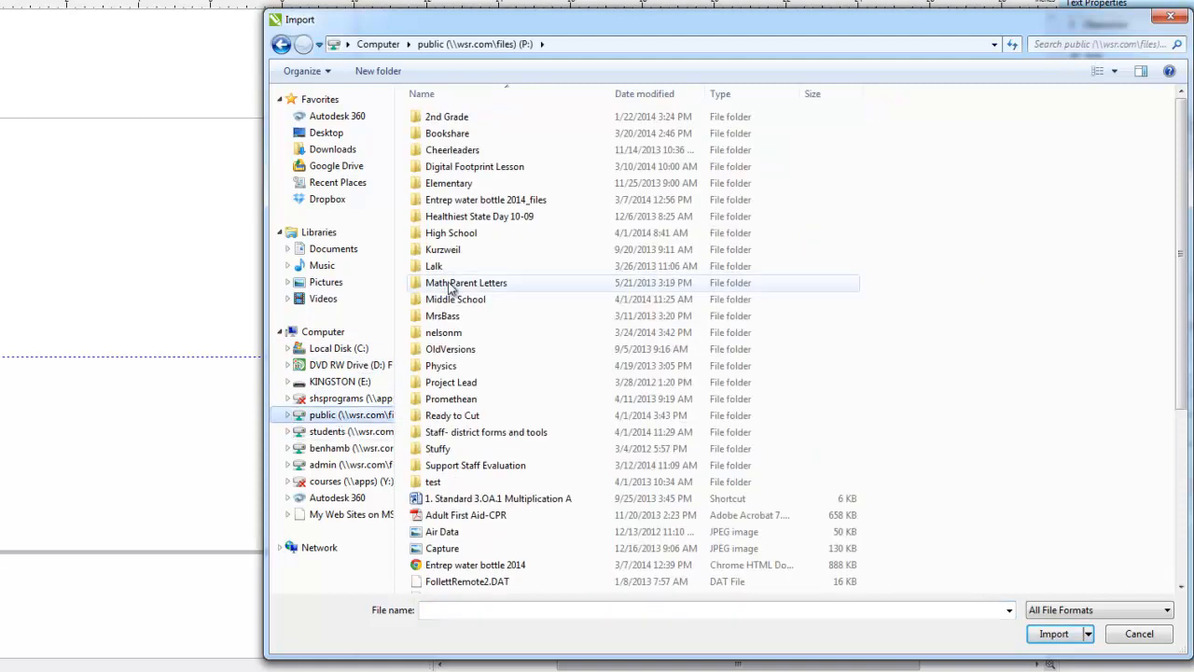
{"action": "double_click", "coordinate": [452, 414]}
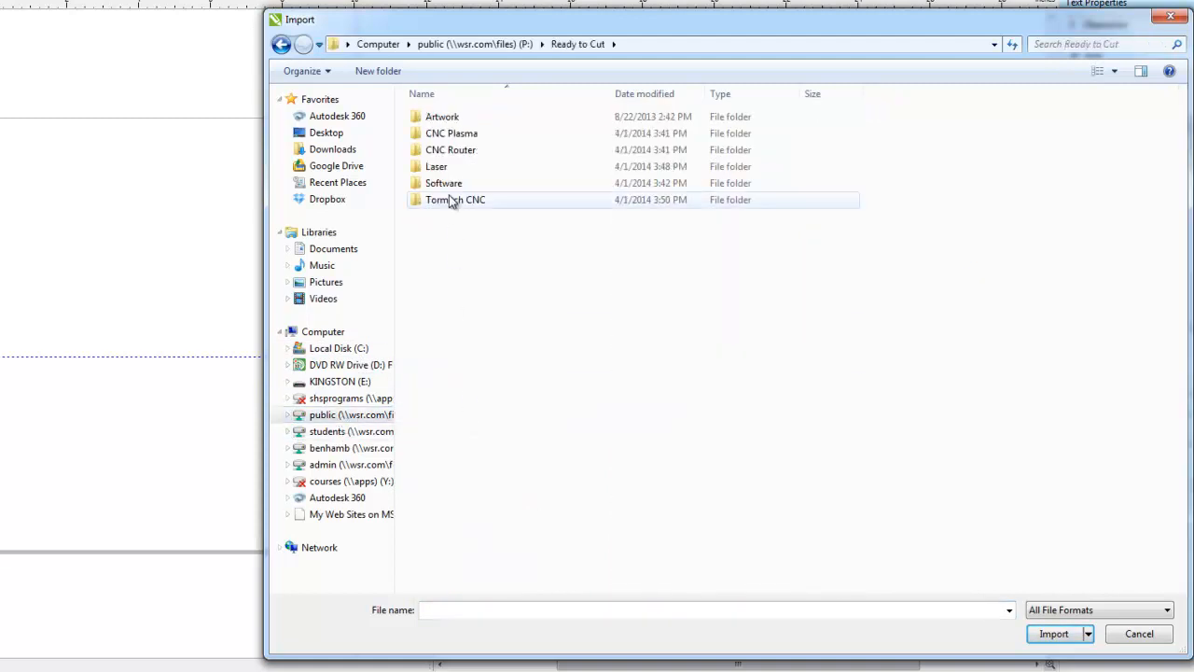
{"action": "double_click", "coordinate": [437, 166]}
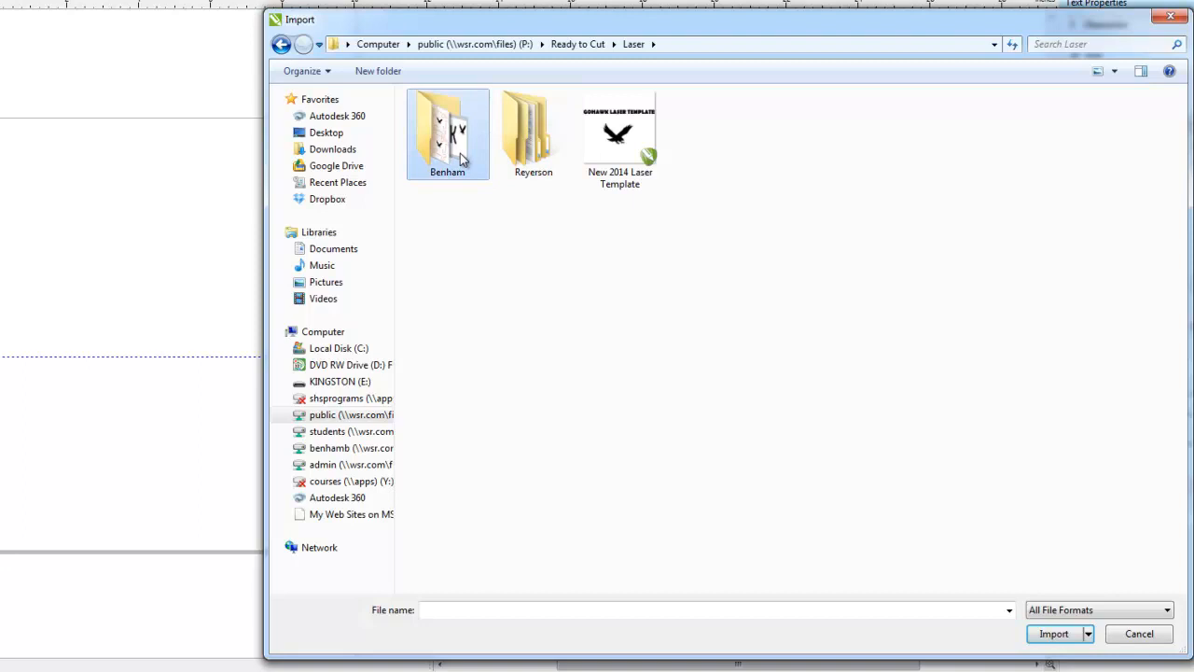
{"action": "double_click", "coordinate": [448, 134]}
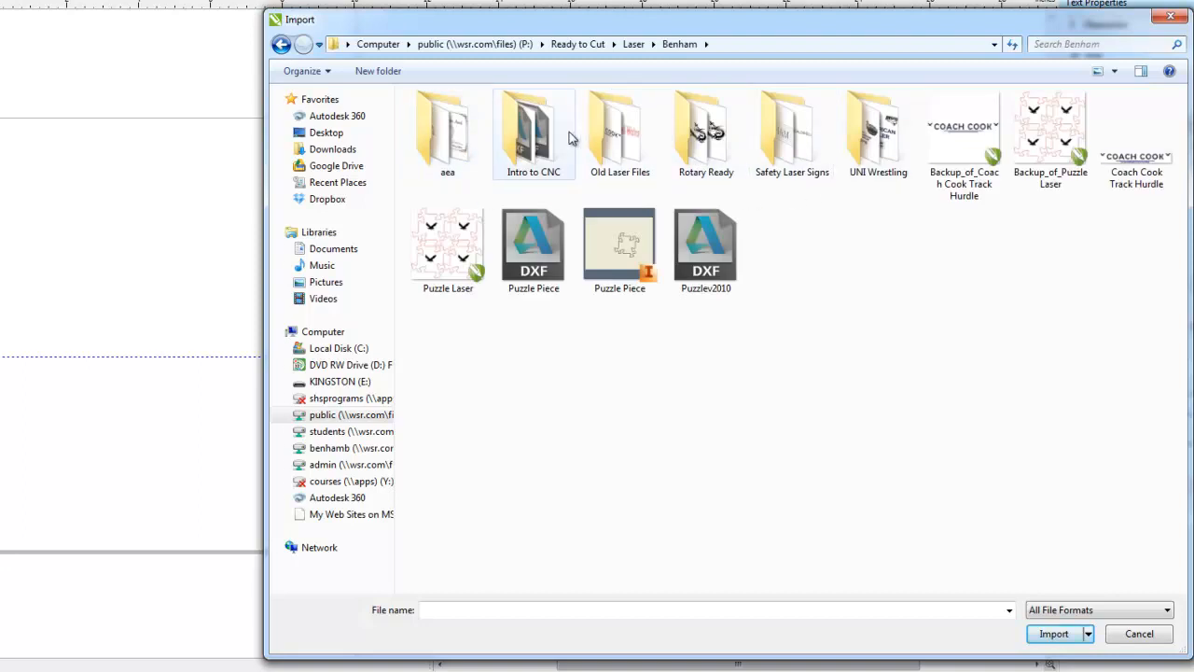
{"action": "double_click", "coordinate": [534, 131]}
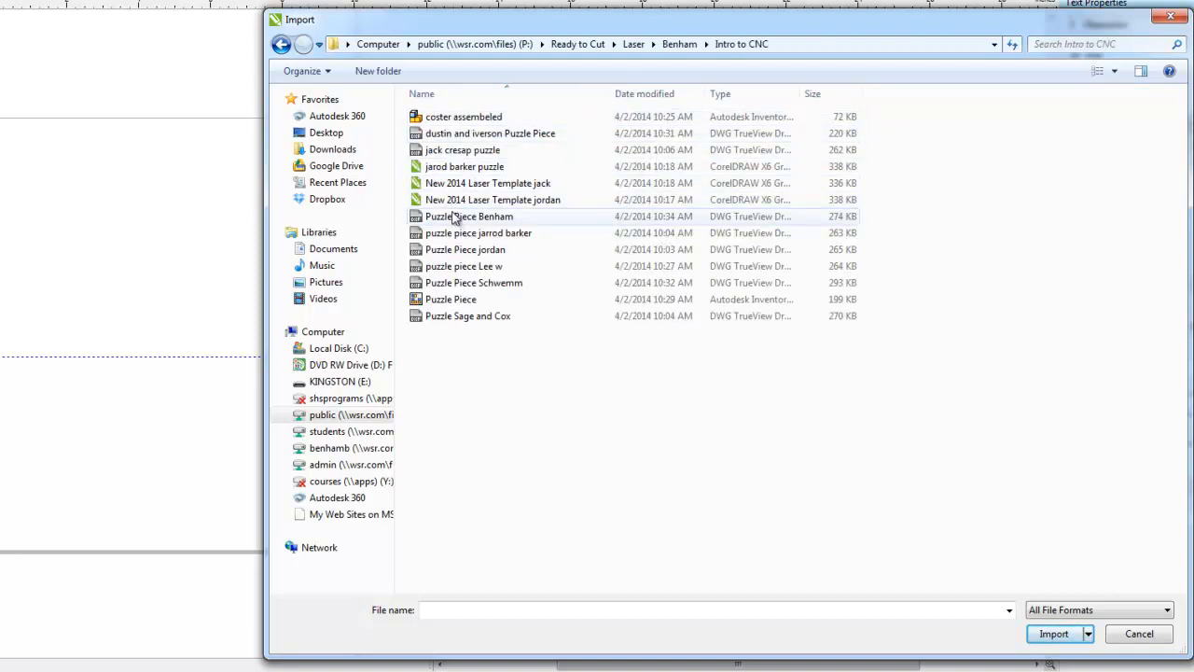
{"action": "left_click", "coordinate": [1053, 635]}
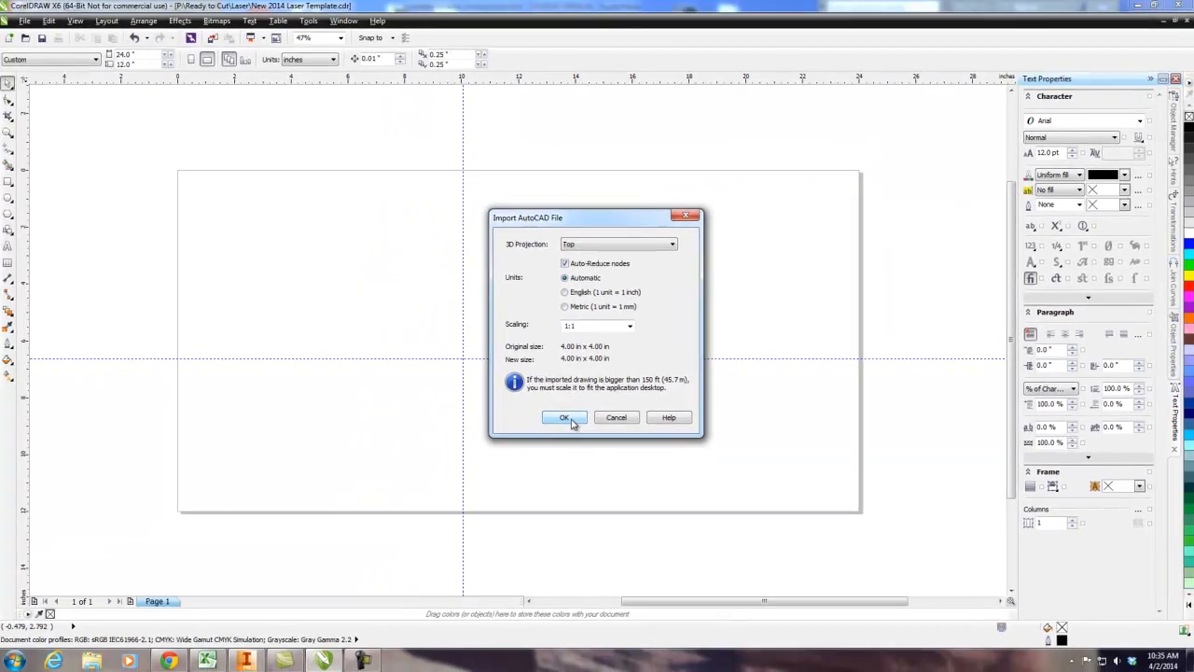
- Accept the 1:1 AutoCAD import, place the piece, and give it a red hairline outline
{"action": "left_click", "coordinate": [564, 418]}
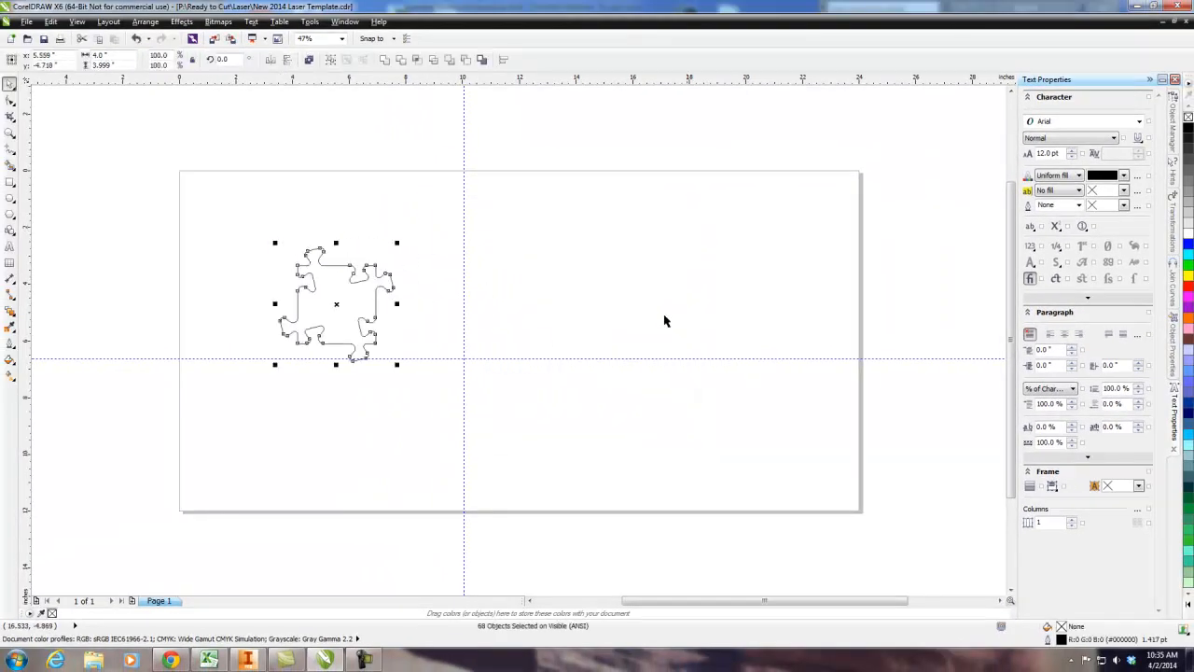
{"action": "type", "text": "200"}
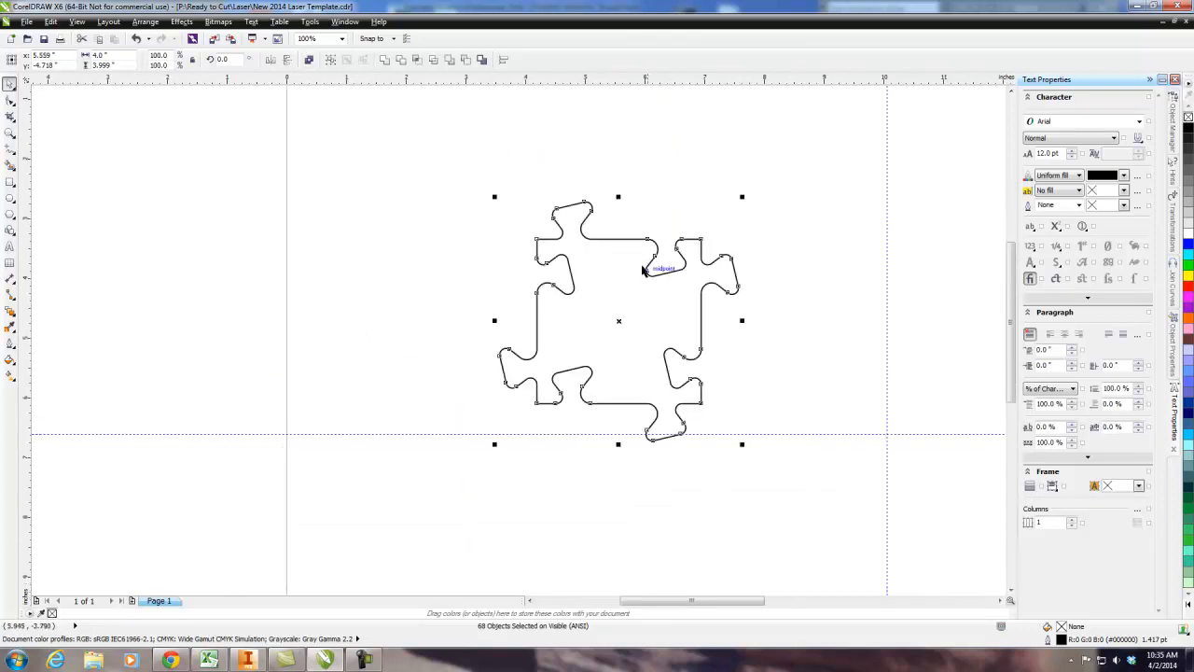
{"action": "mouse_move", "coordinate": [873, 422]}
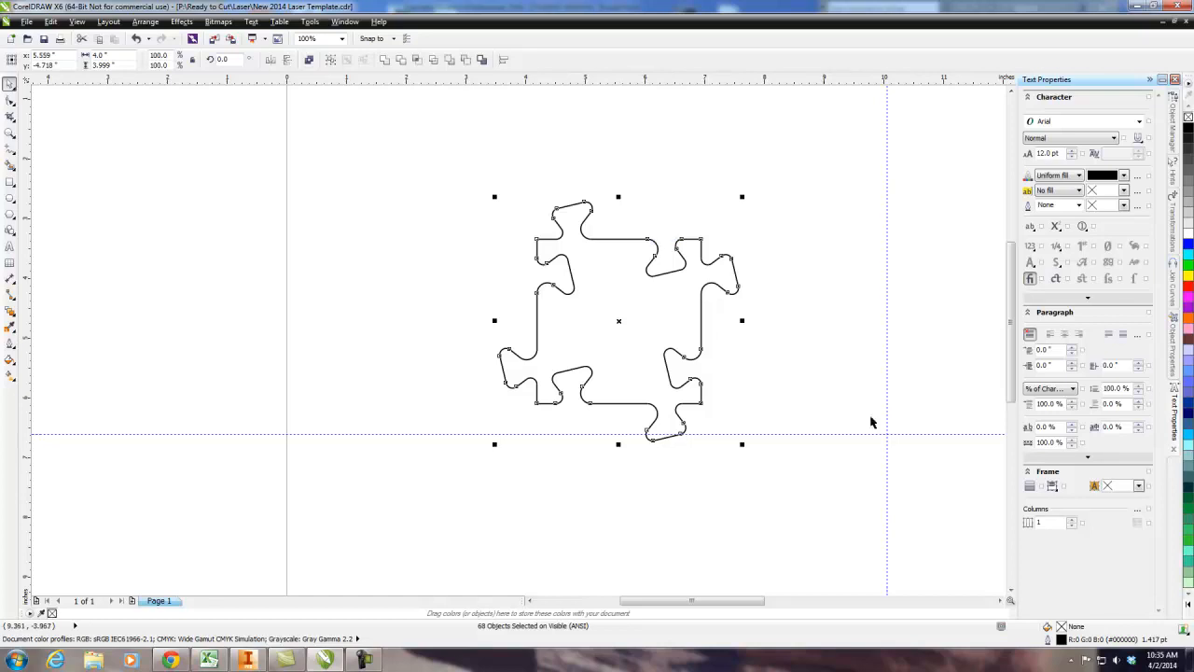
{"action": "mouse_move", "coordinate": [731, 289]}
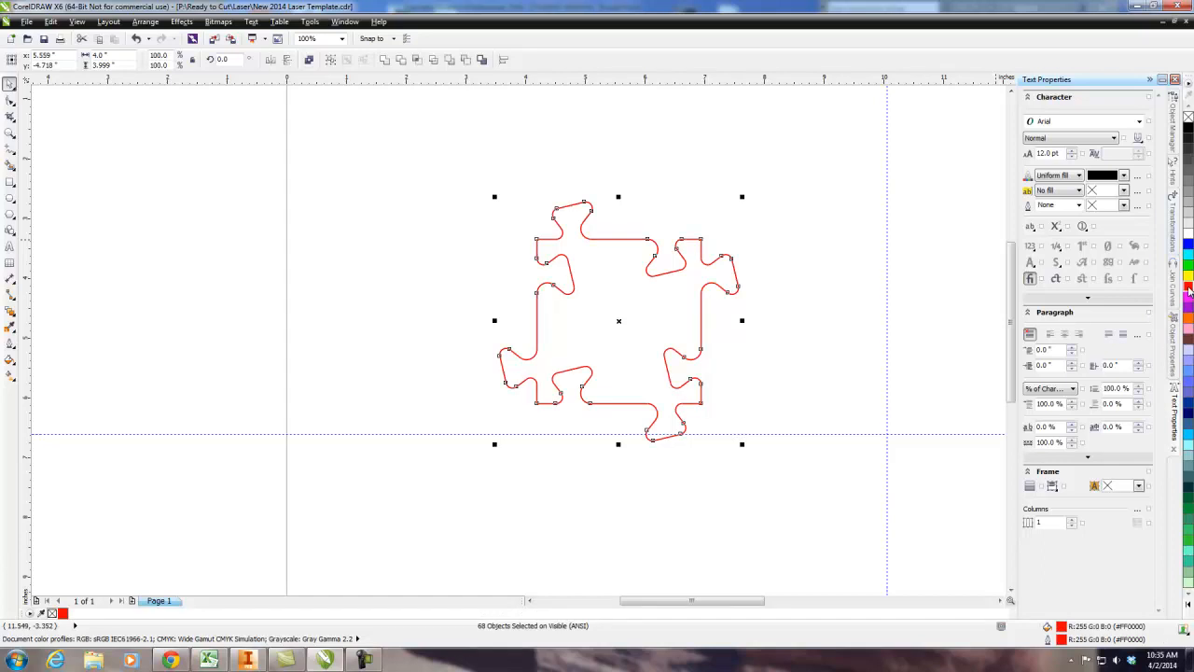
{"action": "mouse_move", "coordinate": [648, 297]}
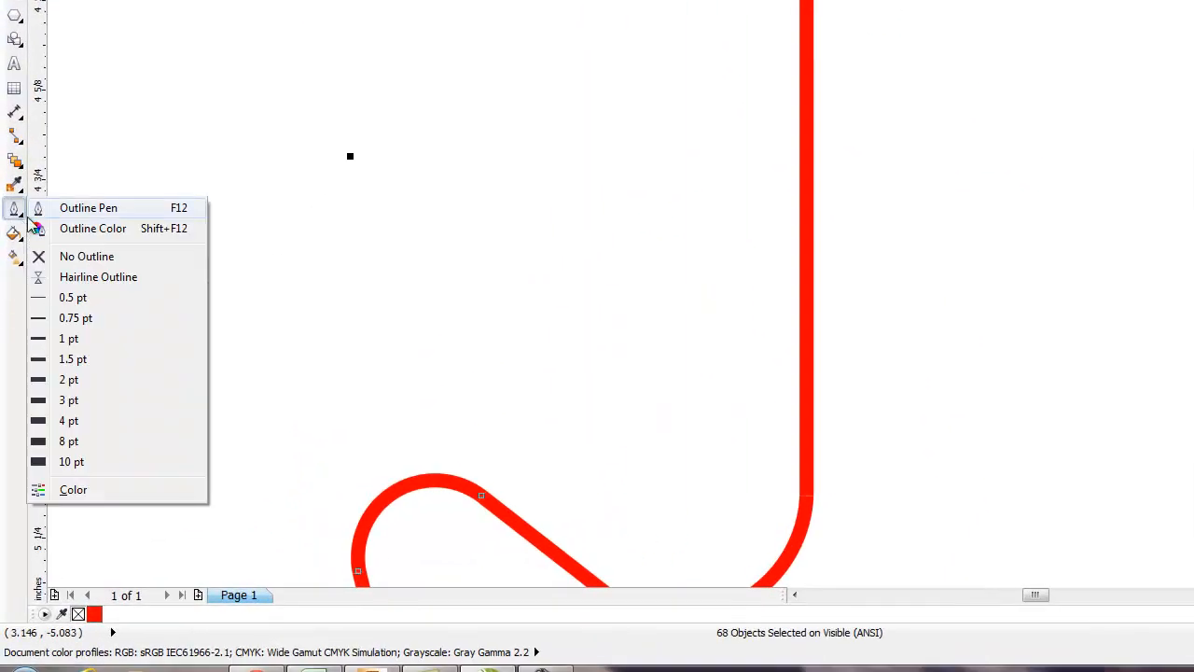
{"action": "mouse_move", "coordinate": [97, 276]}
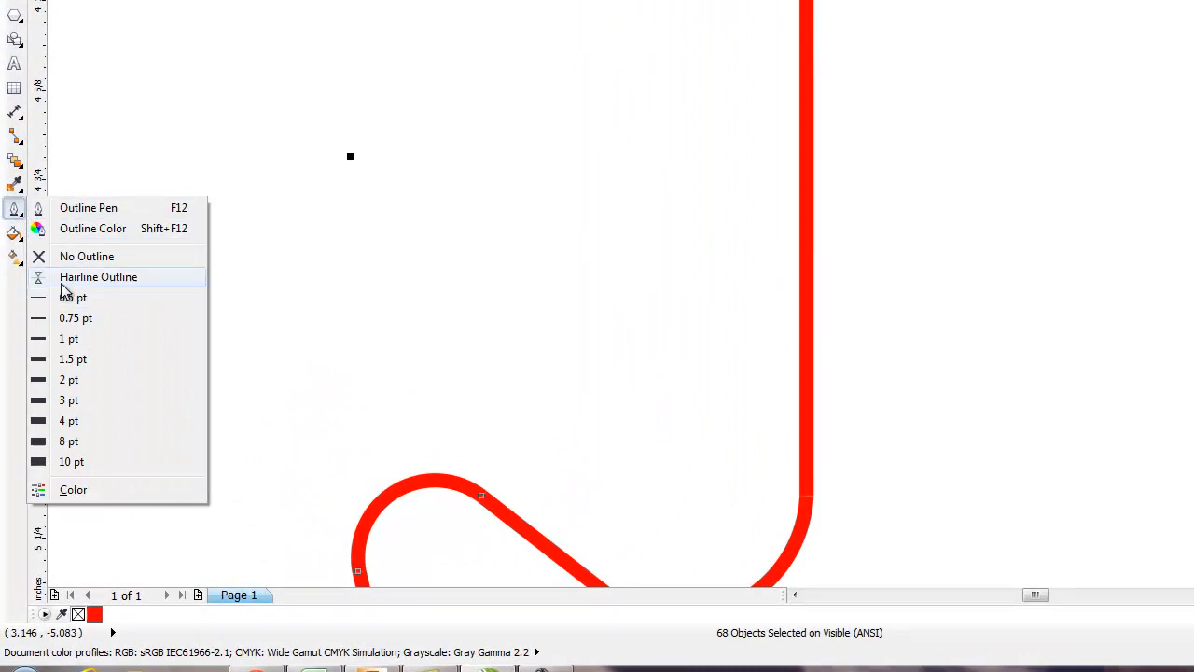
{"action": "mouse_move", "coordinate": [70, 422]}
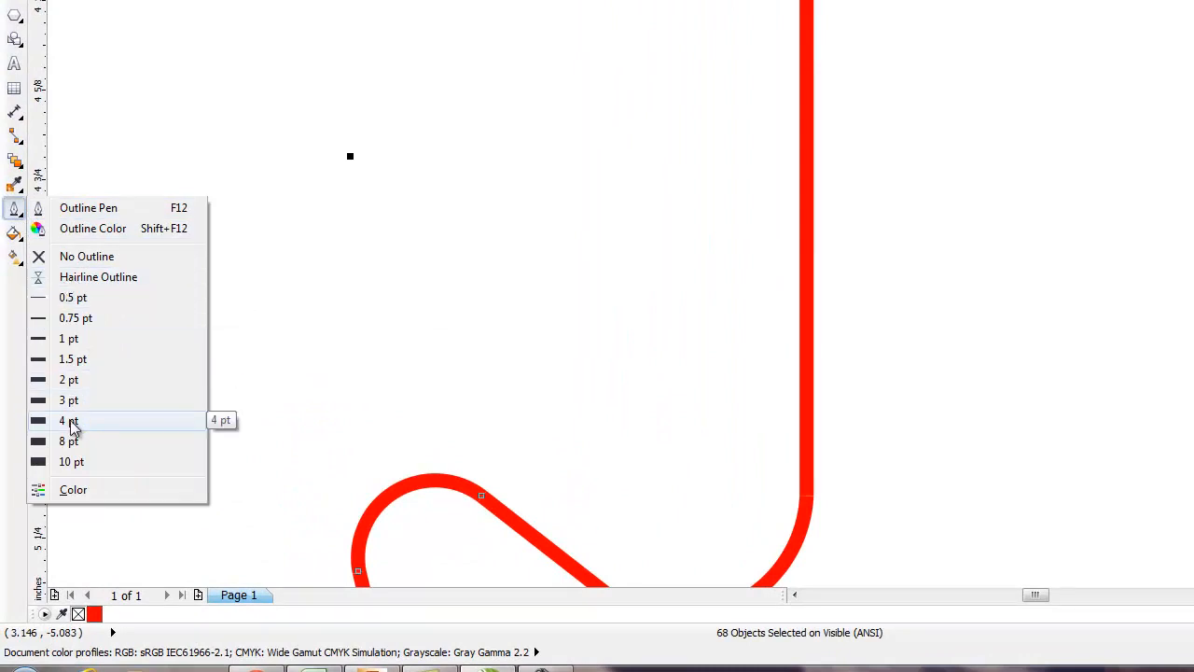
{"action": "left_click", "coordinate": [67, 421]}
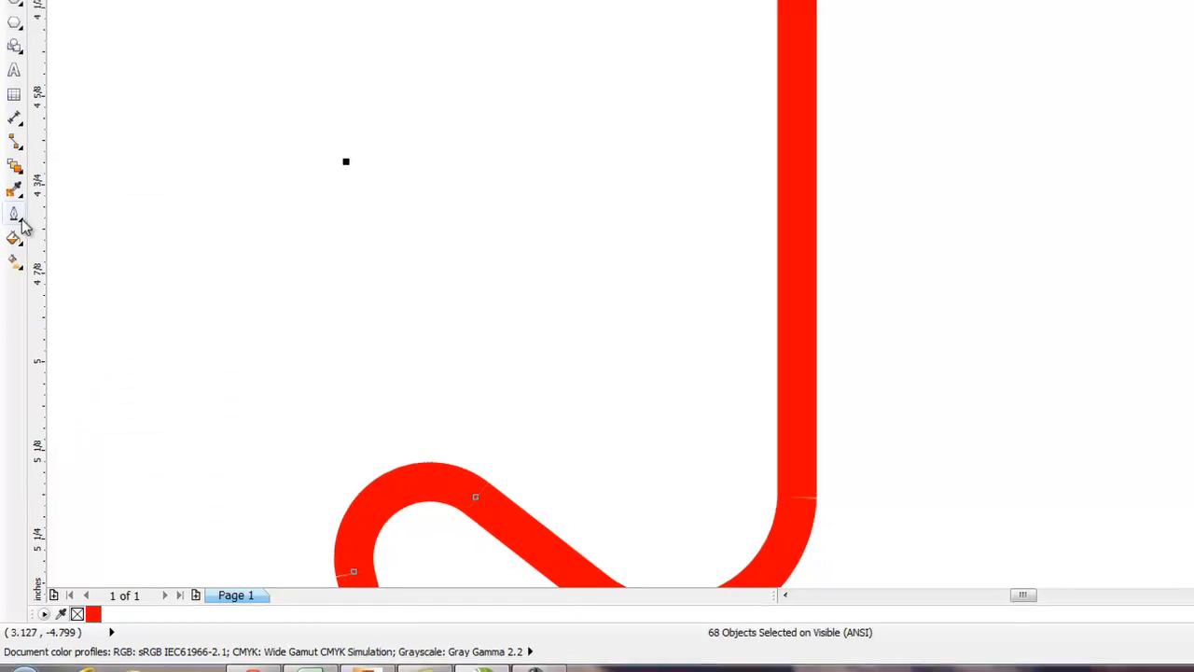
{"action": "left_click", "coordinate": [15, 215]}
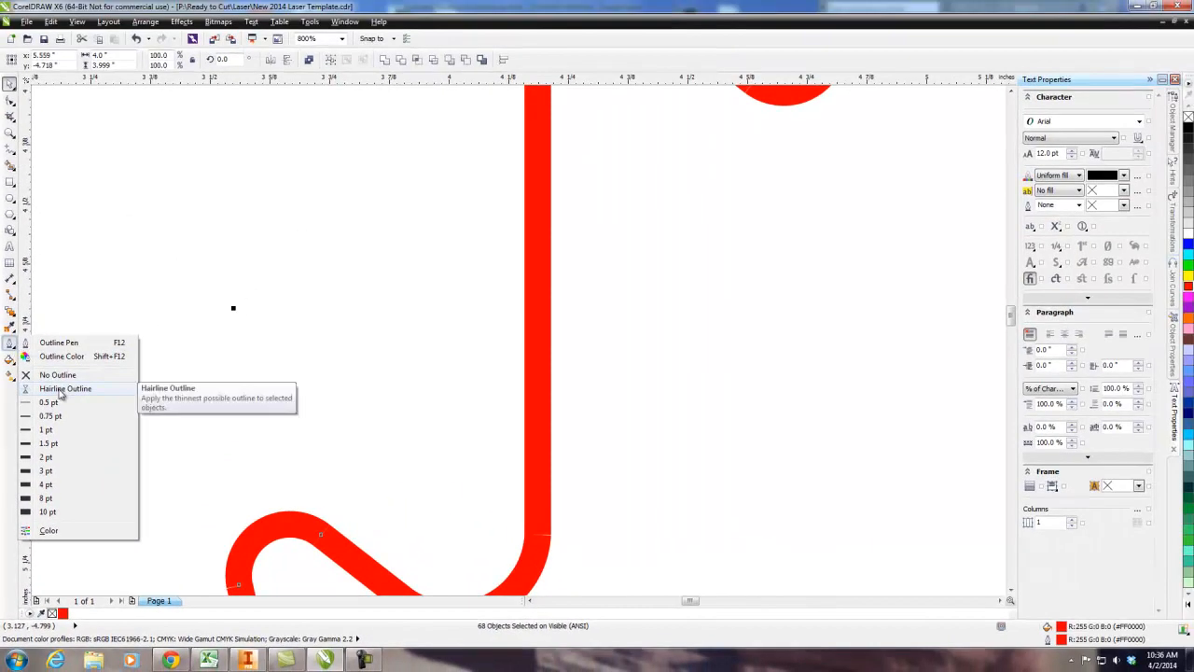
{"action": "left_click", "coordinate": [65, 388]}
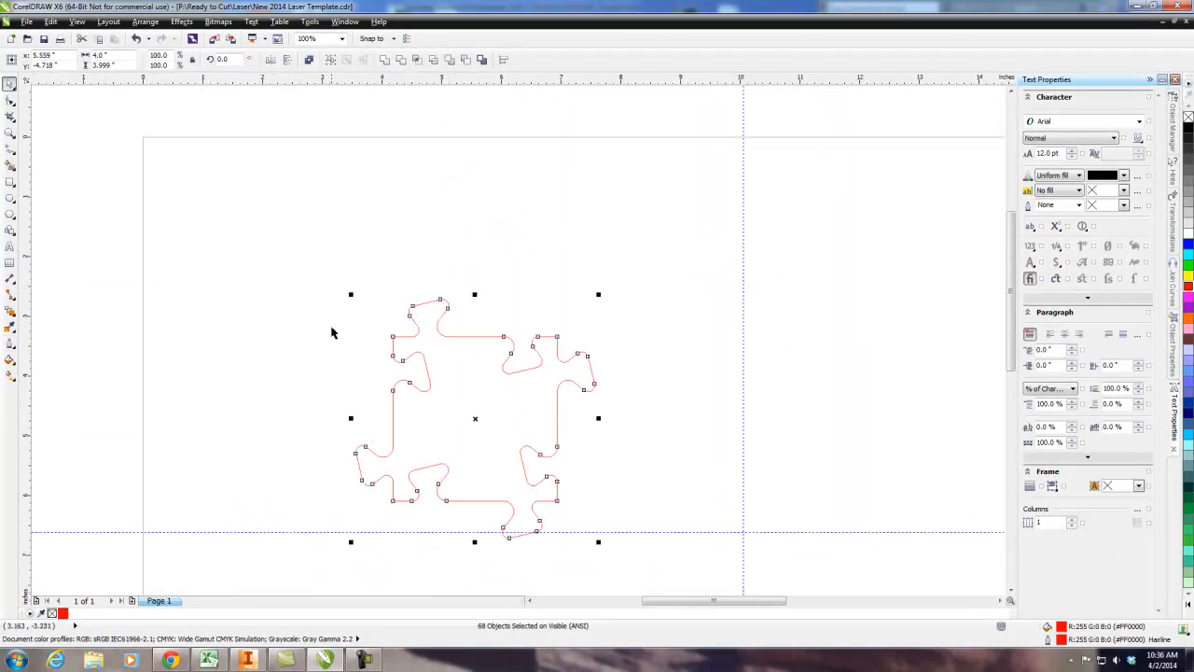
- Move the red puzzle piece to the top-left corner of the template page
{"action": "left_click", "coordinate": [79, 20]}
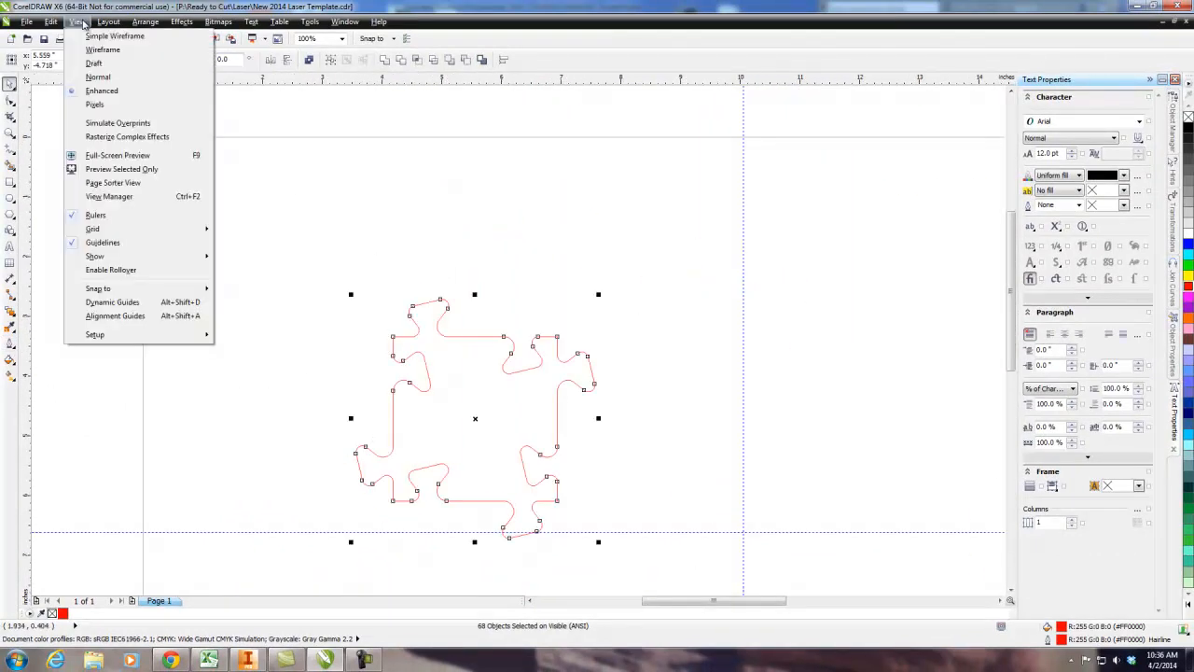
{"action": "left_click", "coordinate": [145, 22]}
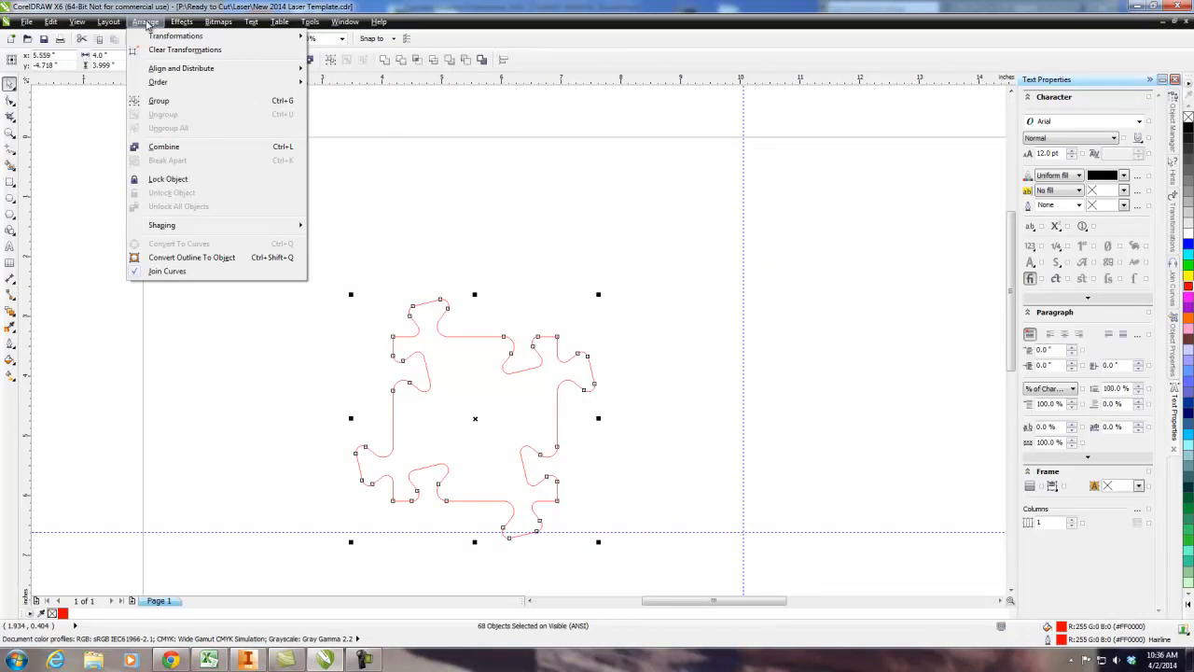
{"action": "mouse_move", "coordinate": [168, 179]}
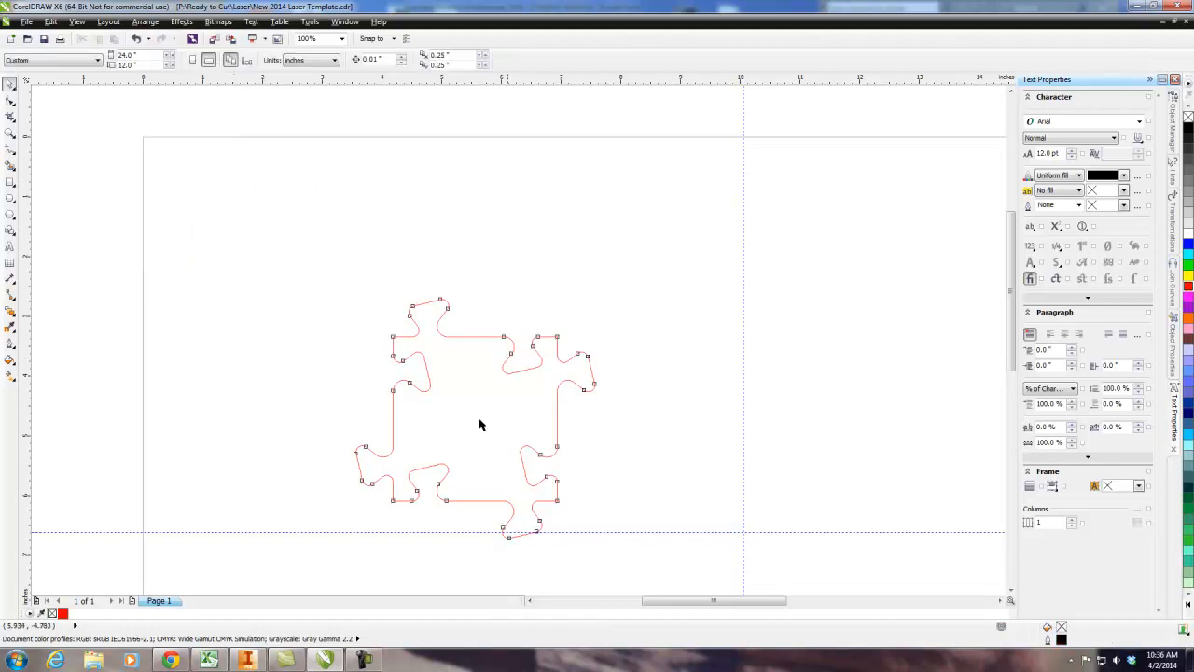
{"action": "mouse_move", "coordinate": [422, 396]}
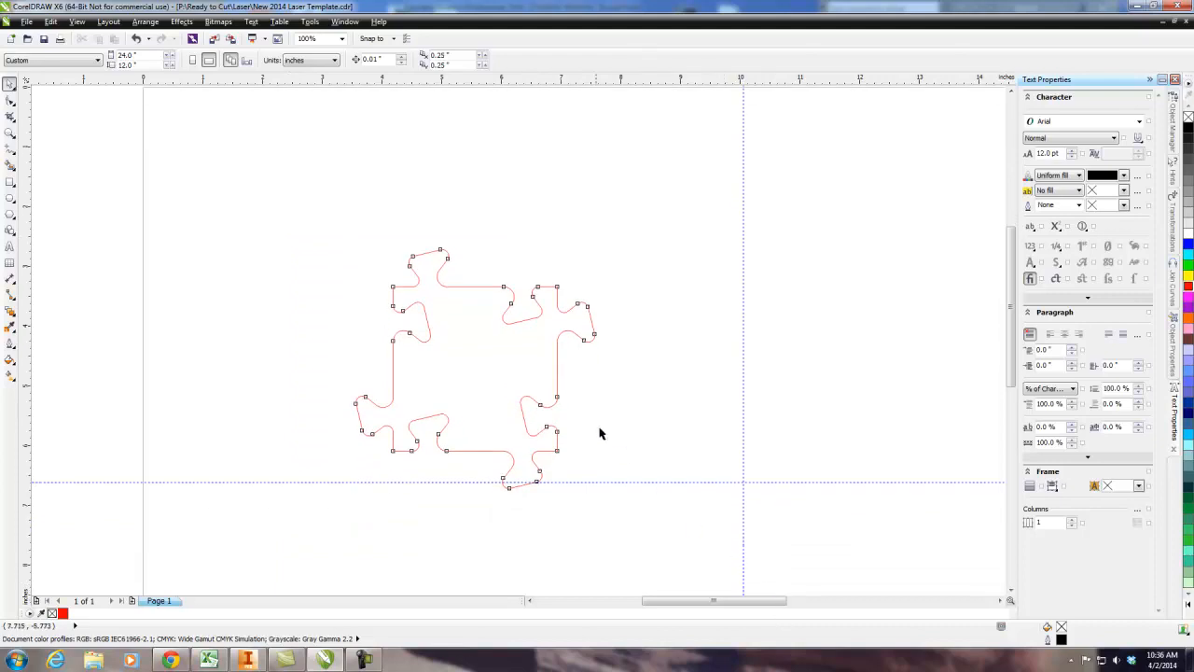
{"action": "mouse_move", "coordinate": [299, 272]}
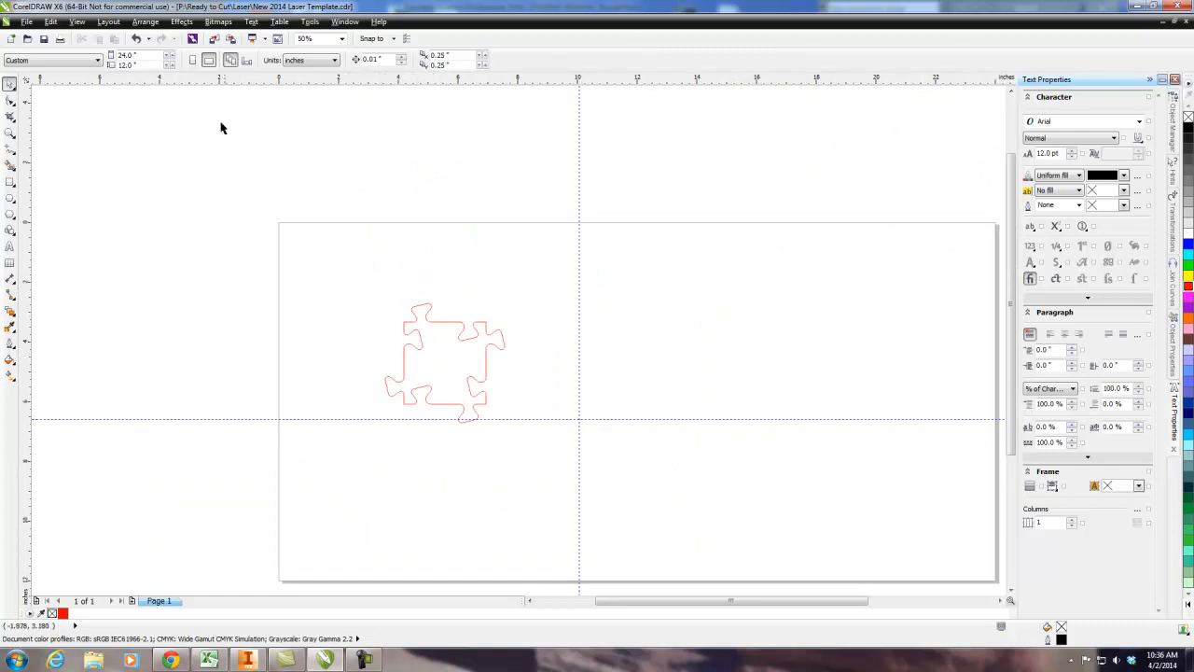
{"action": "left_click", "coordinate": [145, 22]}
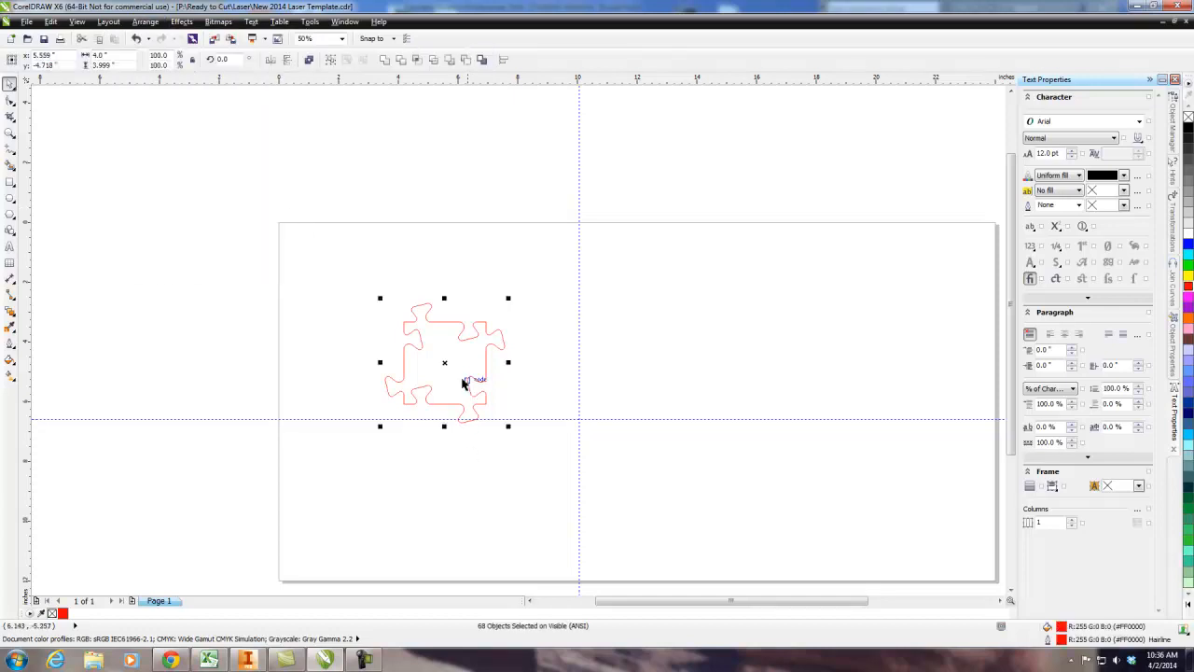
{"action": "left_click_drag", "start_coordinate": [457, 364], "coordinate": [344, 290]}
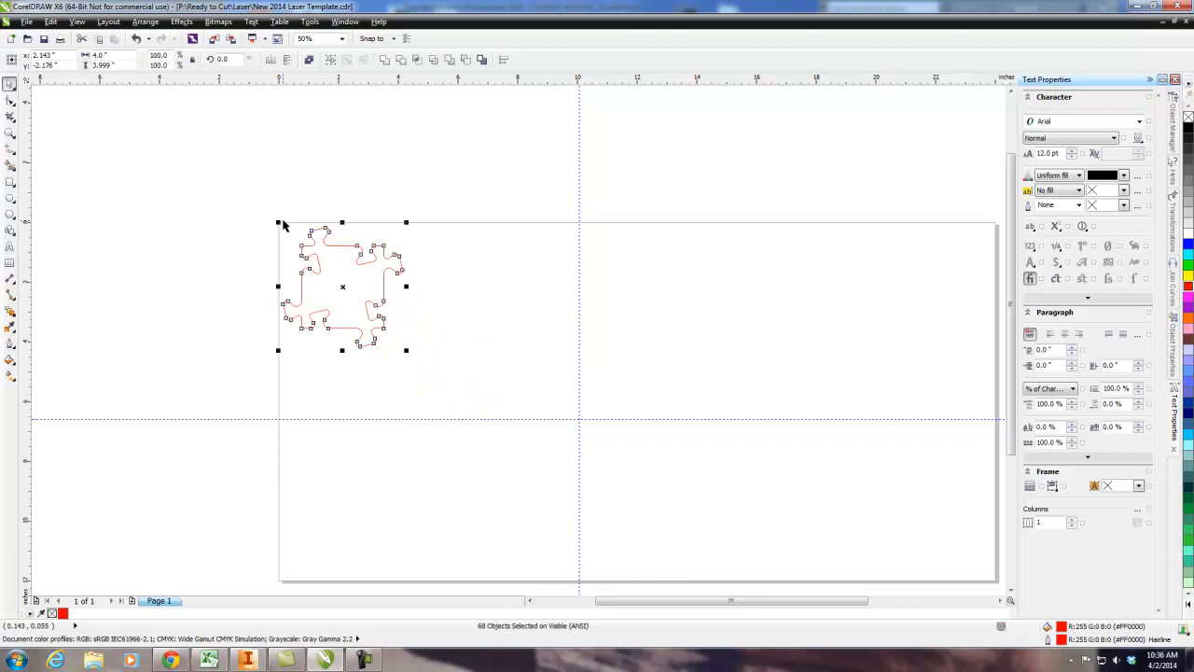
{"action": "mouse_move", "coordinate": [274, 209]}
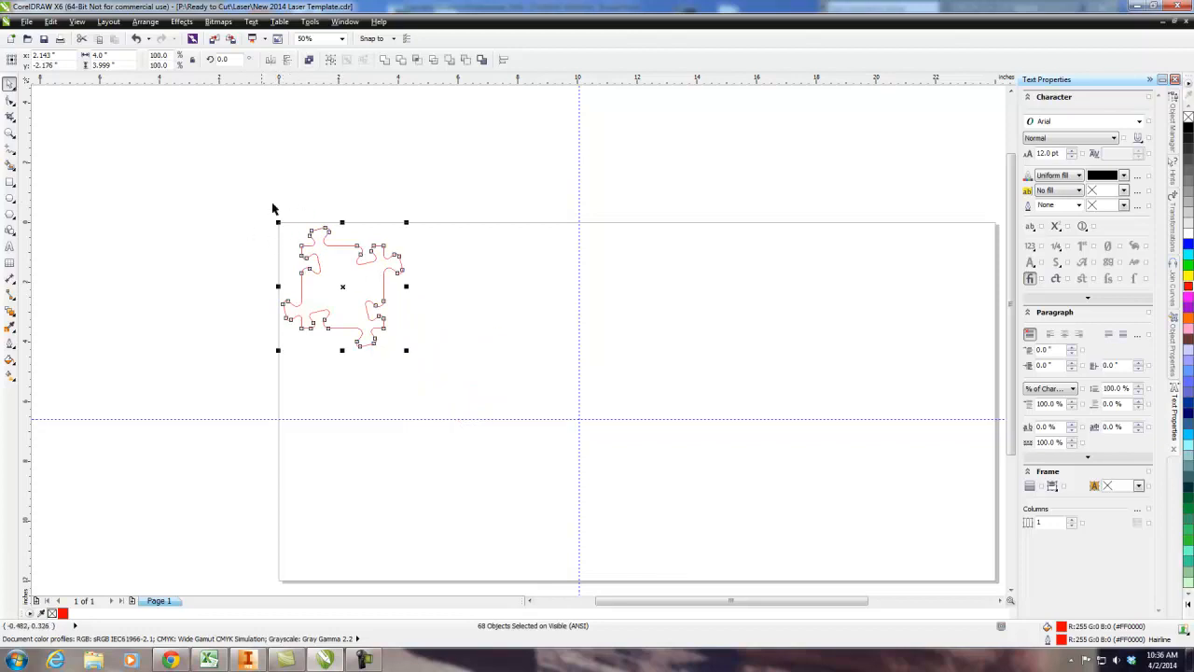
{"action": "mouse_move", "coordinate": [258, 217]}
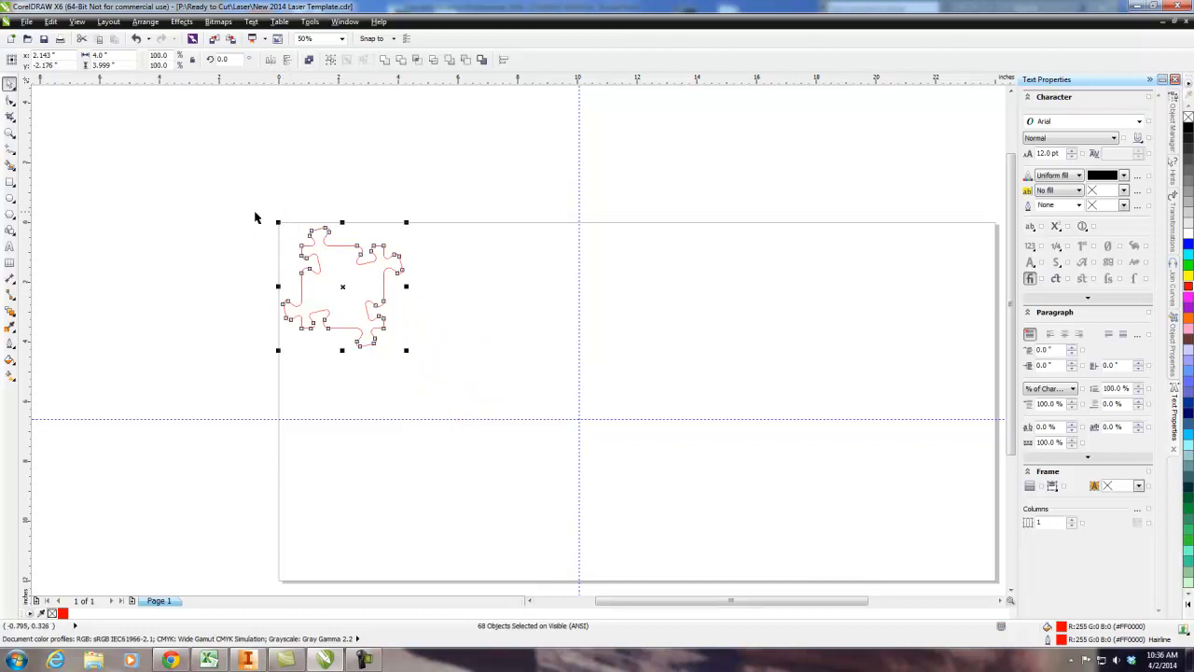
{"action": "mouse_move", "coordinate": [500, 485]}
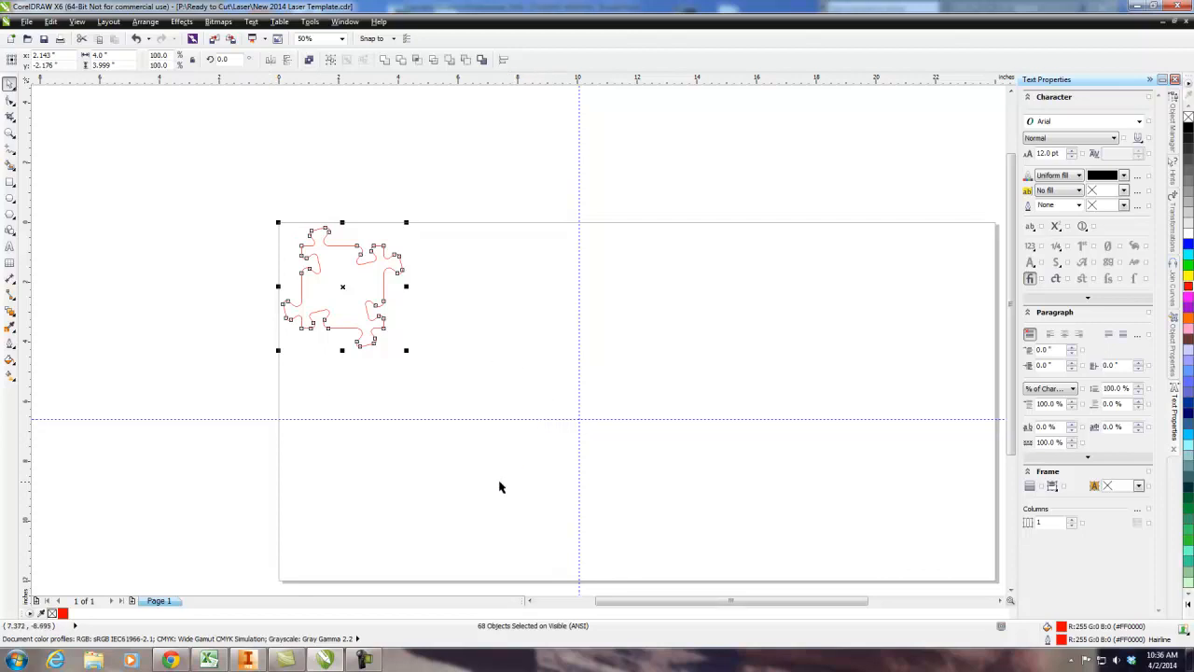
{"action": "left_click", "coordinate": [145, 22]}
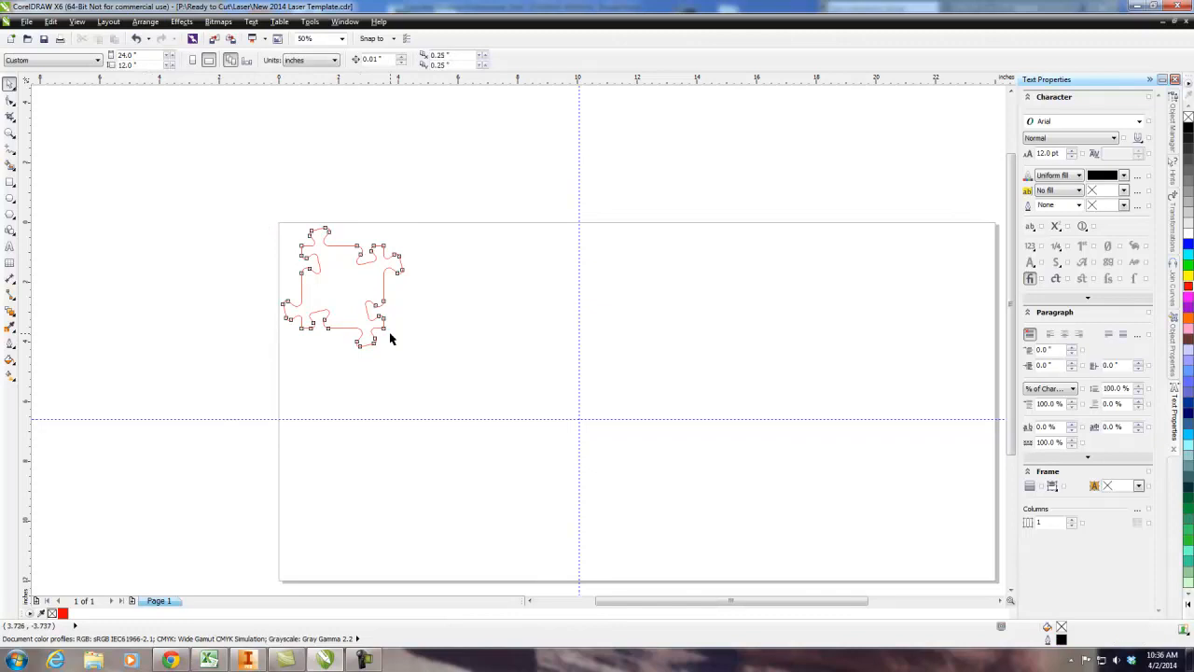
{"action": "mouse_move", "coordinate": [181, 303]}
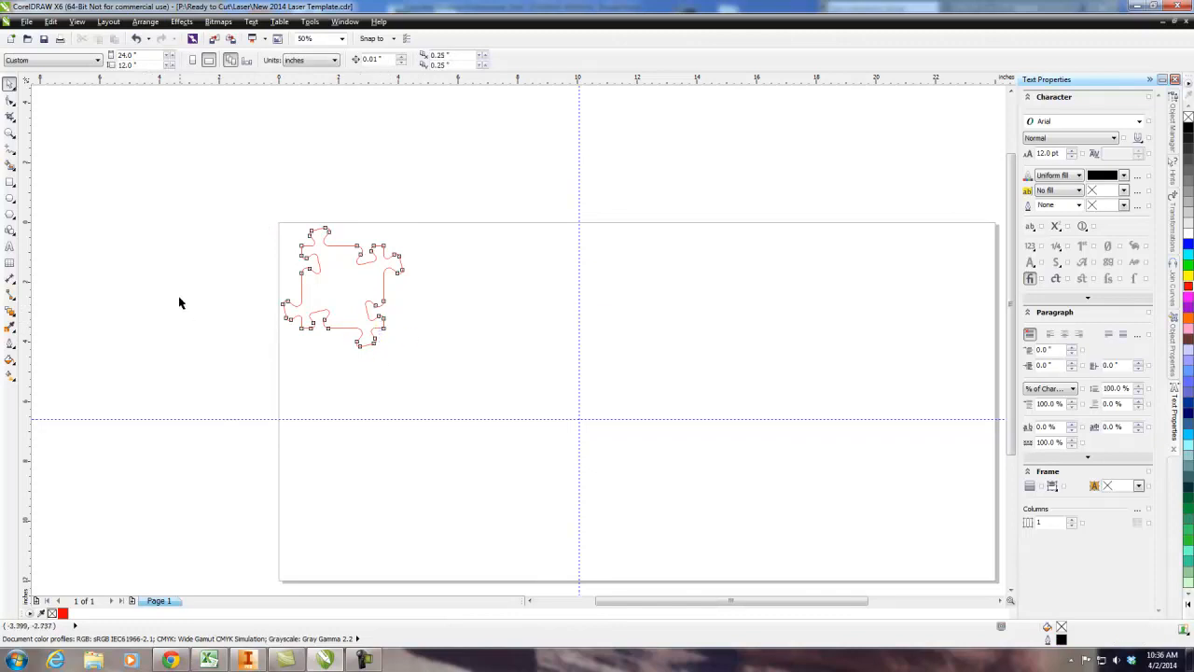
{"action": "mouse_move", "coordinate": [176, 187]}
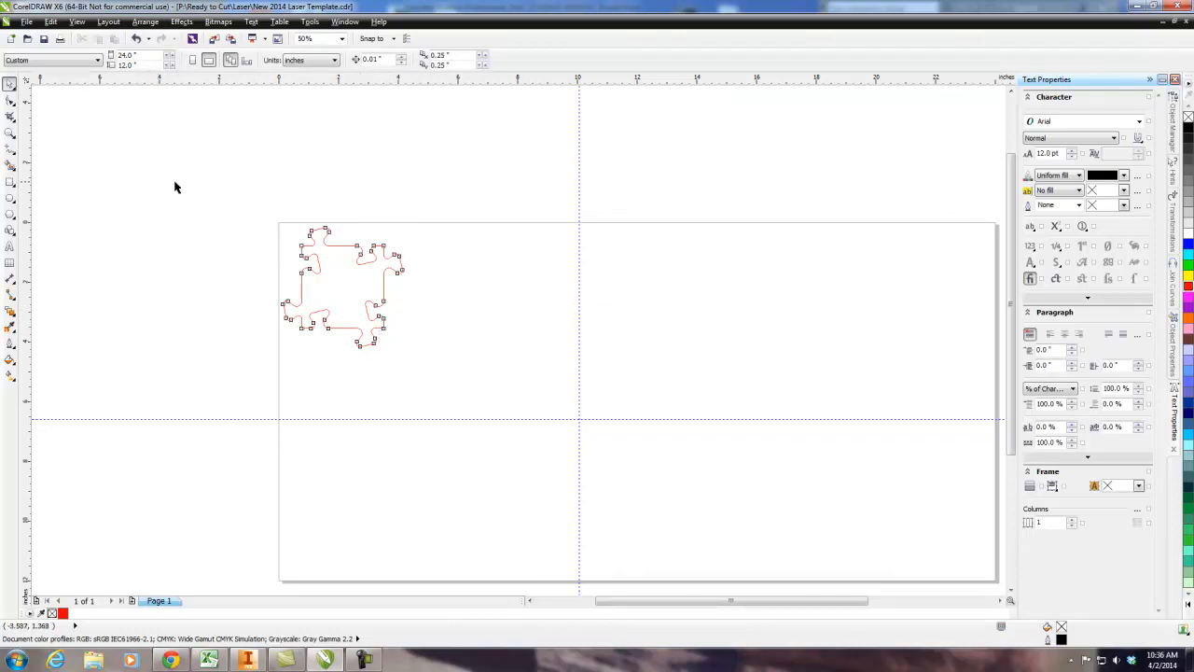
{"action": "mouse_move", "coordinate": [556, 202]}
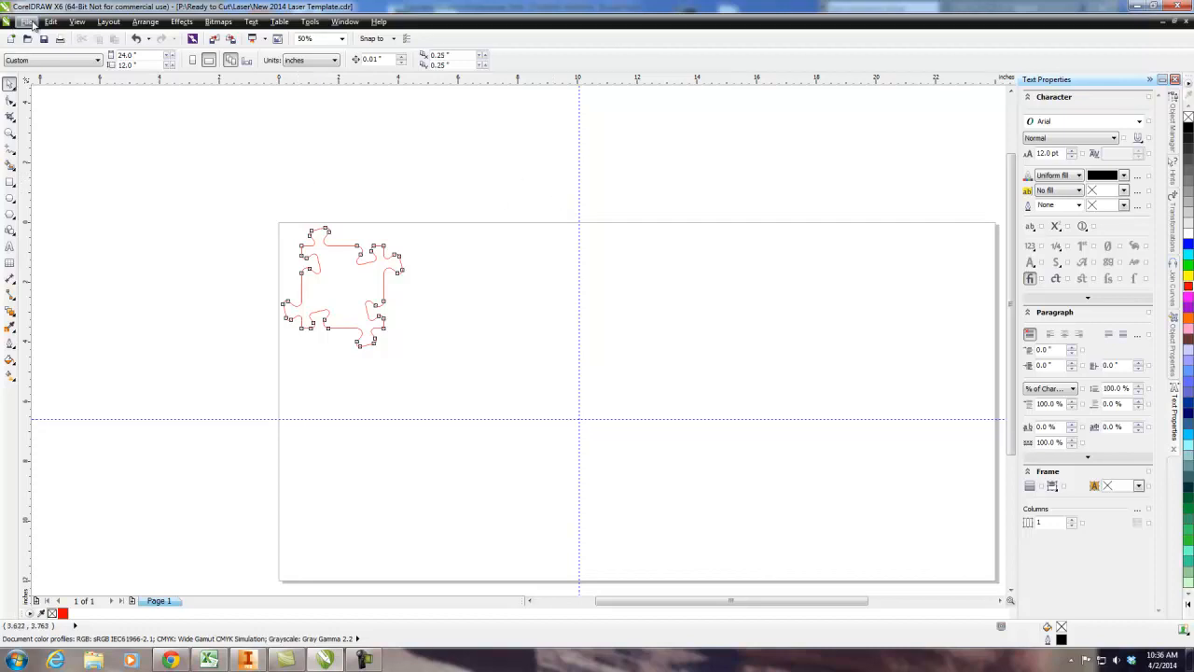
- Import the good gohawk image and position the hawk logo in the upper middle of the puzzle piece
{"action": "left_click", "coordinate": [30, 22]}
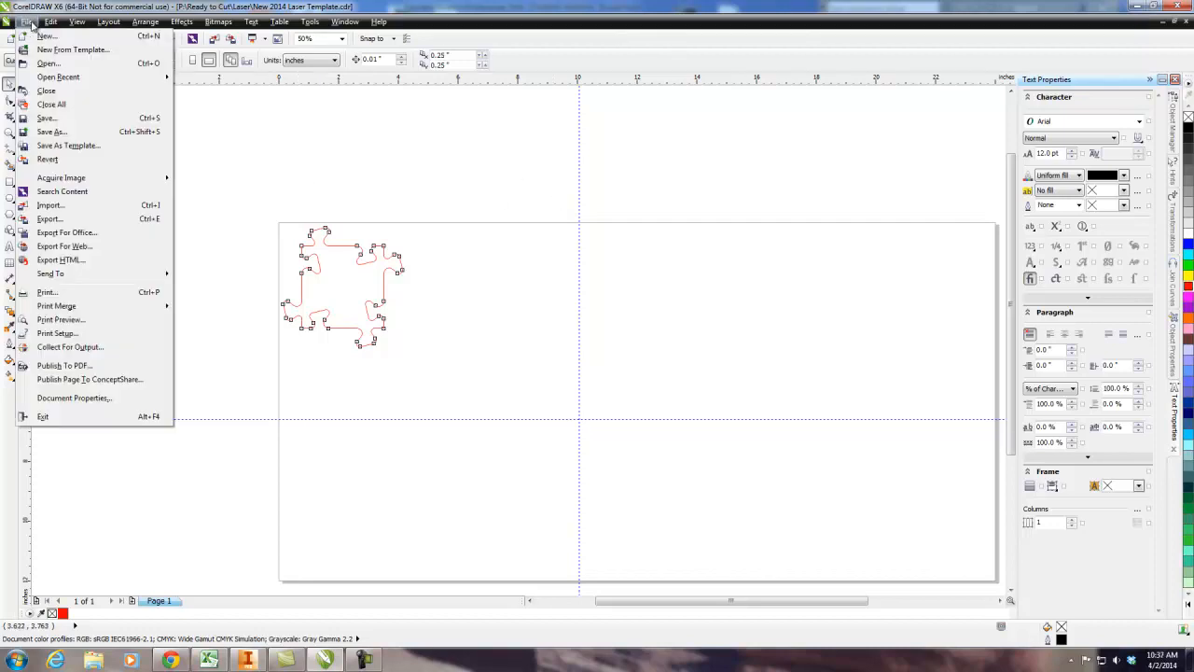
{"action": "left_click", "coordinate": [48, 203]}
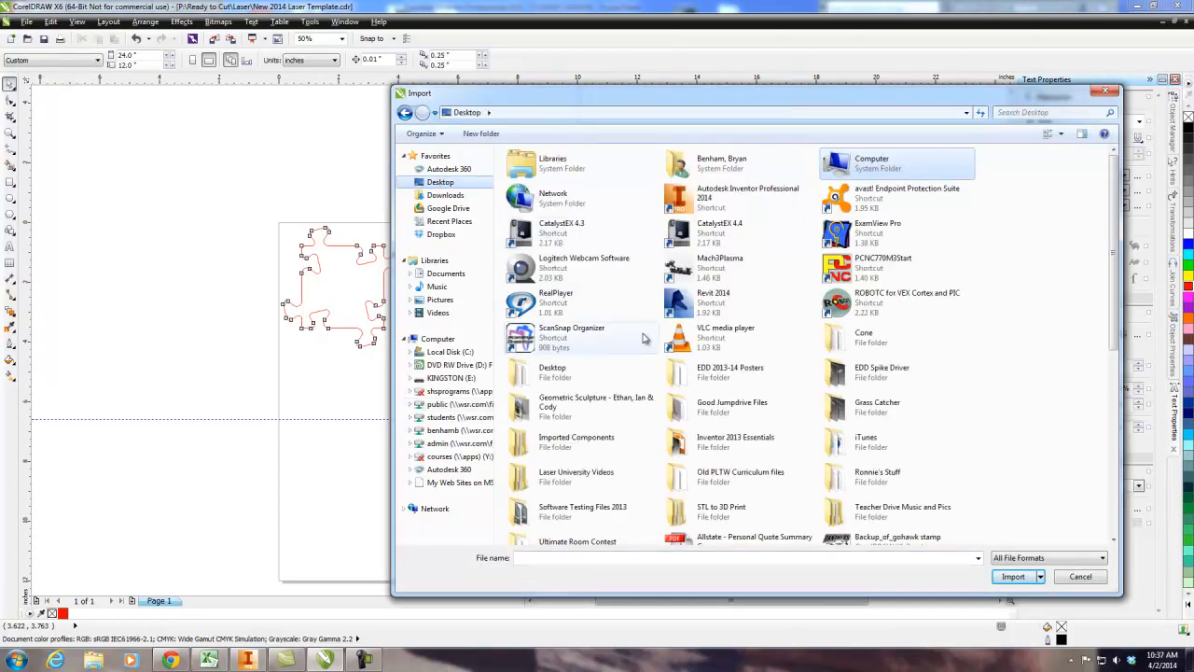
{"action": "scroll", "scroll_direction": "down", "scroll_amount": 3}
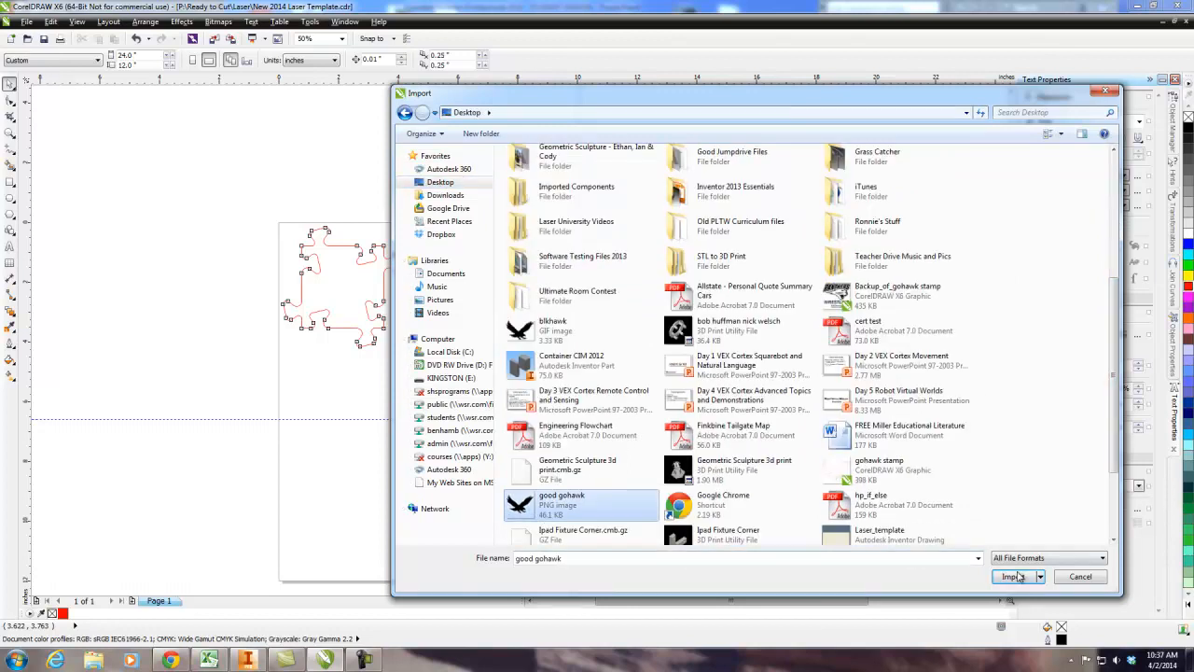
{"action": "left_click", "coordinate": [1014, 575]}
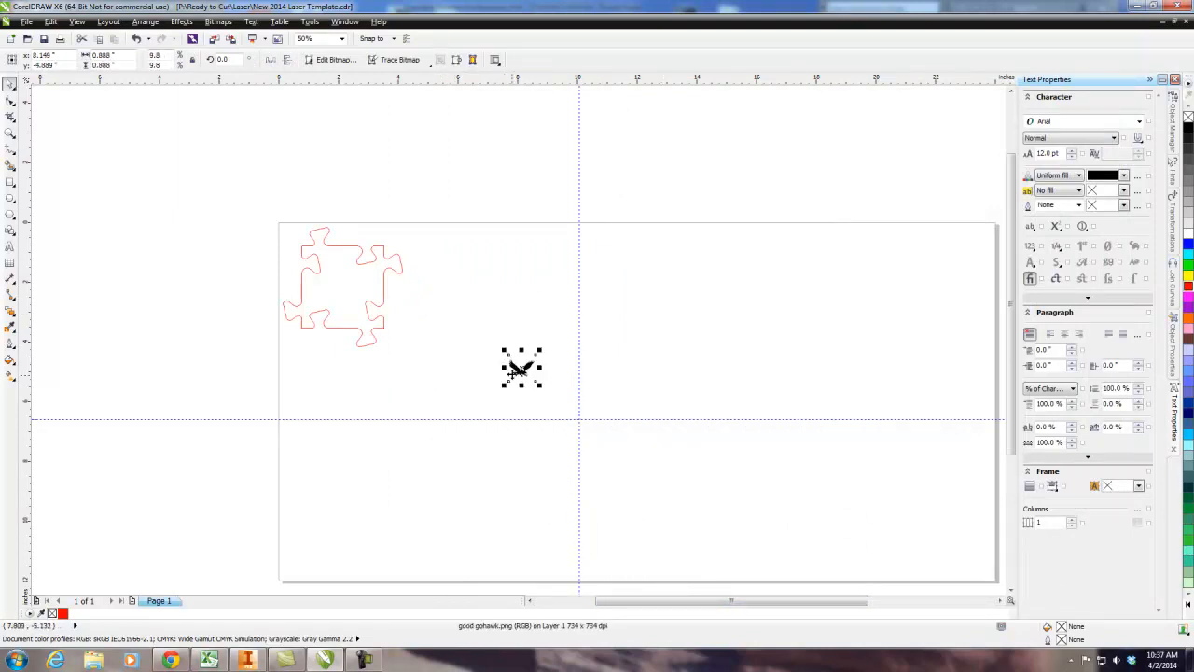
{"action": "left_click_drag", "start_coordinate": [523, 366], "coordinate": [340, 288]}
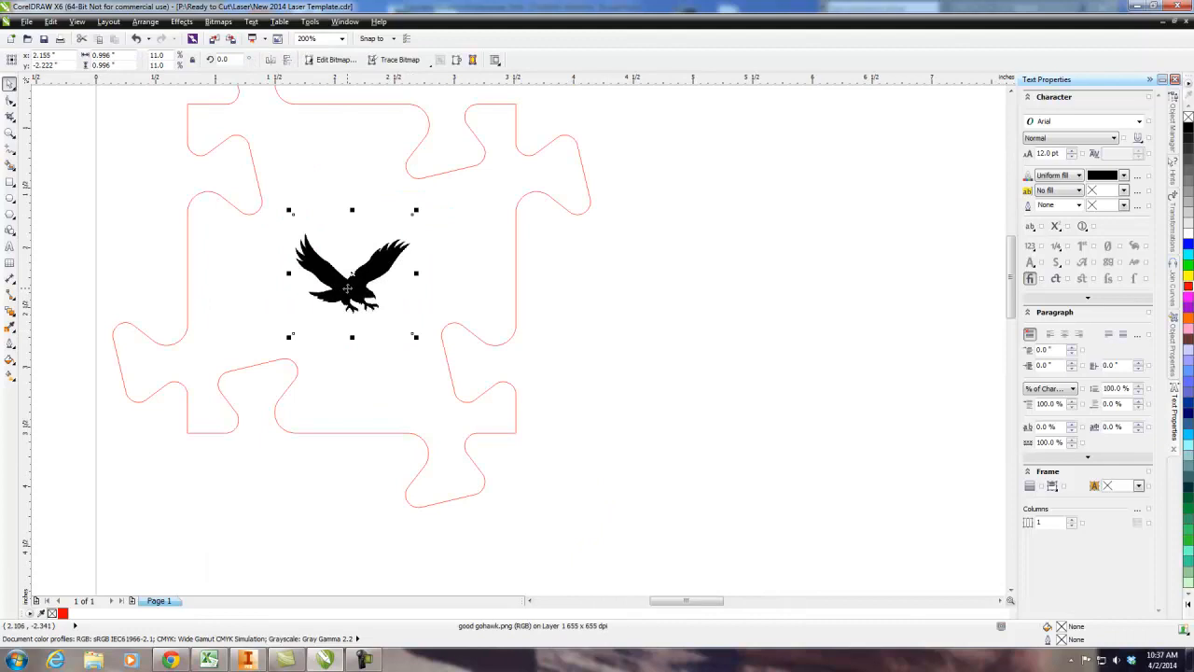
{"action": "left_click_drag", "start_coordinate": [414, 209], "coordinate": [400, 203]}
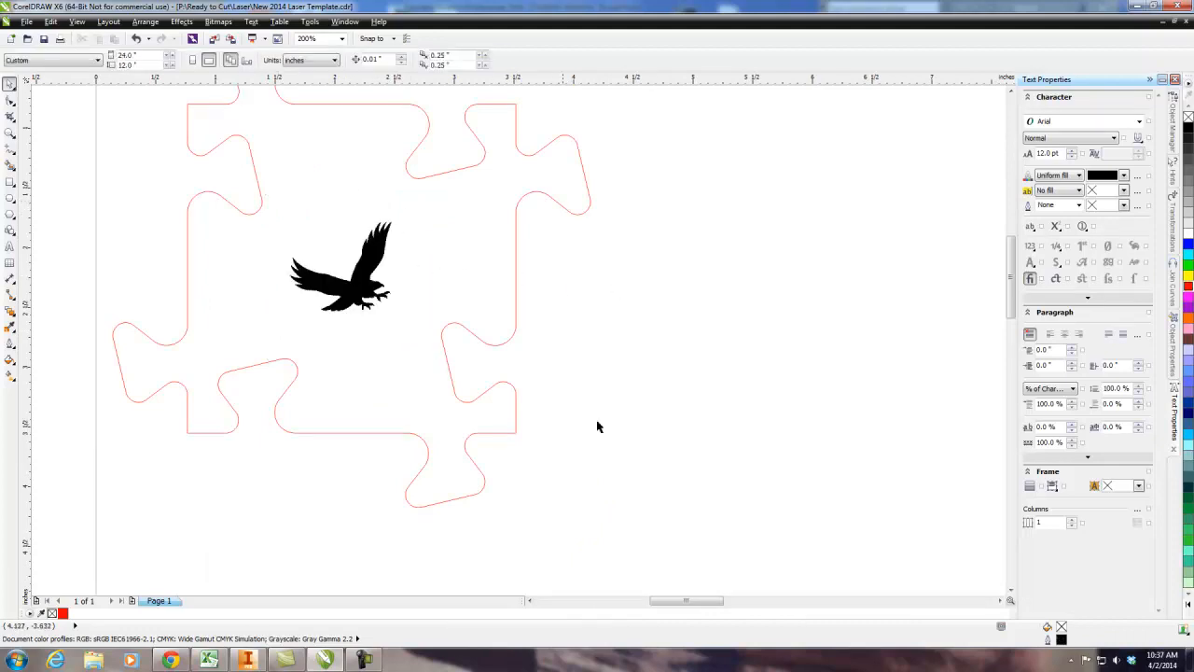
{"action": "left_click", "coordinate": [340, 265]}
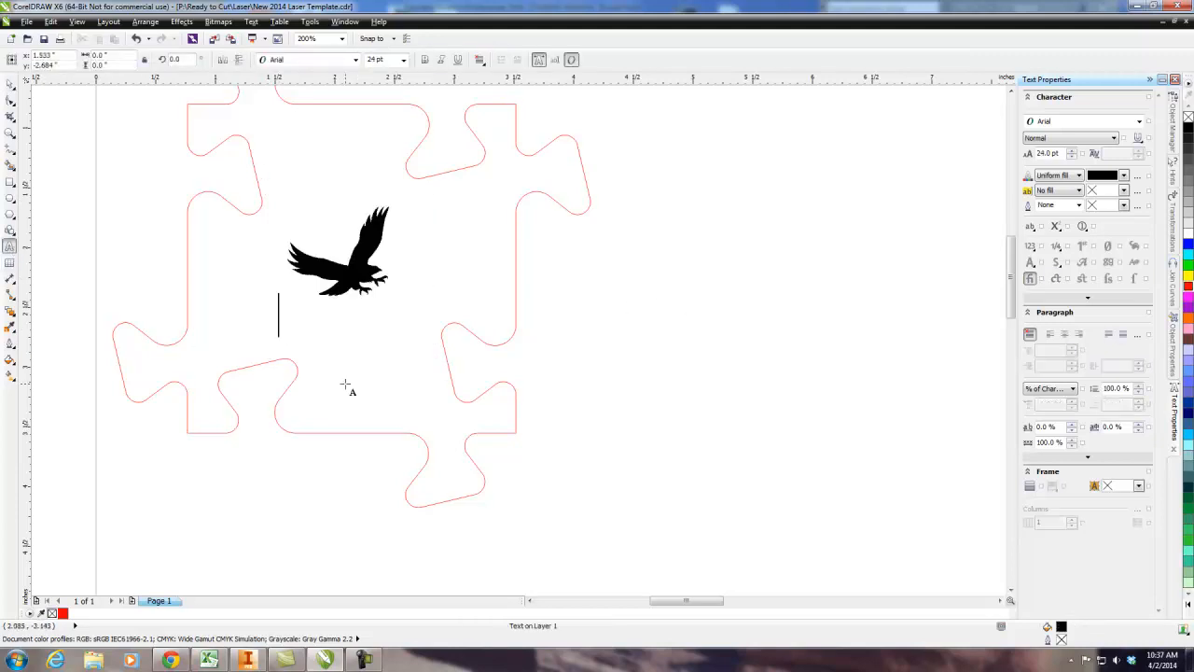
- Type GOHAWKS beneath the hawk and set it in Bernard MT Condensed
{"action": "type", "text": "GOHAW"}
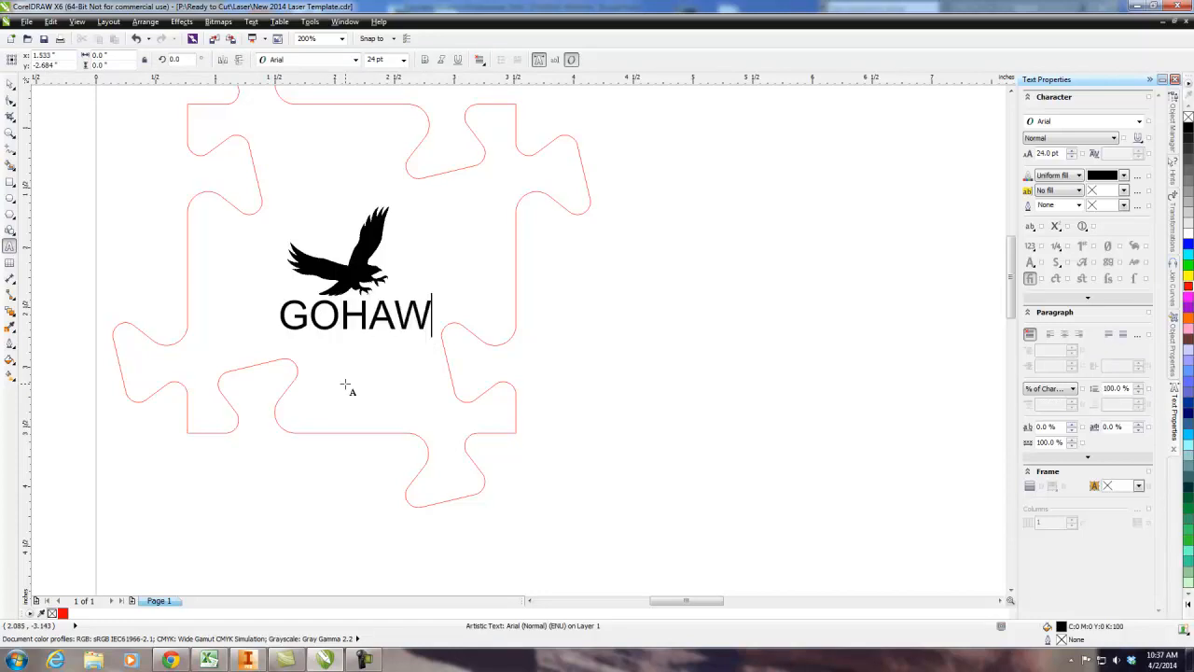
{"action": "type", "text": "KS"}
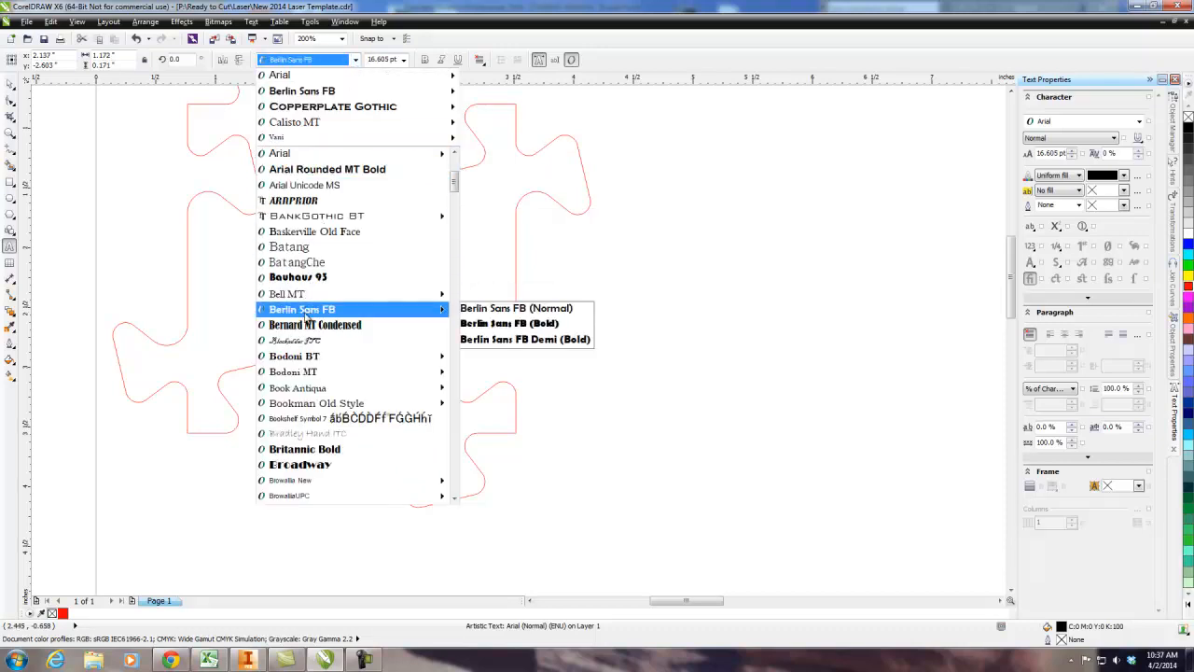
{"action": "left_click", "coordinate": [313, 325]}
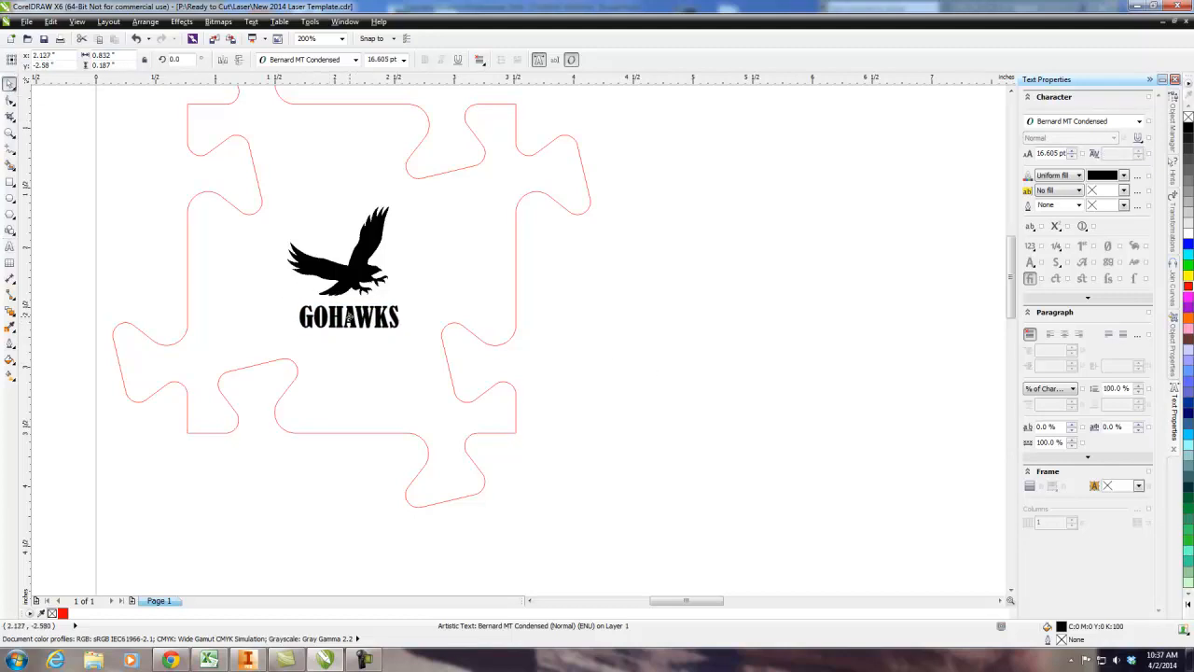
- Deselect the finished text and begin saving the drawing as a new file
{"action": "left_click", "coordinate": [743, 321]}
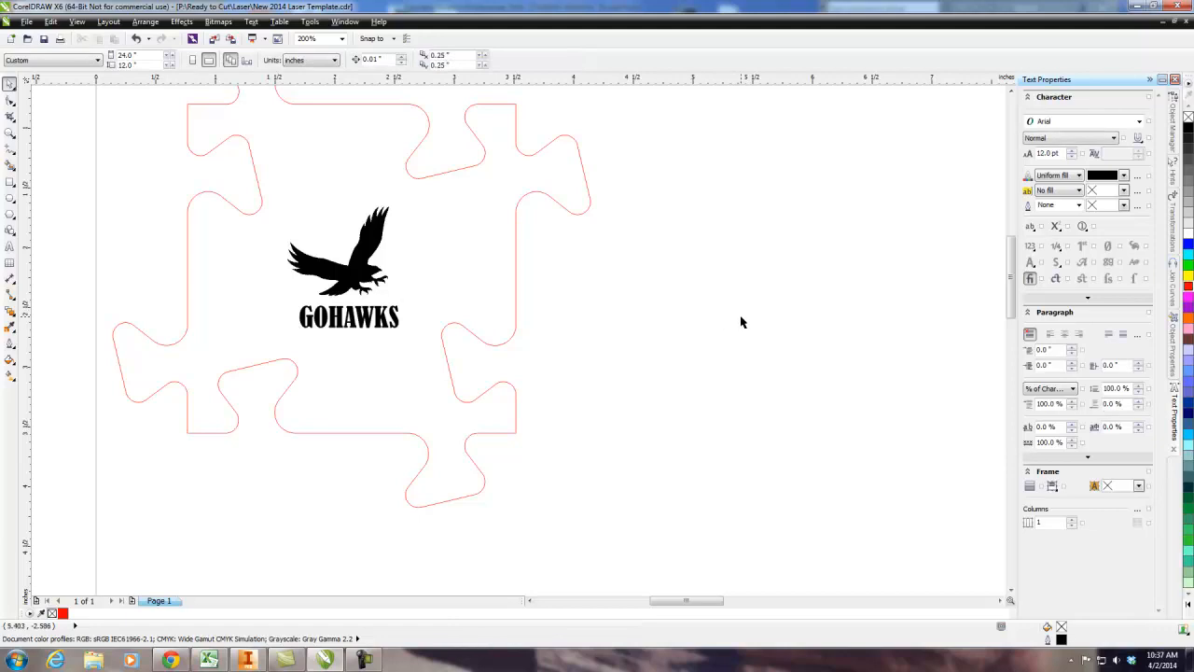
{"action": "left_click", "coordinate": [334, 37]}
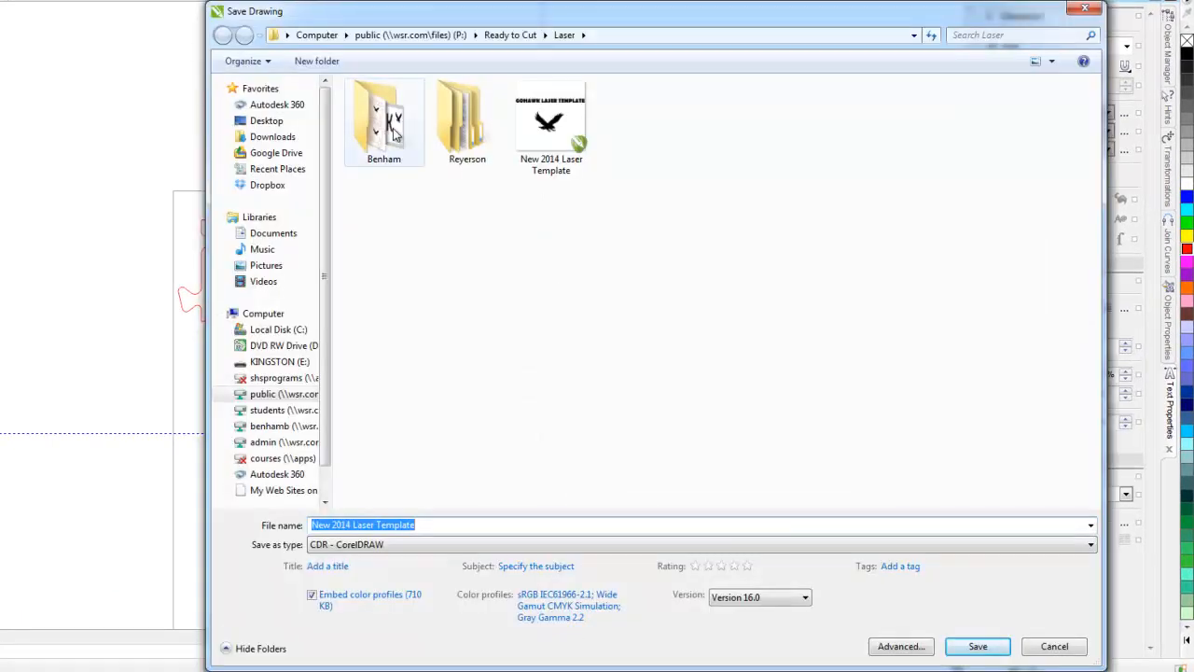
- Save the drawing as Benham Coaster in the Benham > Intro to CNC folder
{"action": "double_click", "coordinate": [384, 116]}
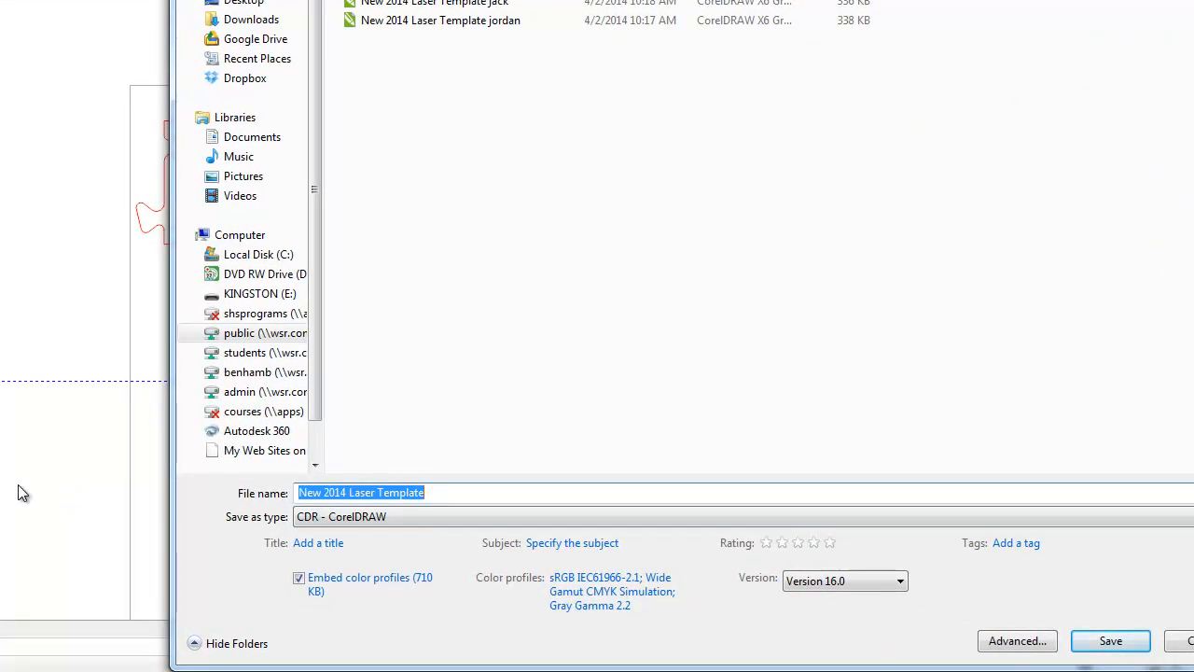
{"action": "type", "text": "Benham Coaster"}
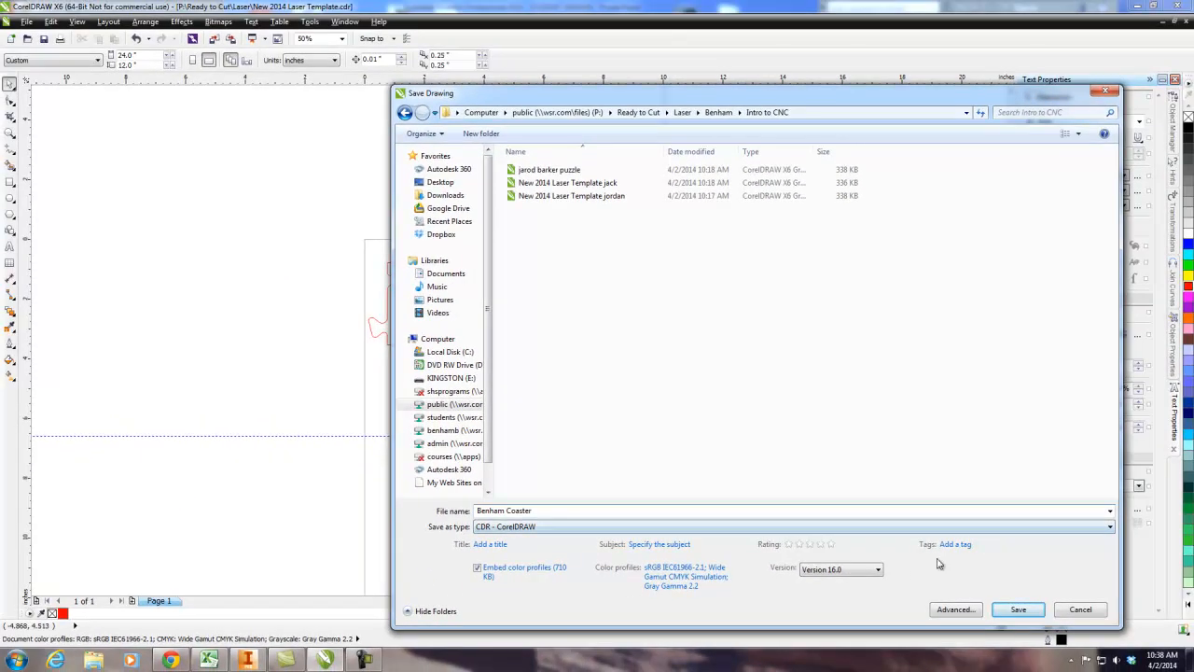
{"action": "left_click", "coordinate": [1019, 609]}
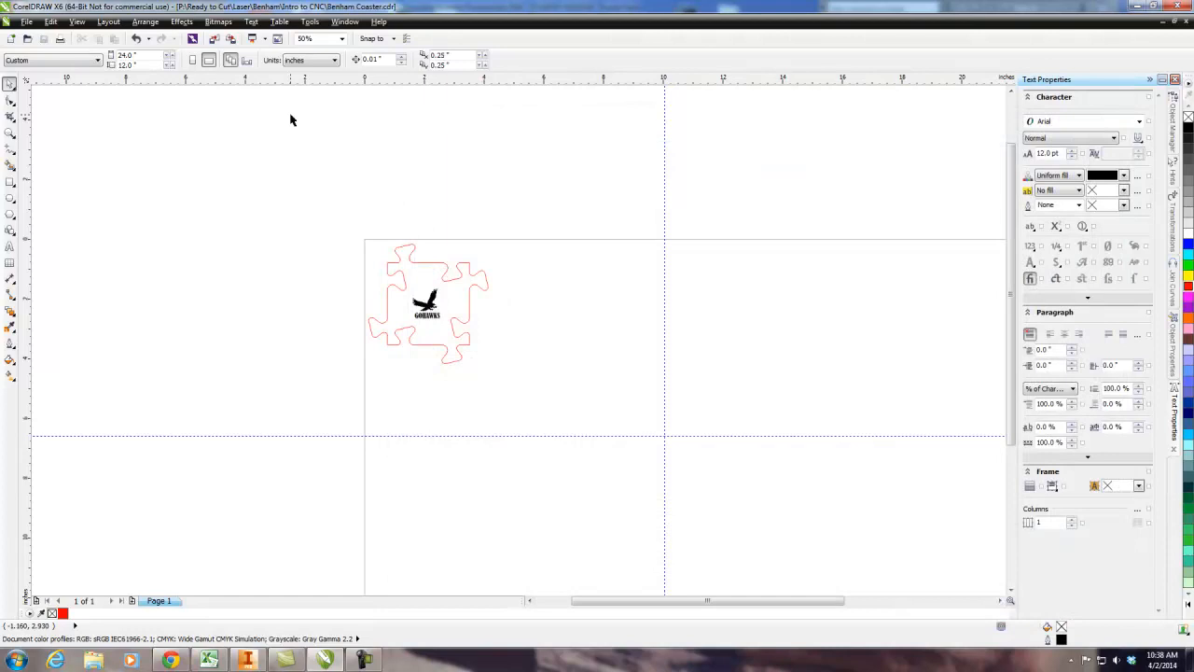
- Scroll to and select the coaster design on the page
{"action": "scroll", "scroll_direction": "down", "scroll_amount": 3}
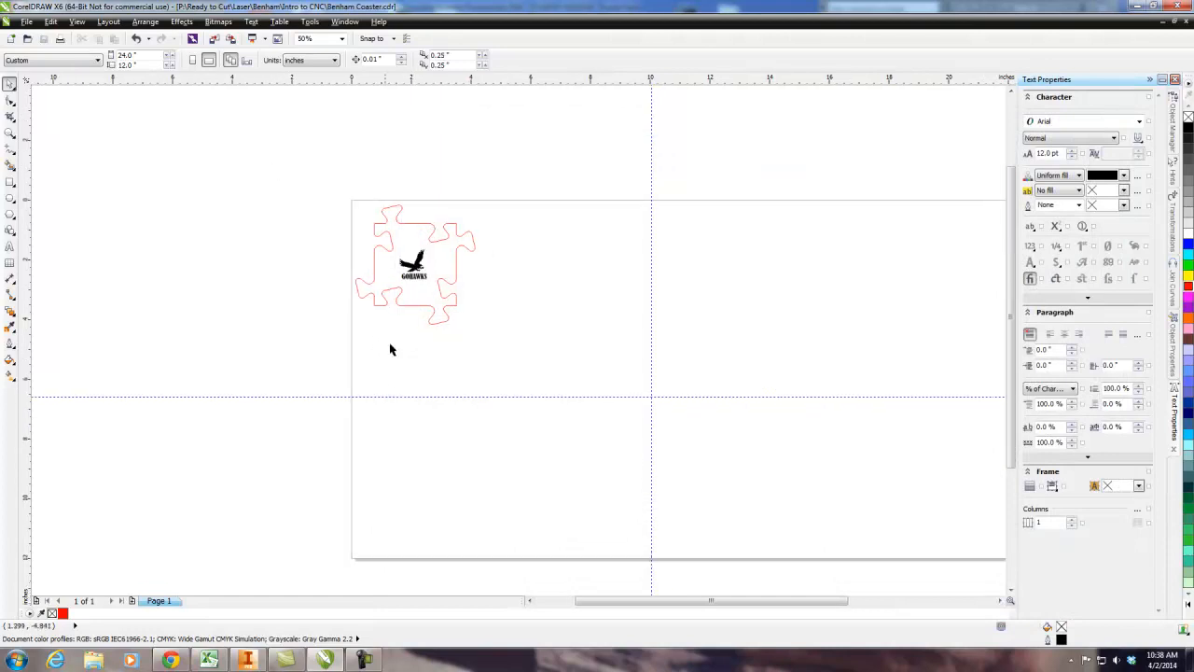
{"action": "mouse_move", "coordinate": [190, 293]}
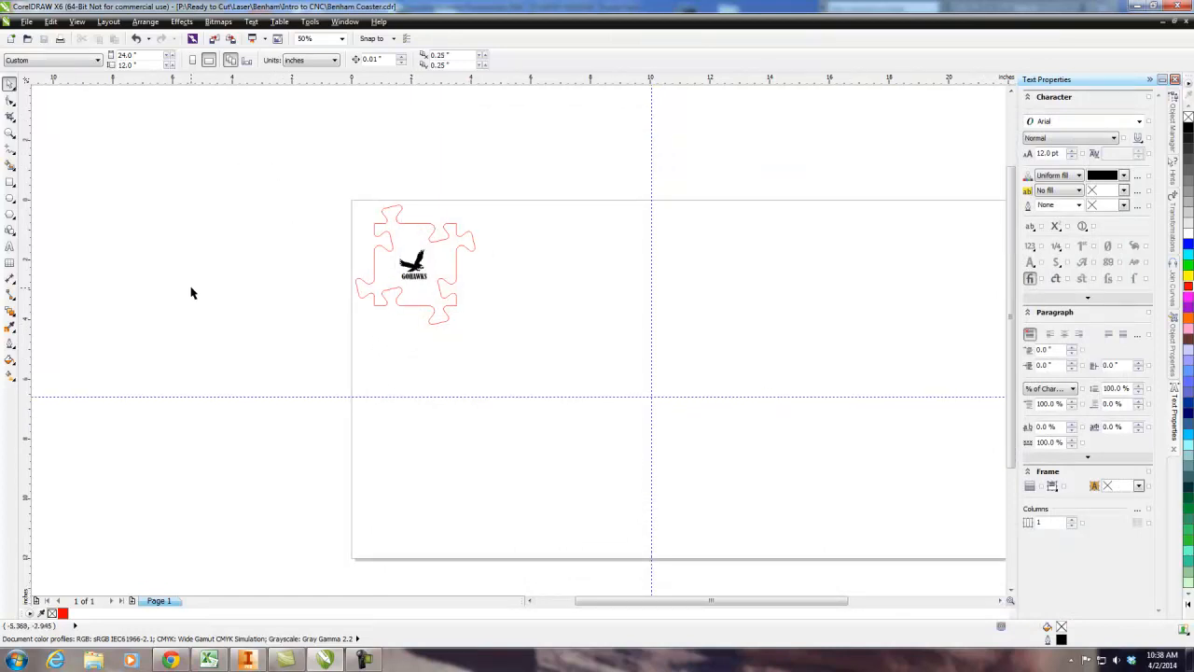
{"action": "left_click", "coordinate": [414, 270]}
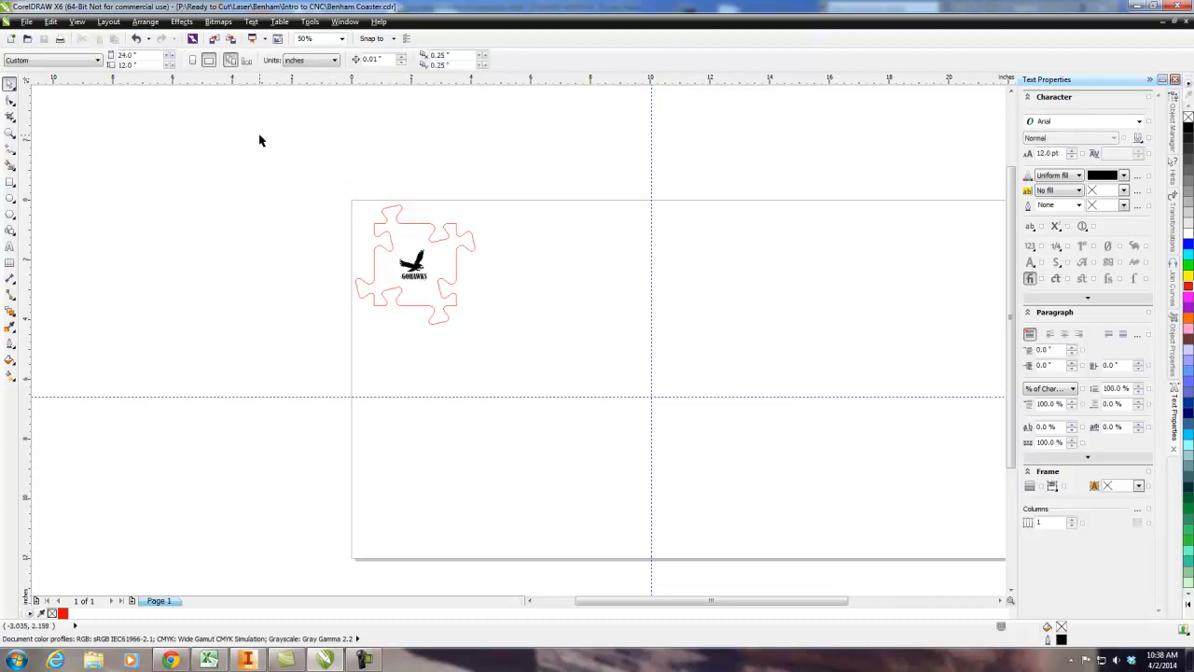
{"action": "left_click", "coordinate": [415, 262]}
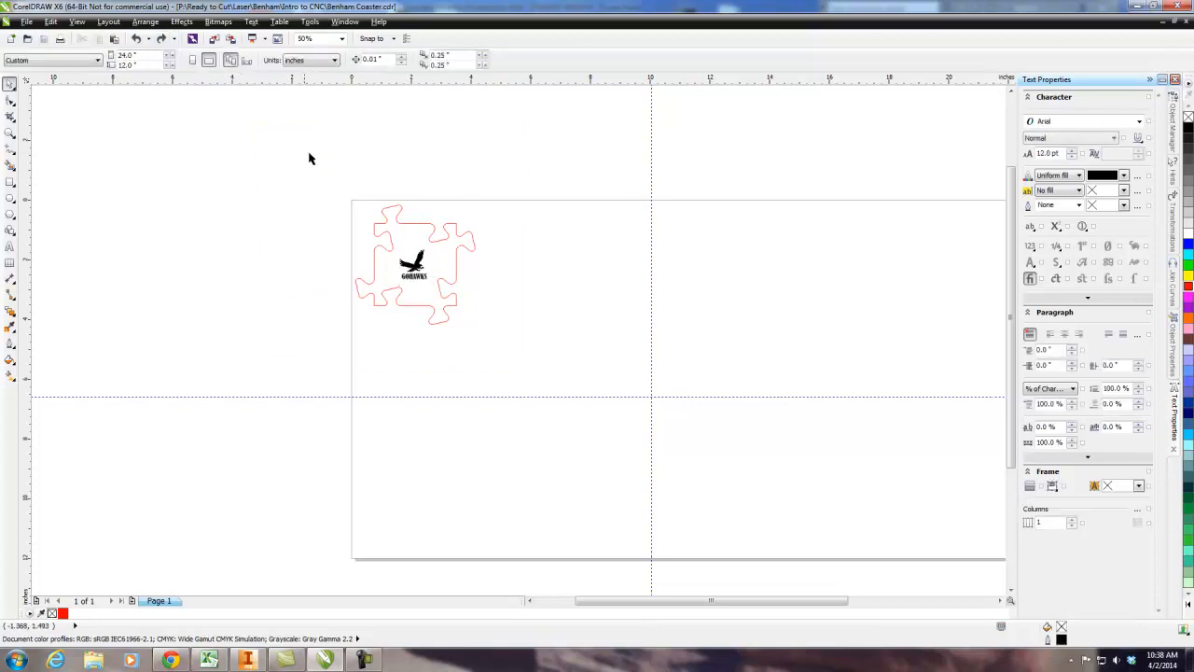
- Unlock all objects via Arrange so the puzzle piece, hawk and text select together
{"action": "left_click", "coordinate": [50, 23]}
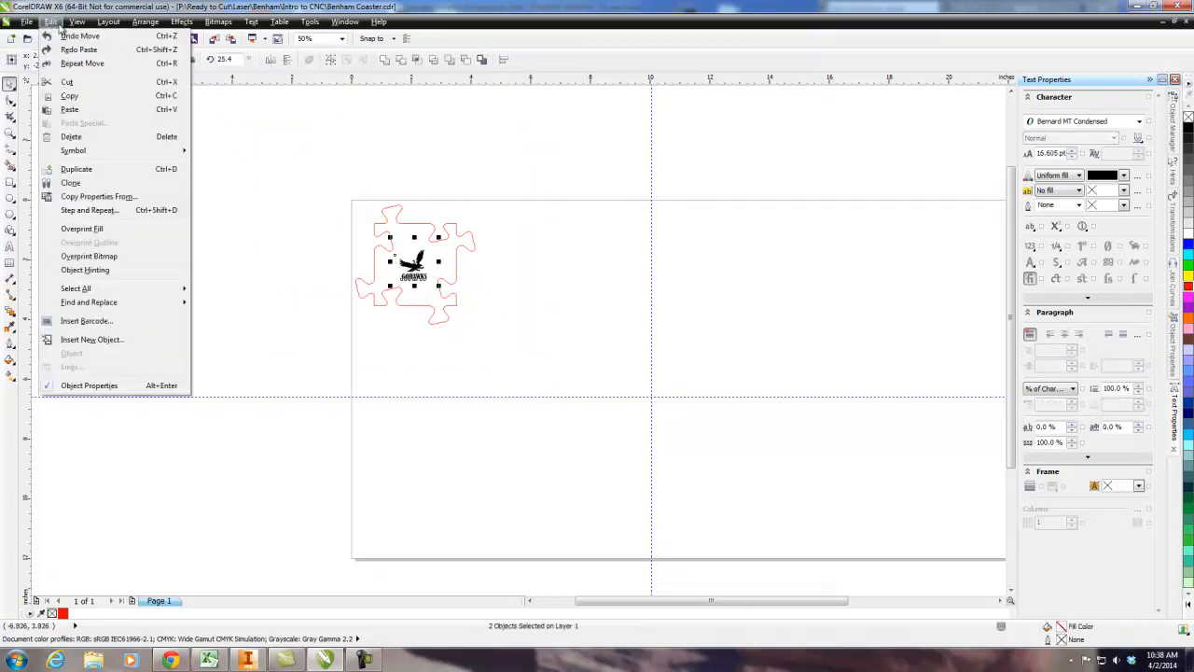
{"action": "left_click", "coordinate": [146, 23]}
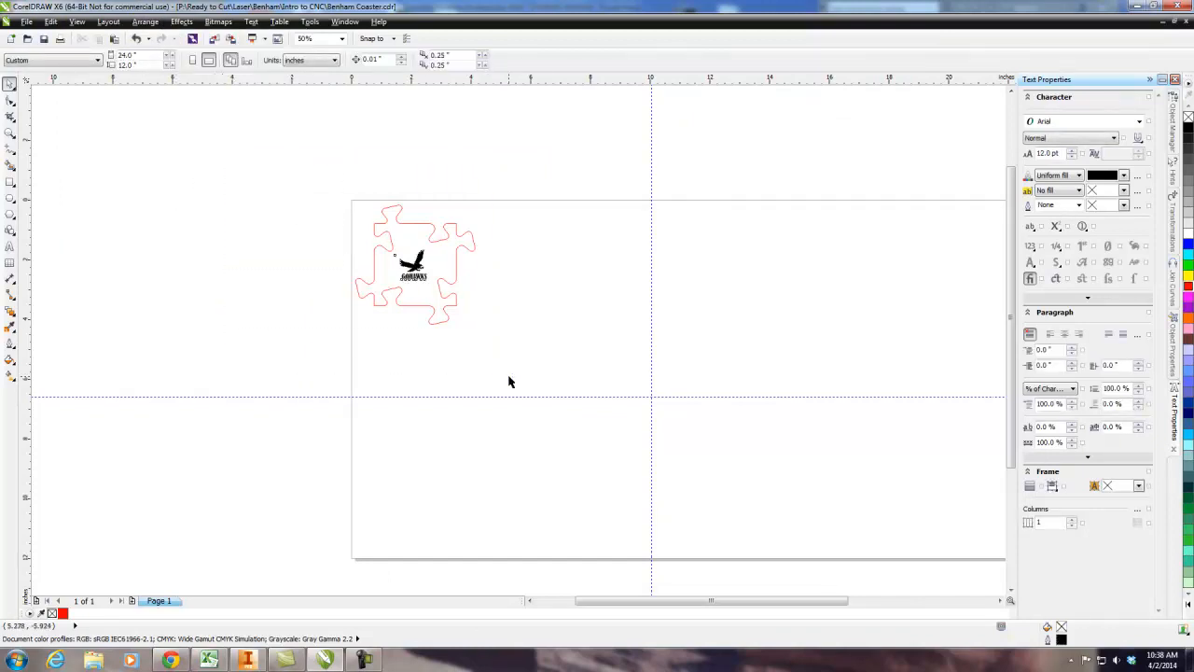
{"action": "left_click", "coordinate": [146, 22]}
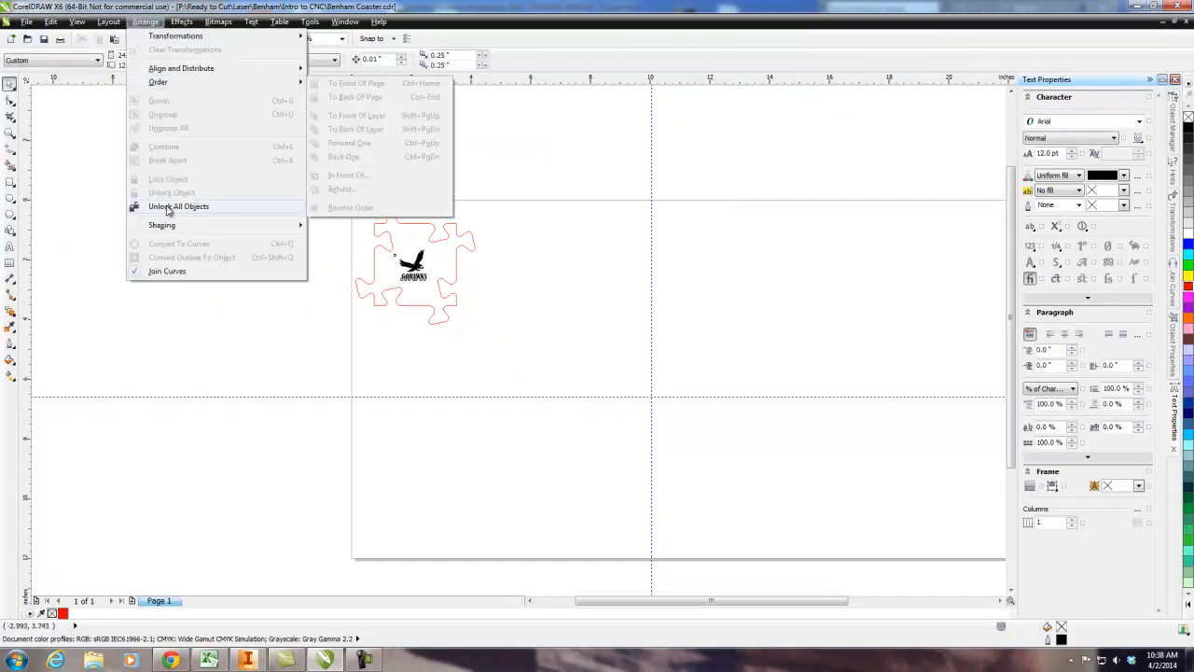
{"action": "left_click", "coordinate": [179, 206]}
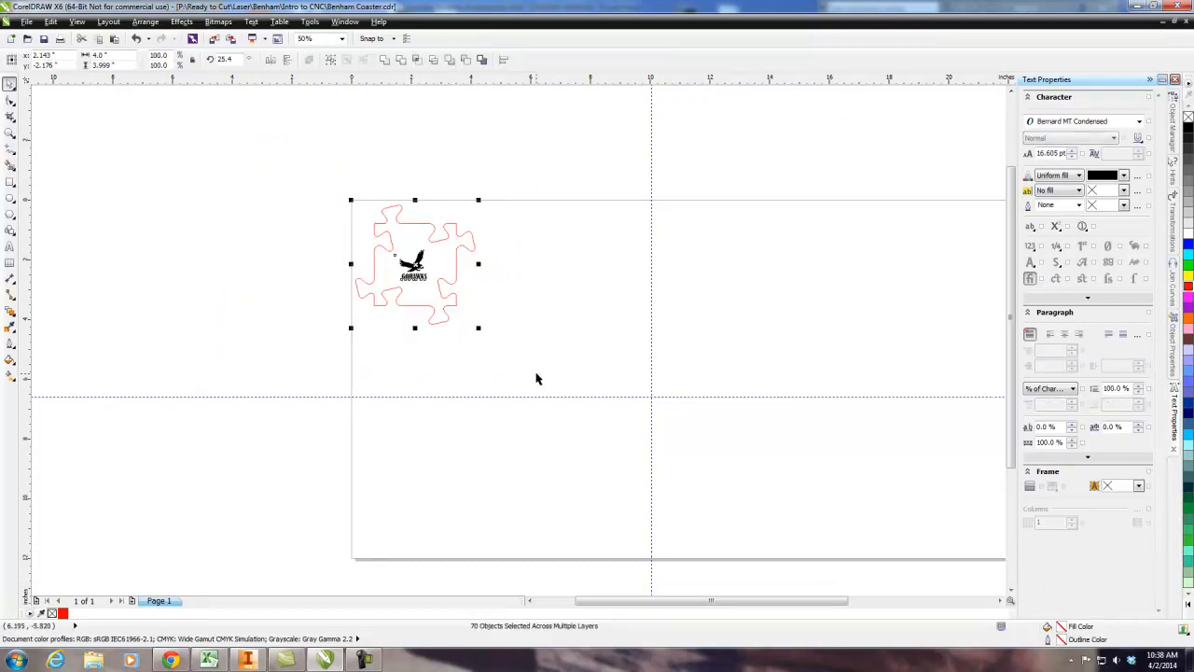
{"action": "mouse_move", "coordinate": [534, 366]}
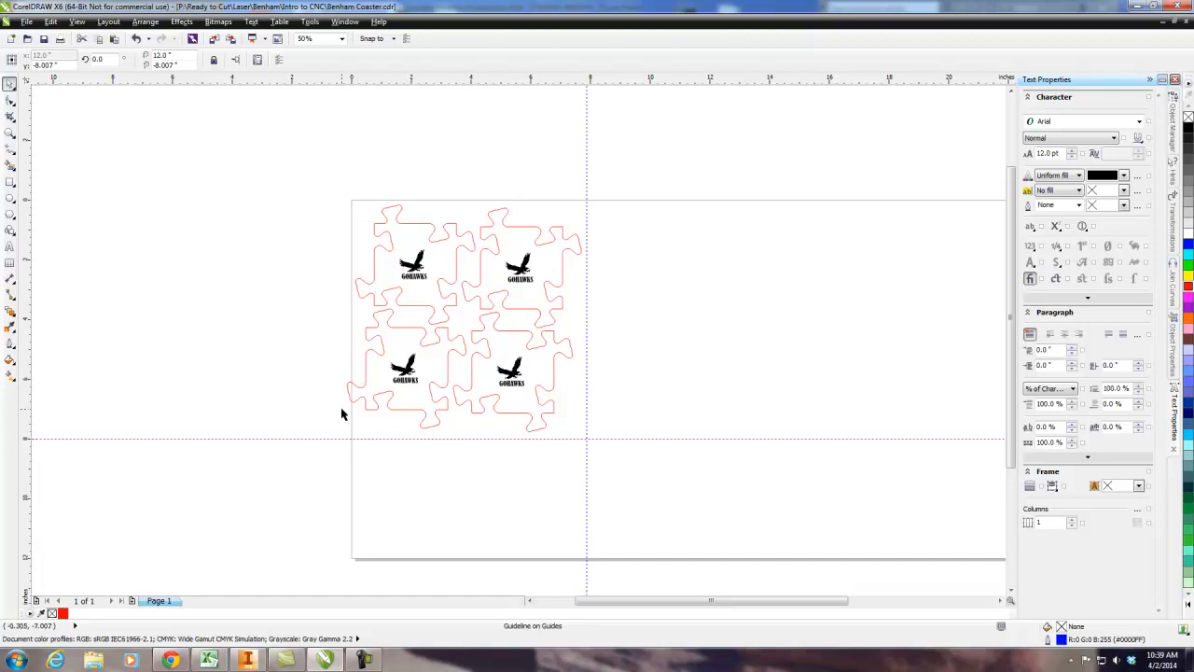
{"action": "mouse_move", "coordinate": [332, 439]}
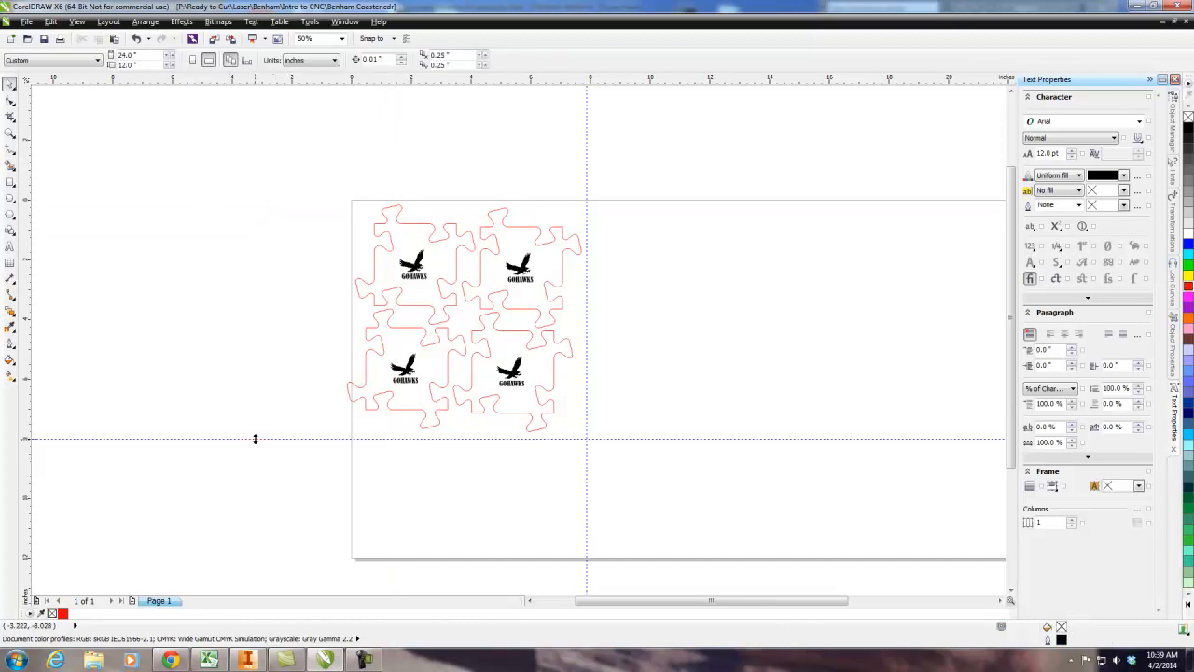
{"action": "mouse_move", "coordinate": [273, 233]}
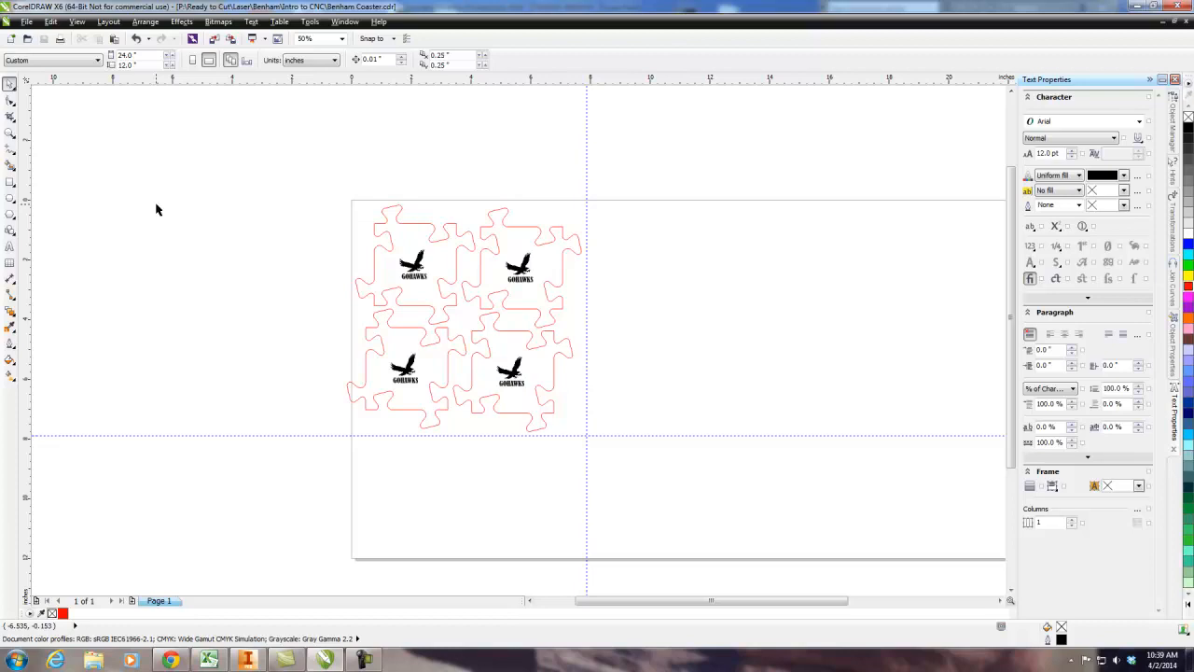
{"action": "mouse_move", "coordinate": [146, 196]}
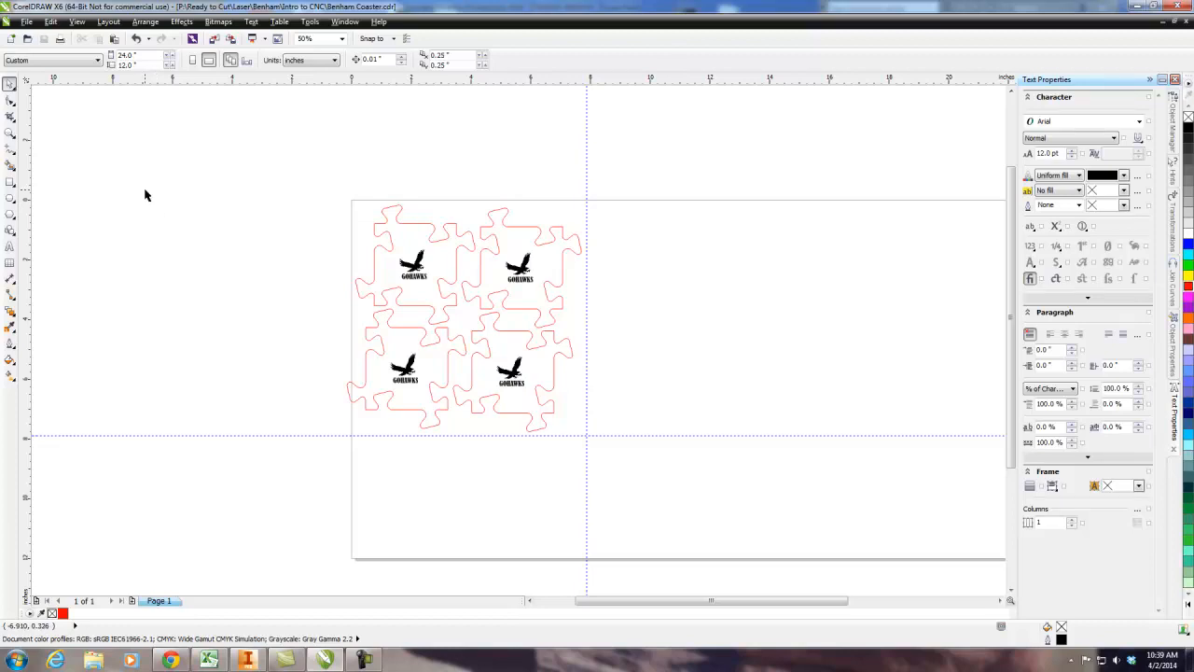
{"action": "mouse_move", "coordinate": [224, 220]}
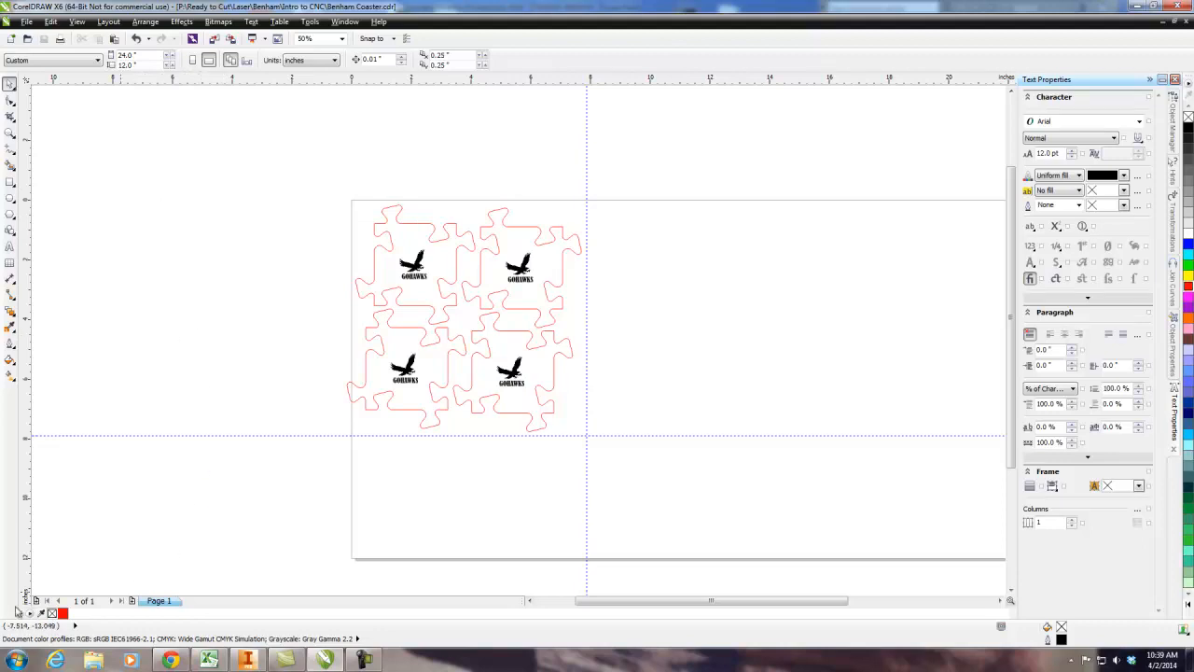
{"action": "mouse_move", "coordinate": [15, 613]}
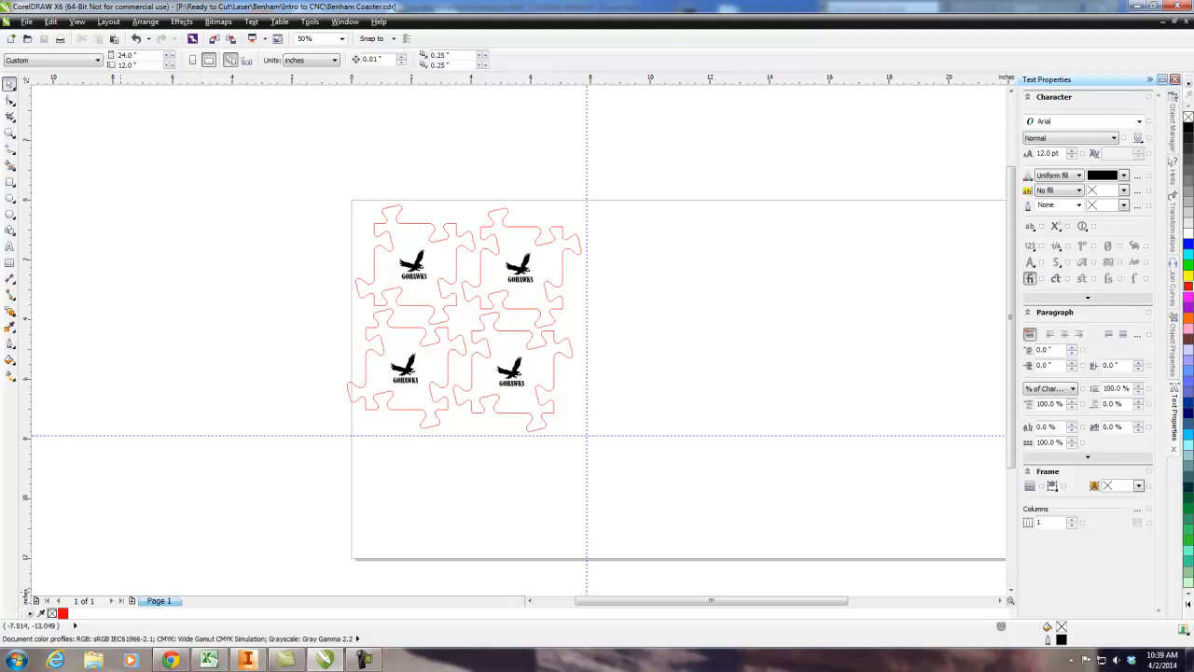